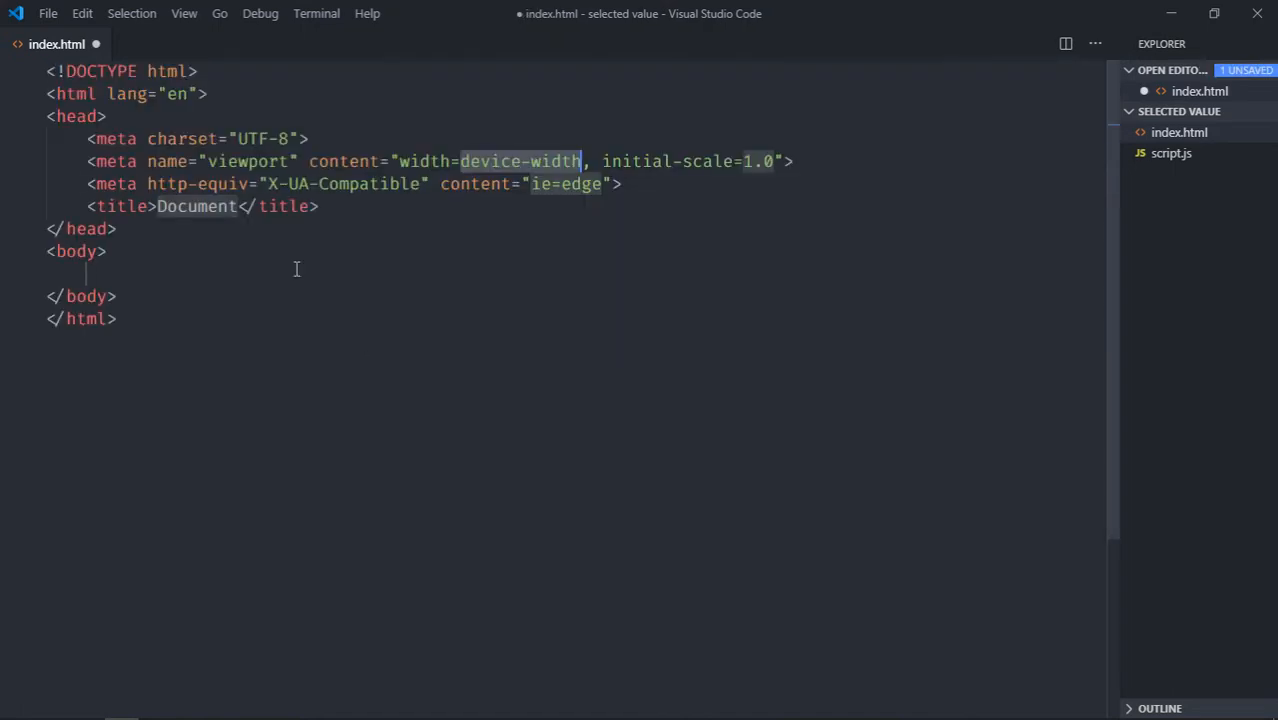
- Link script.js with the script:src abbreviation and add a div with class container
type("sc")
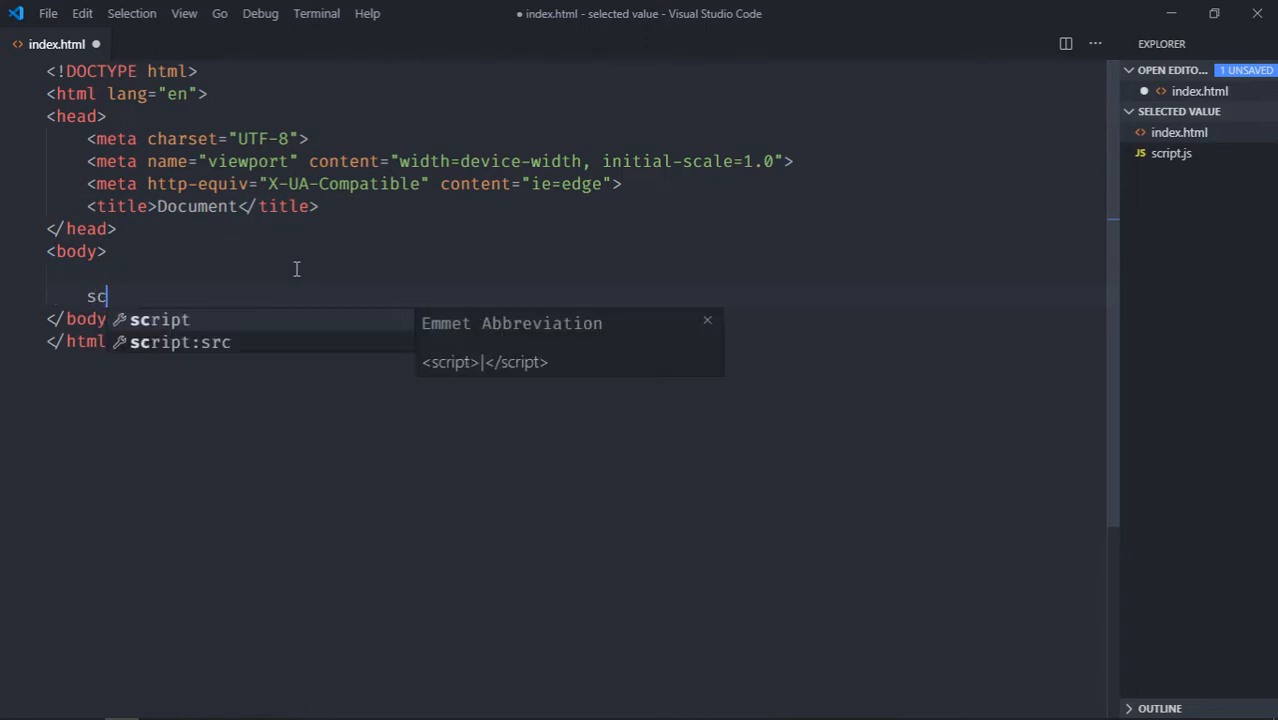
key("Tab")
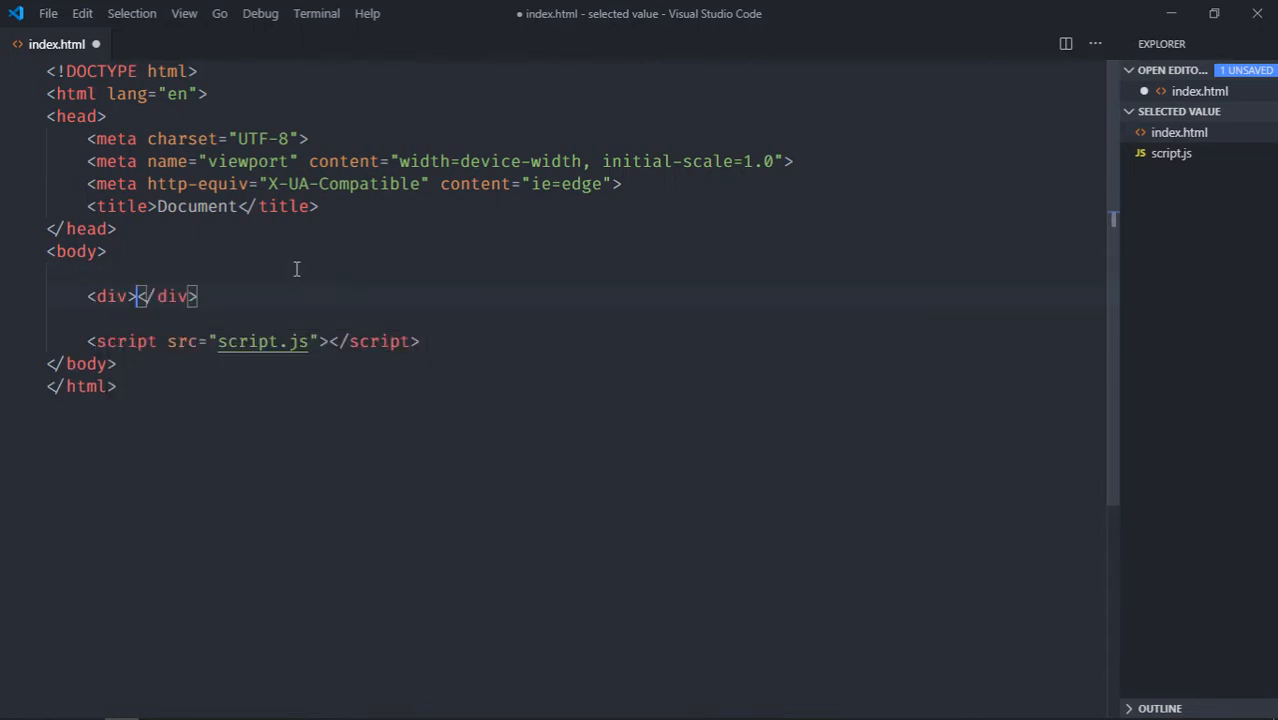
type("class=\"\">")
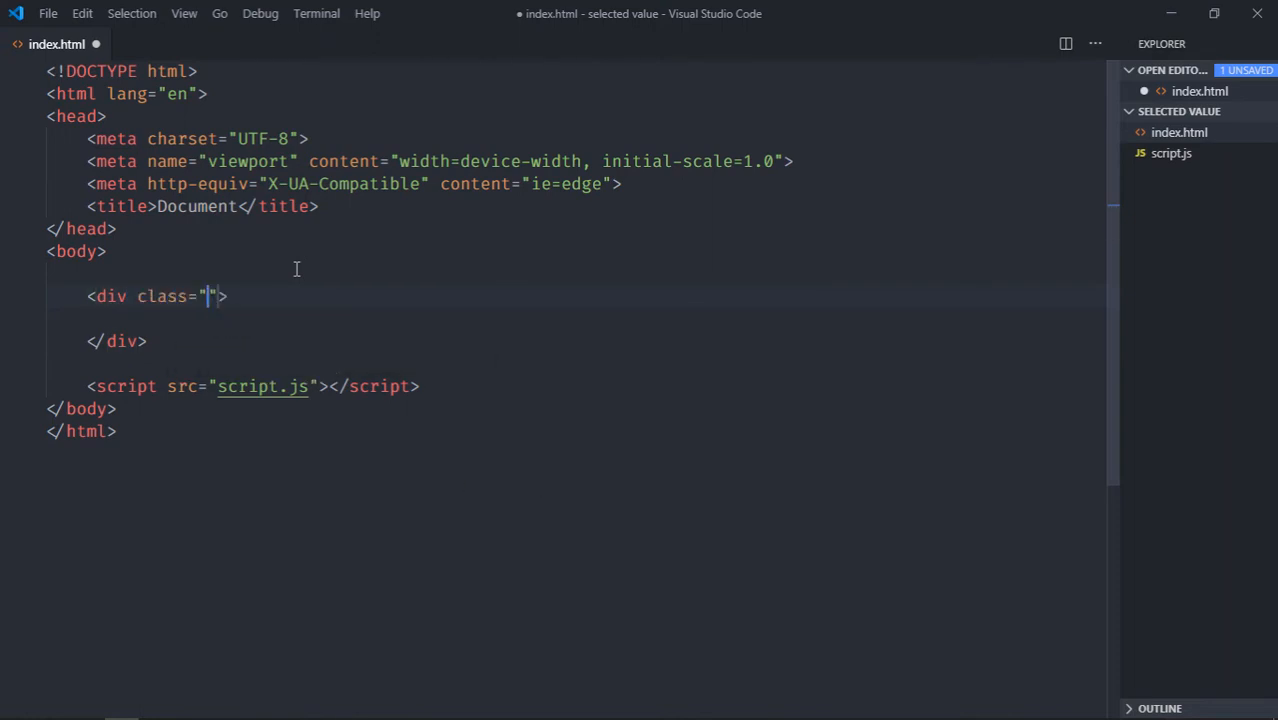
type("container")
left_click(574, 318)
type("<h3>Select</h3>")
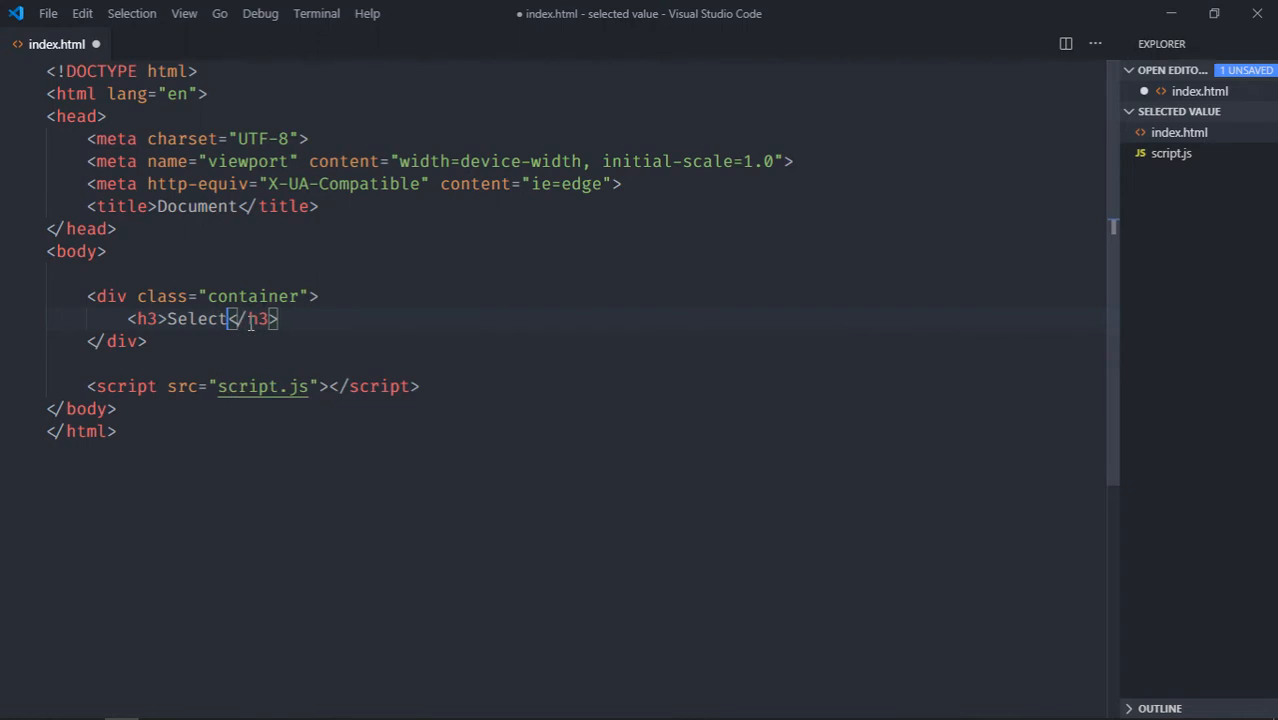
- Add a 'Select Programming Language' h3 heading and an empty select element inside the container
type("Programming Languag")
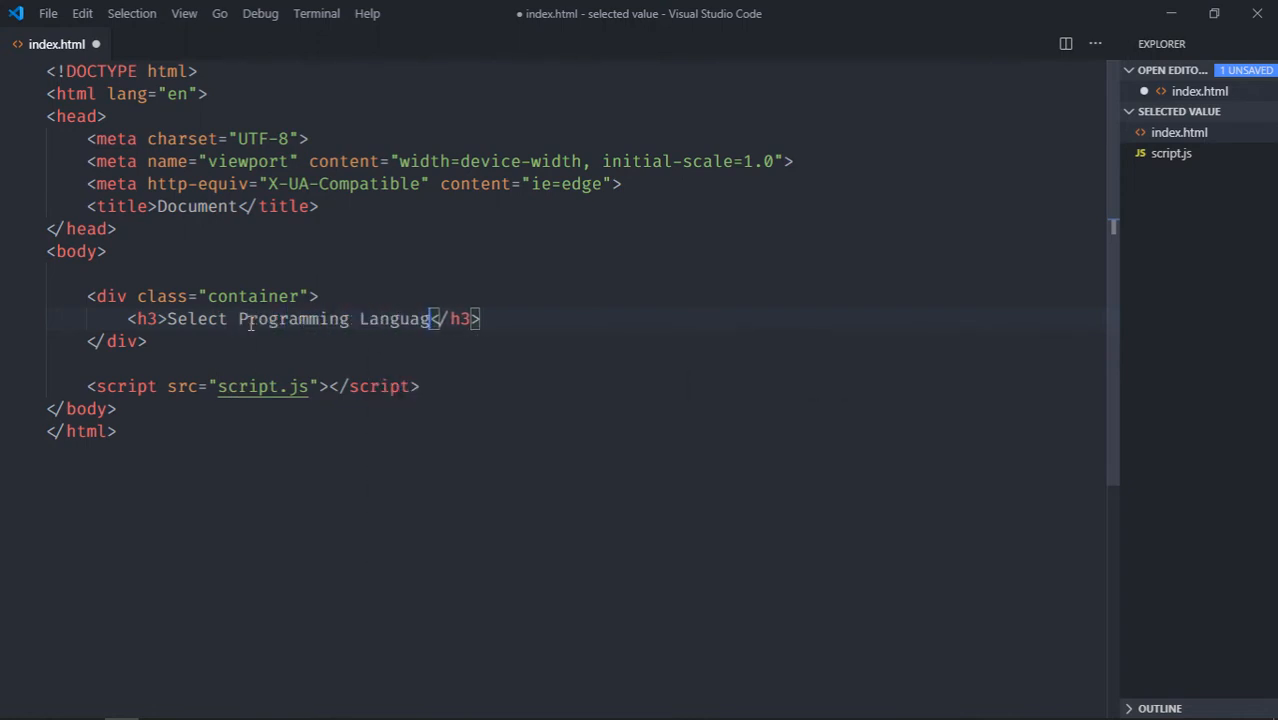
type("select")
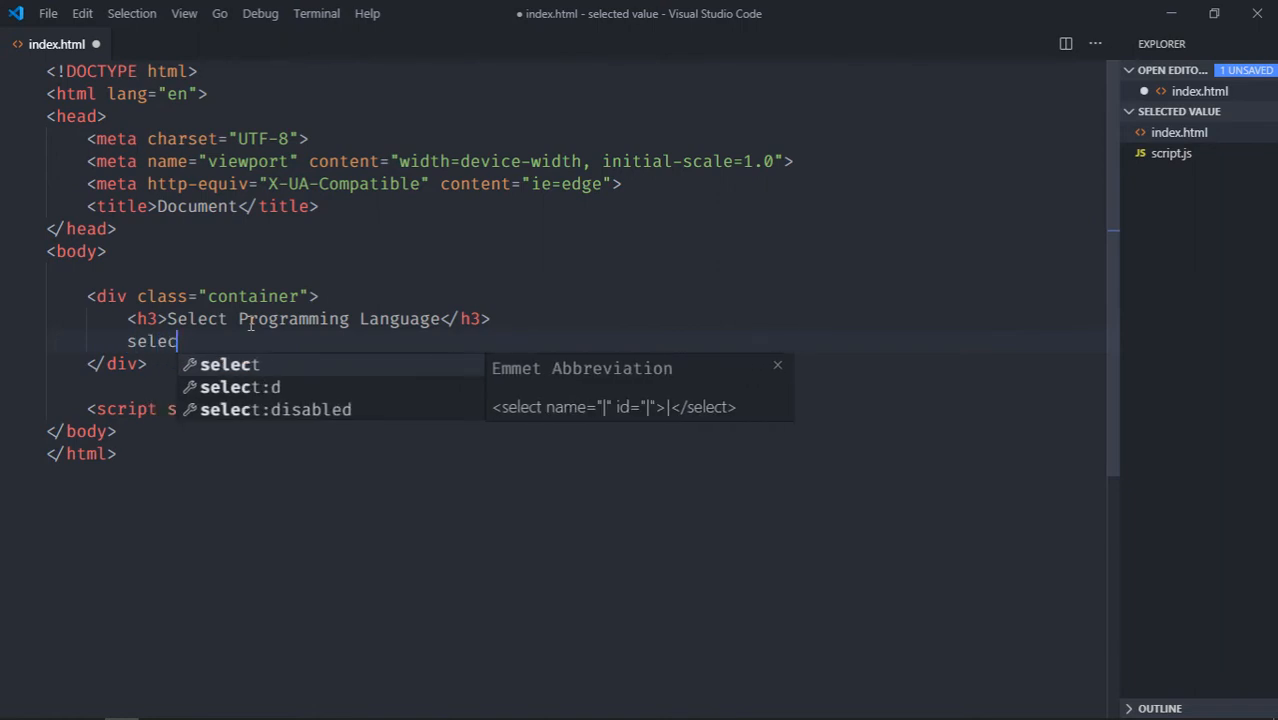
key("Tab")
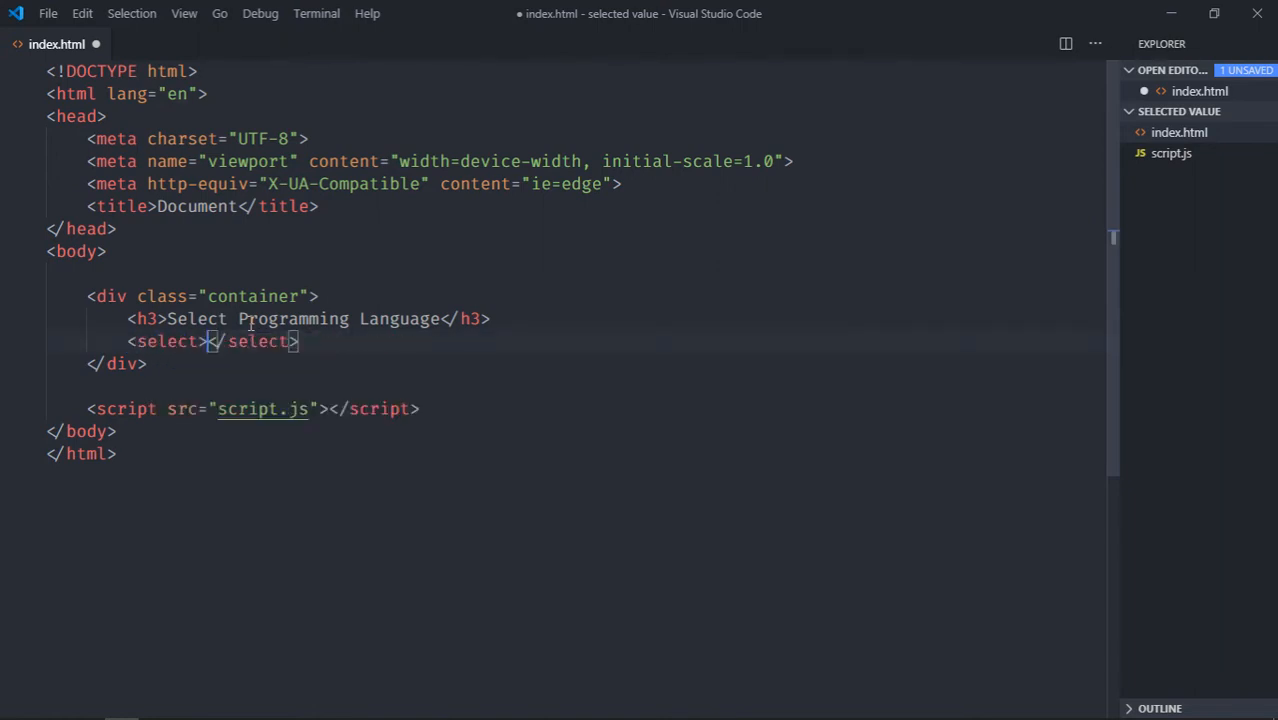
- Add the first option with value javascript and label Javascript
type("op")
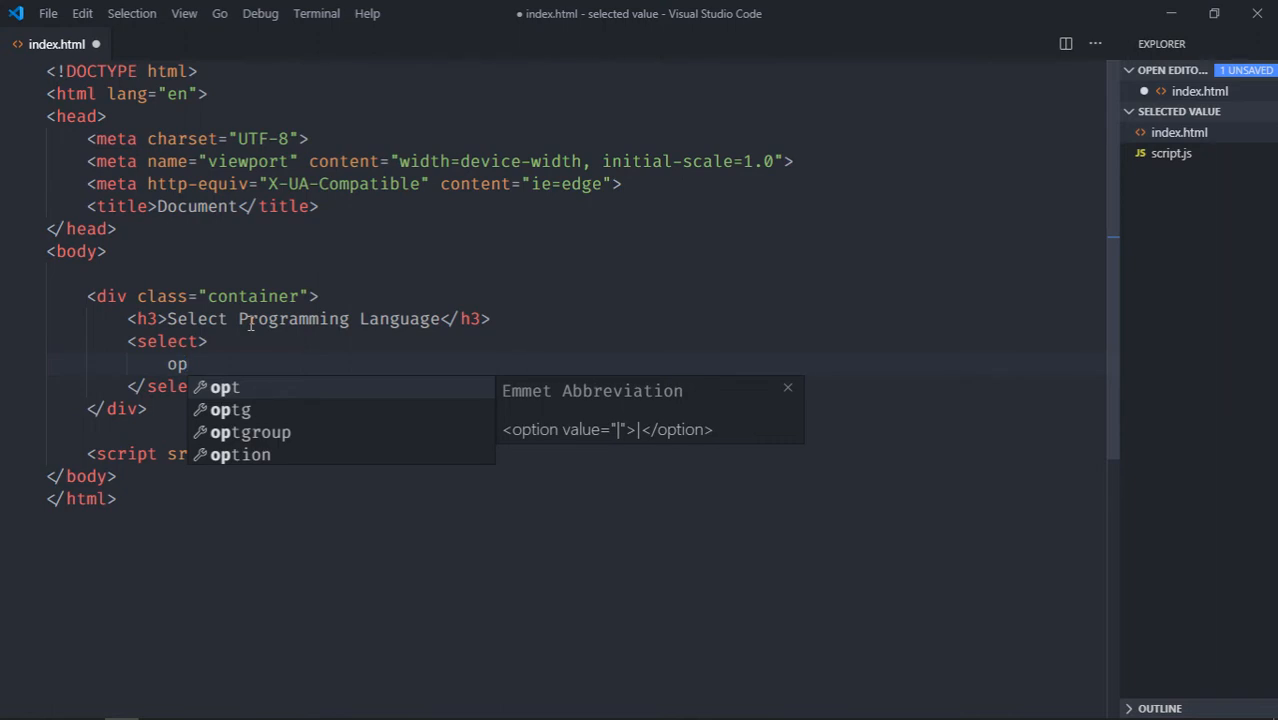
key("Tab")
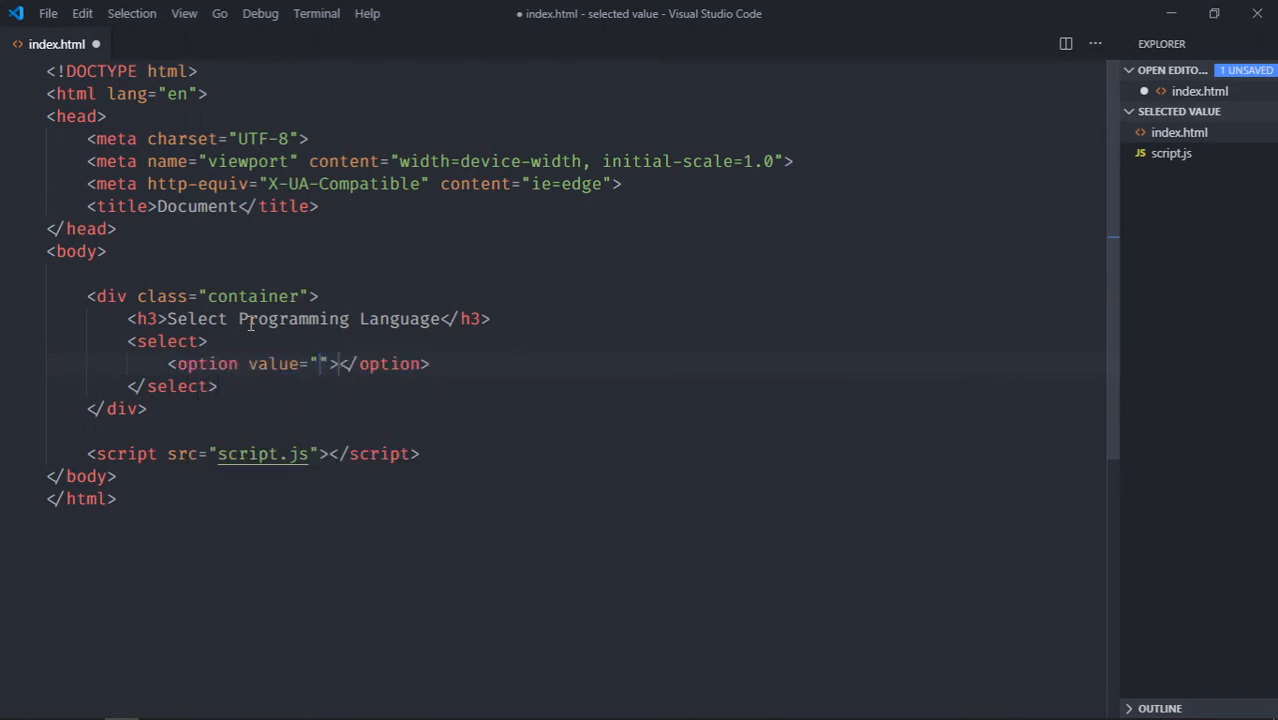
type("javascript")
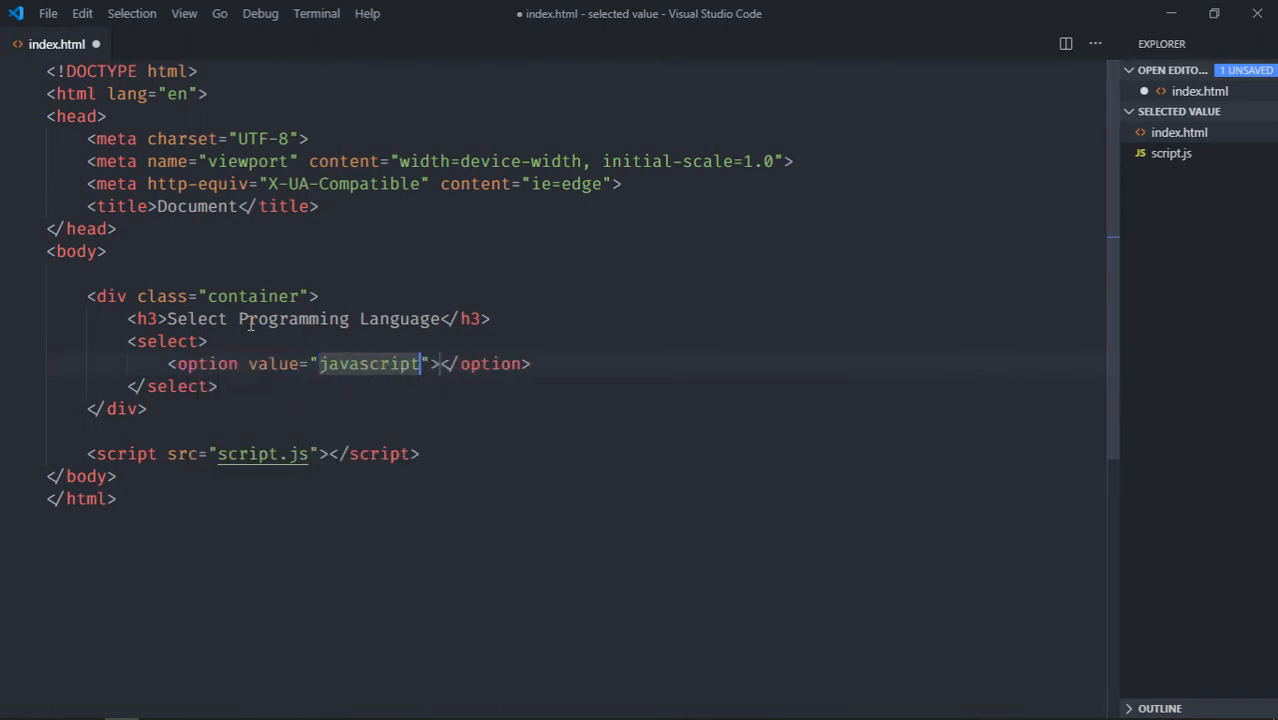
type("Javascript")
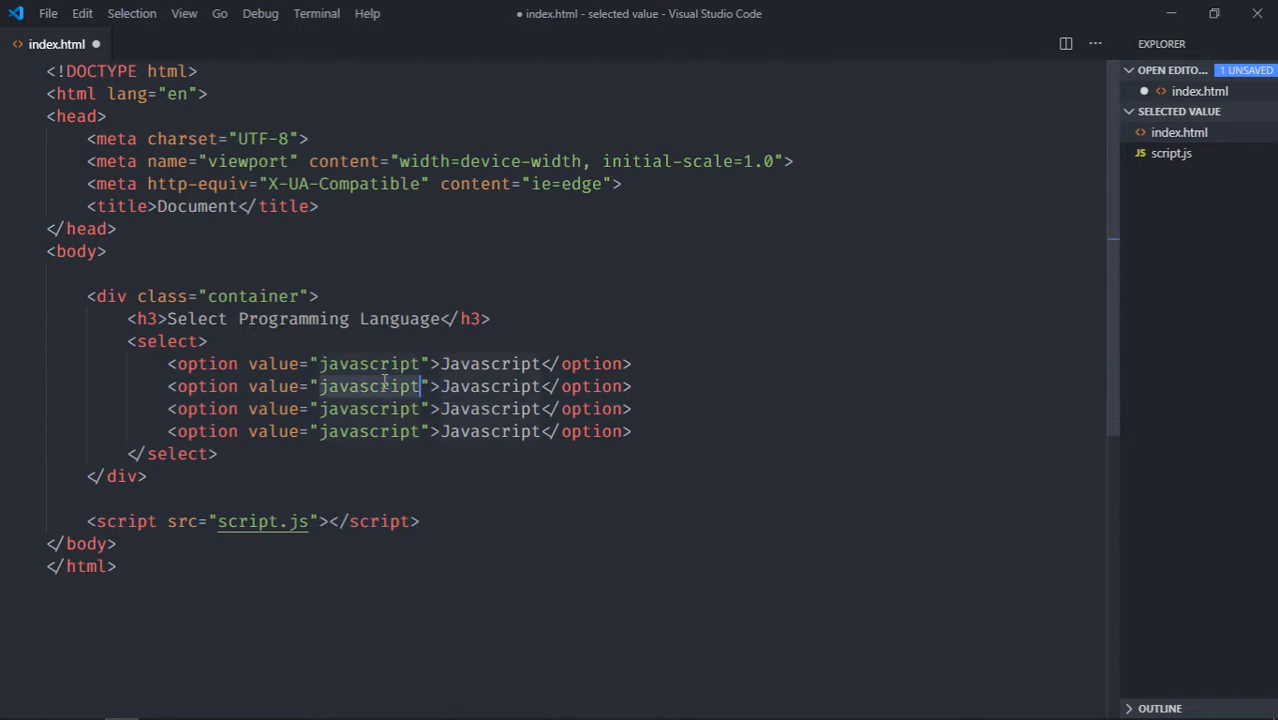
- Add options with values angular, react and csharp, labelled Angular, React and C#
type("angular")
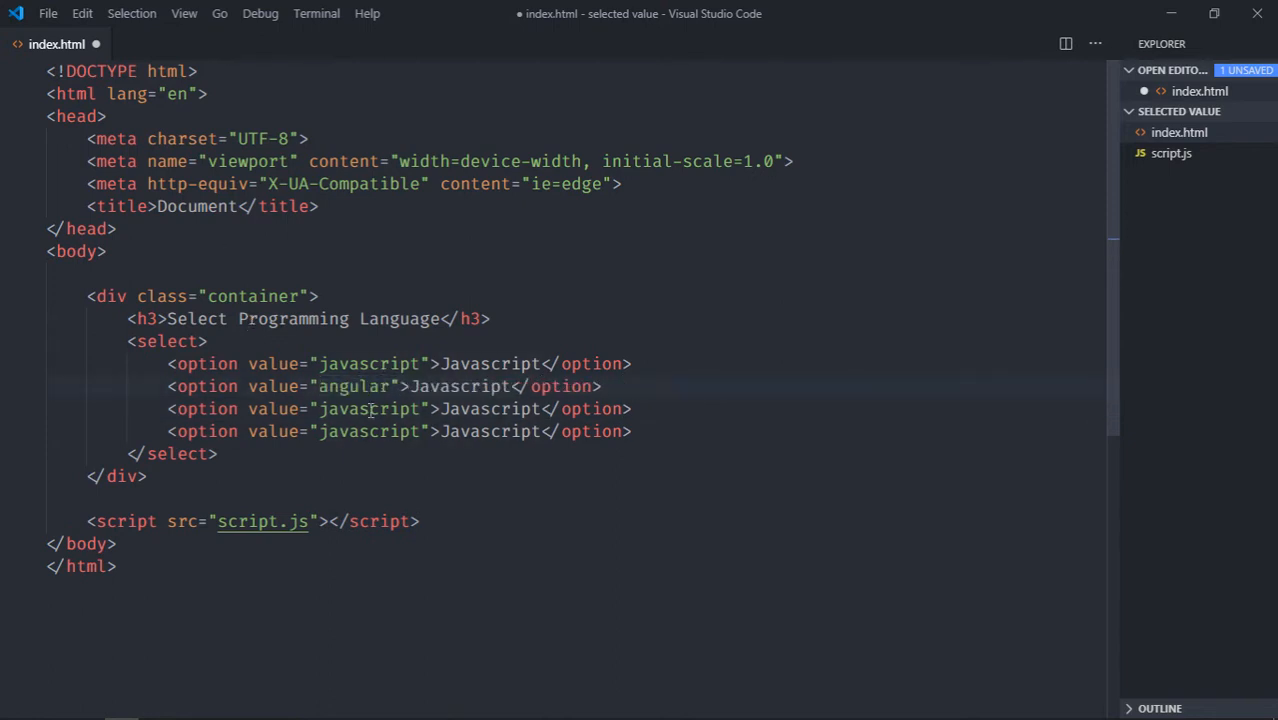
type("react")
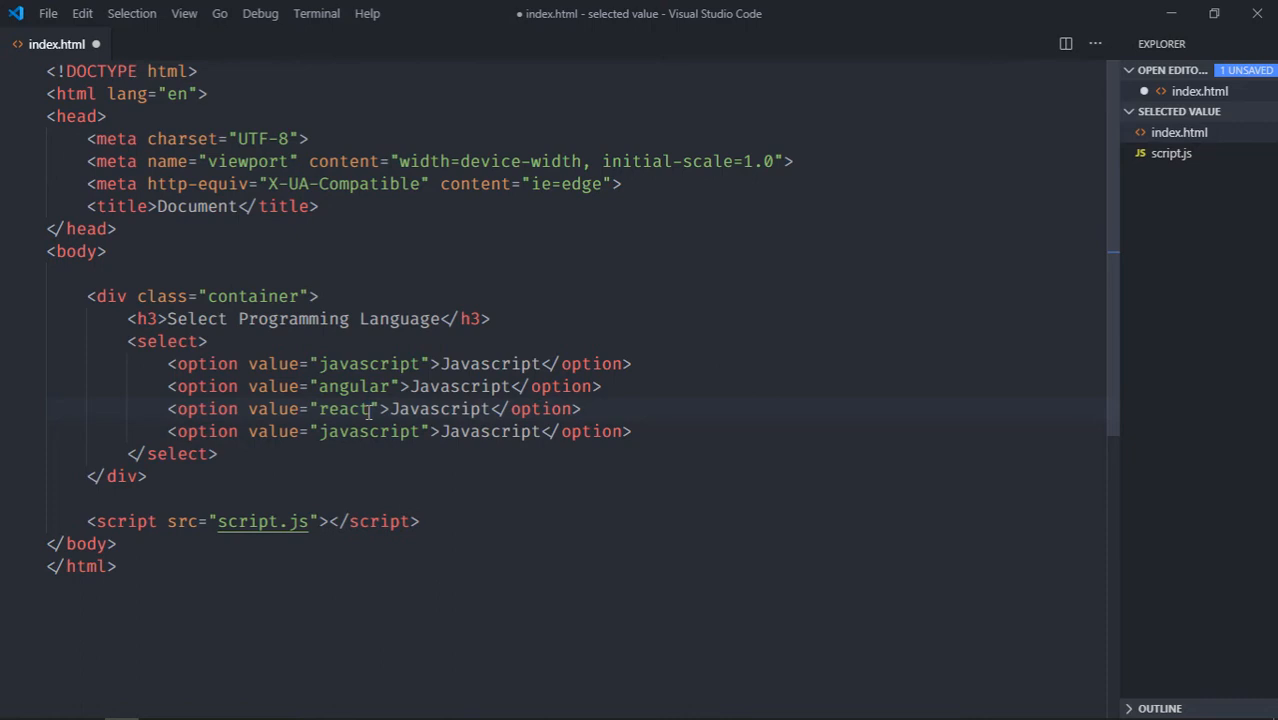
type("csharp")
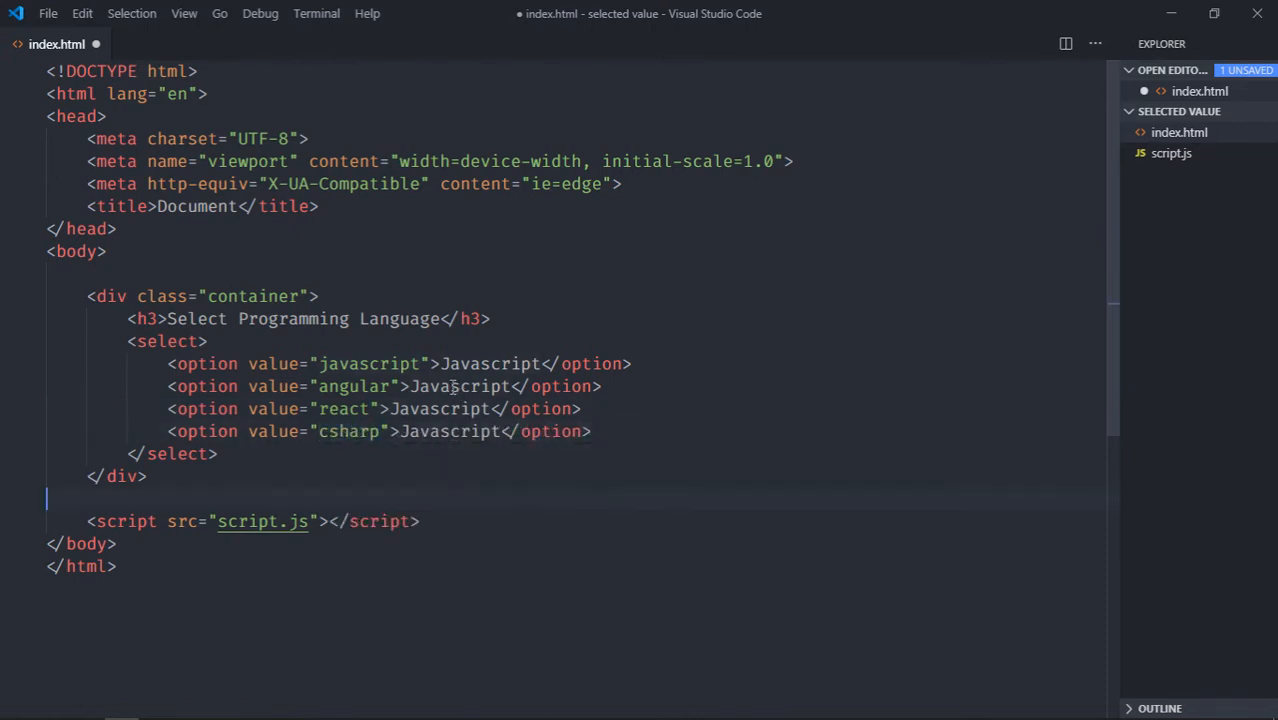
type("Angular")
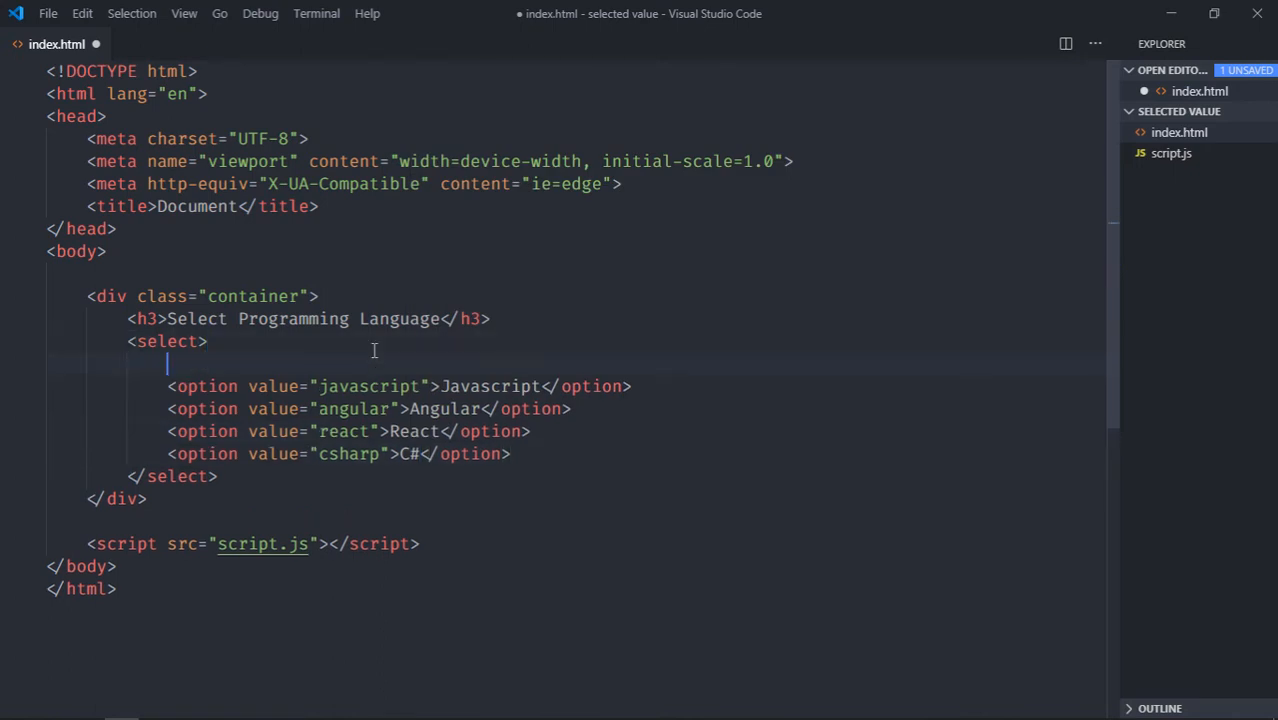
- Add a leading placeholder option with no value, marked disabled hidden selected
type("<option value=\"javascript\">Javascript</option>")
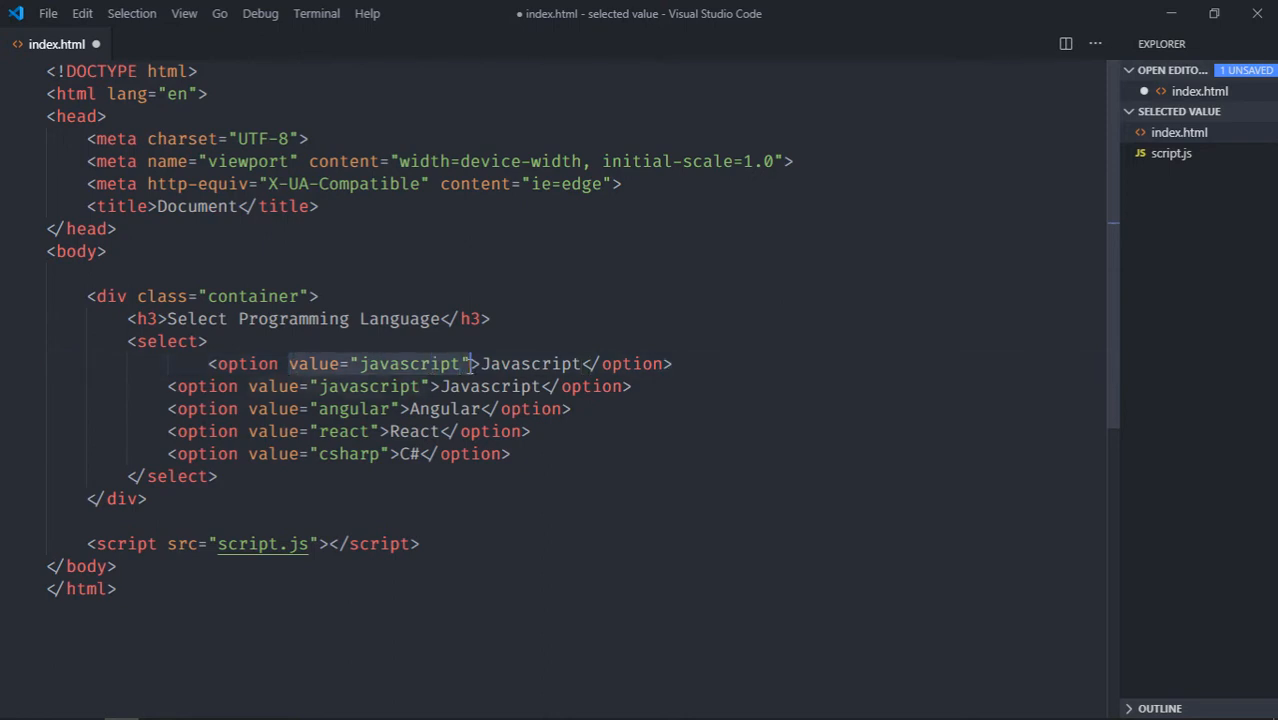
key("Delete")
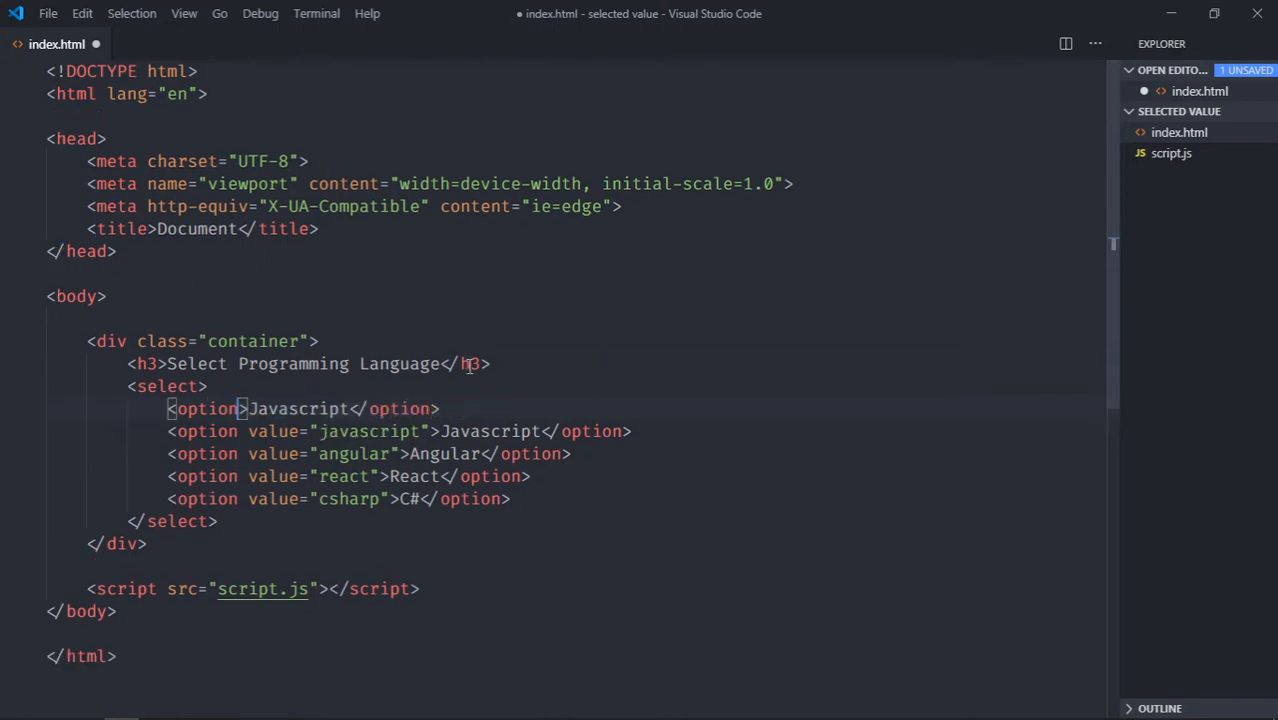
type("disabled")
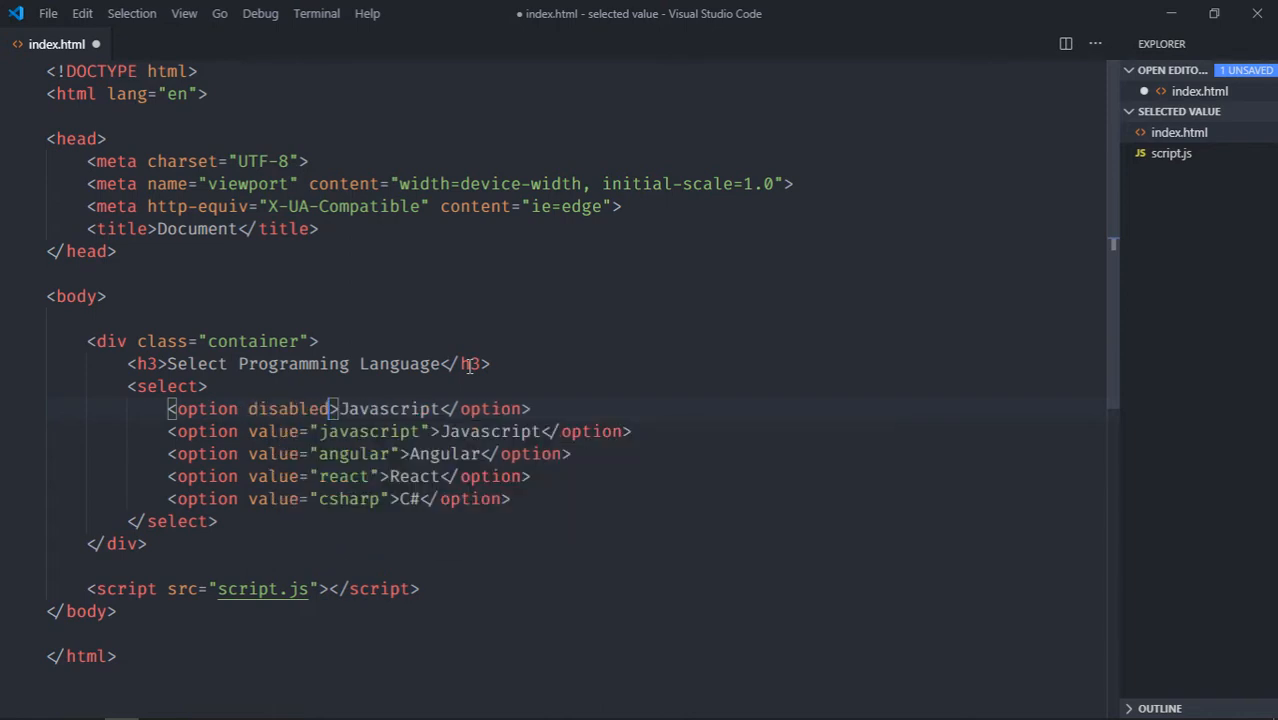
type("hidden")
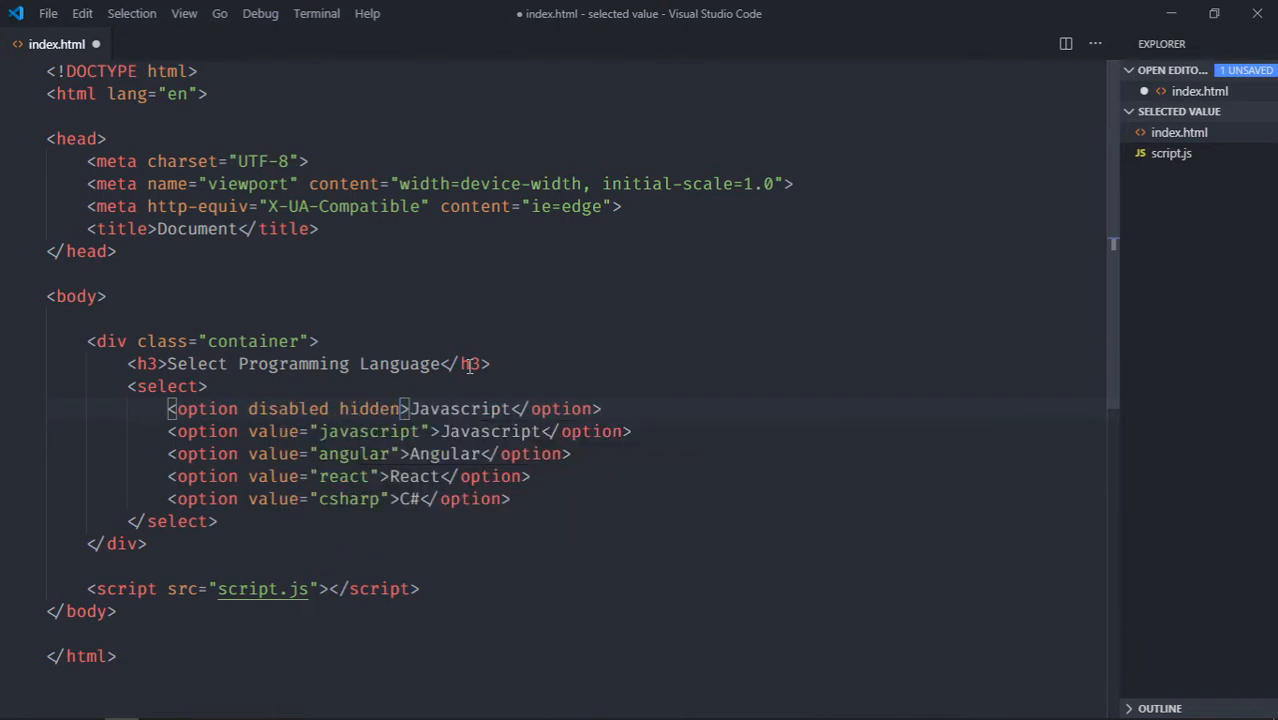
type("selected")
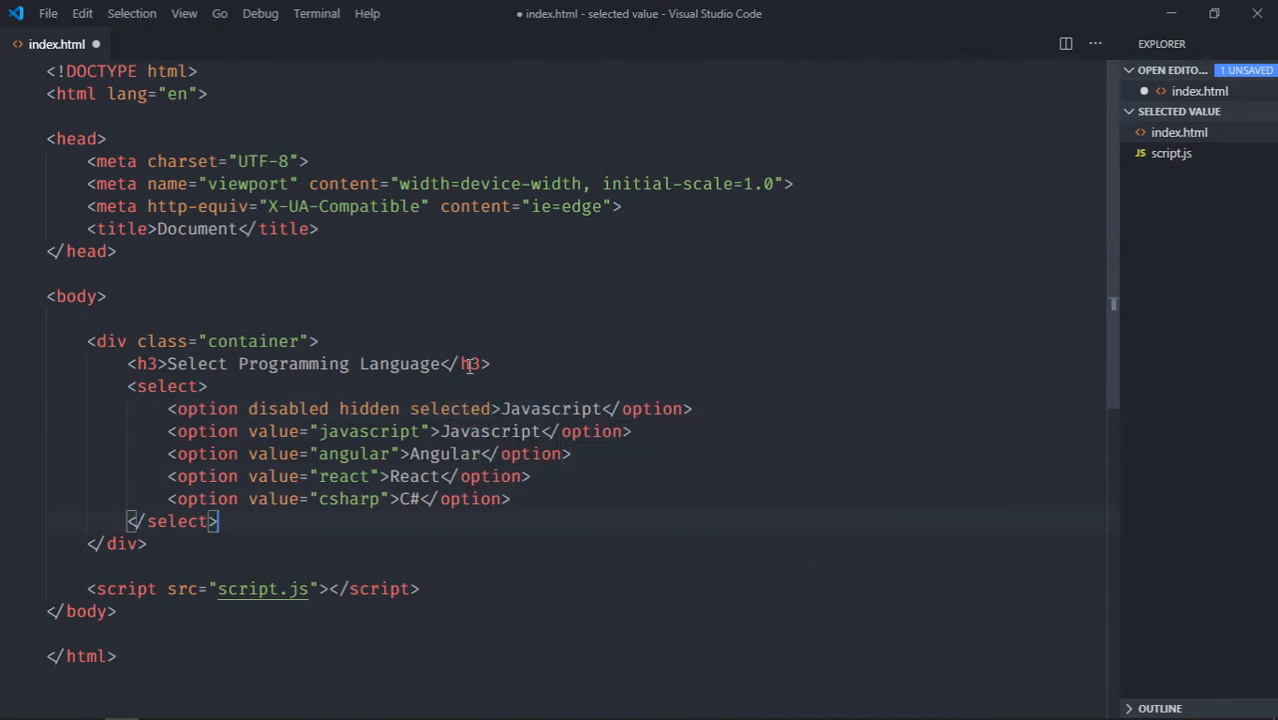
- Add an h2 Result heading and centre the container with style text-align: center
type("h2></h2>")
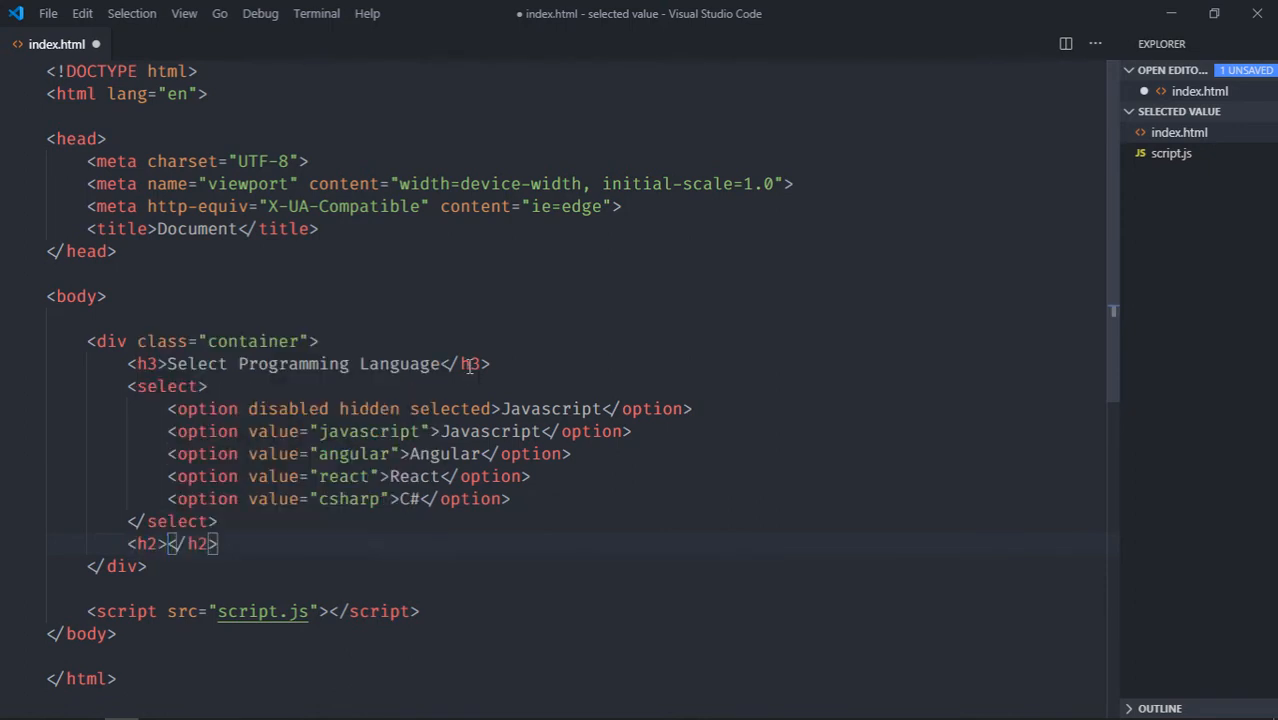
type("Result")
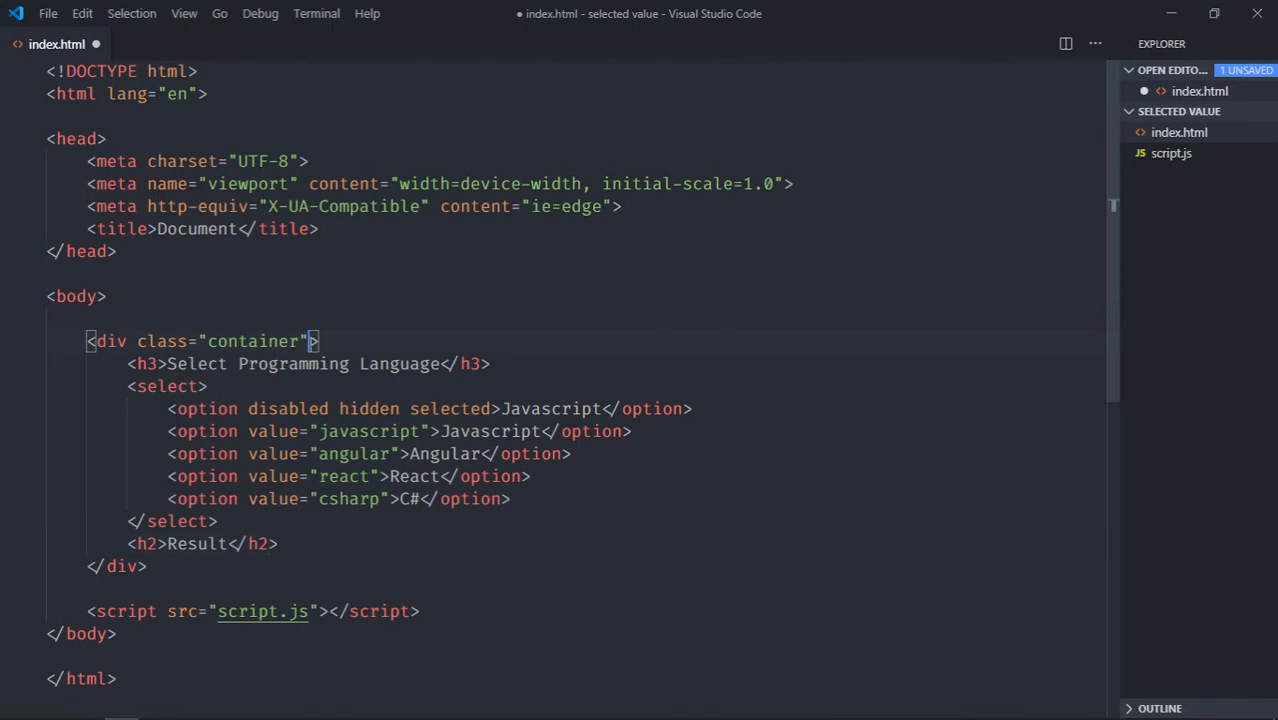
type("style=\"\"")
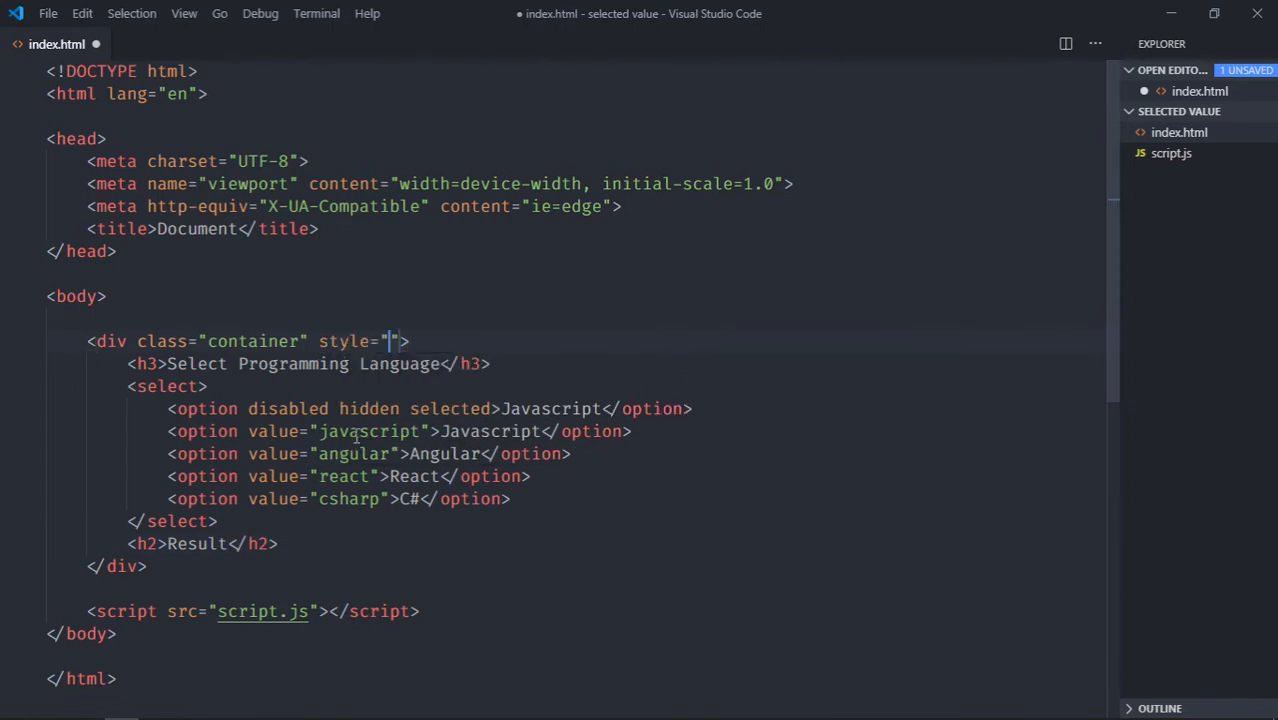
type("text-align: center;")
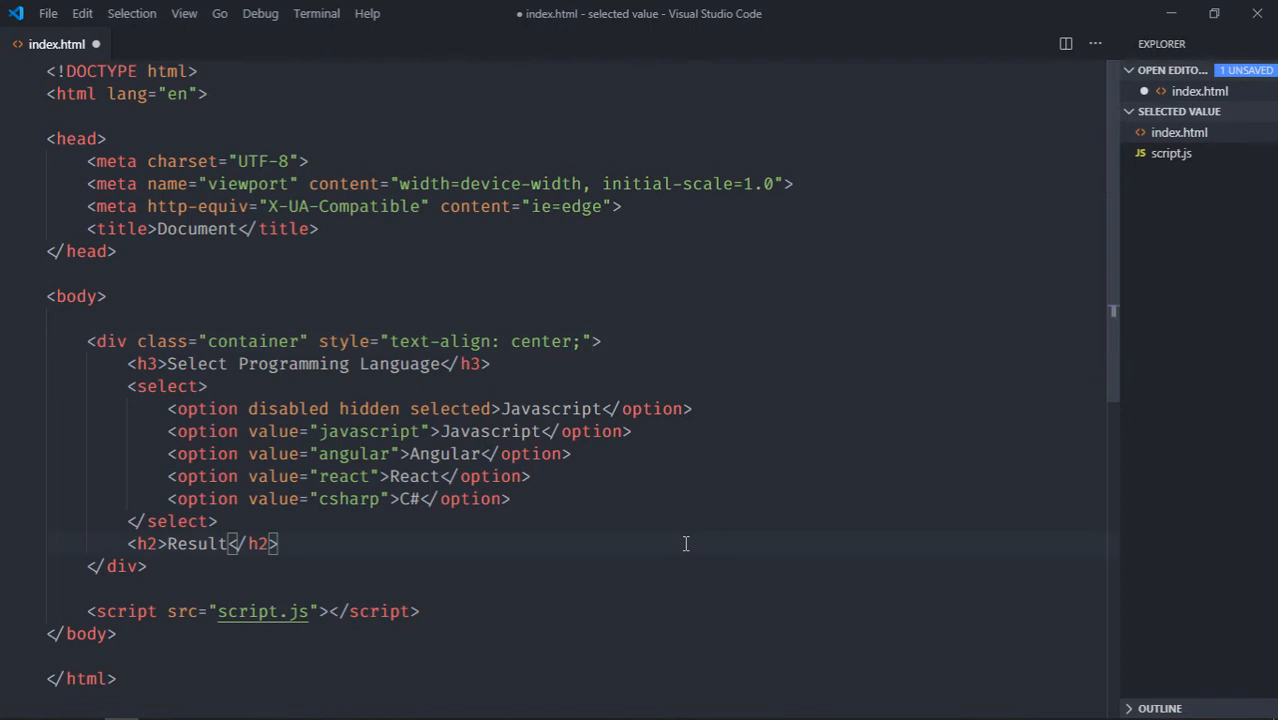
- Open index.html with Live Server and rename the placeholder option text to Select
right_click(1180, 132)
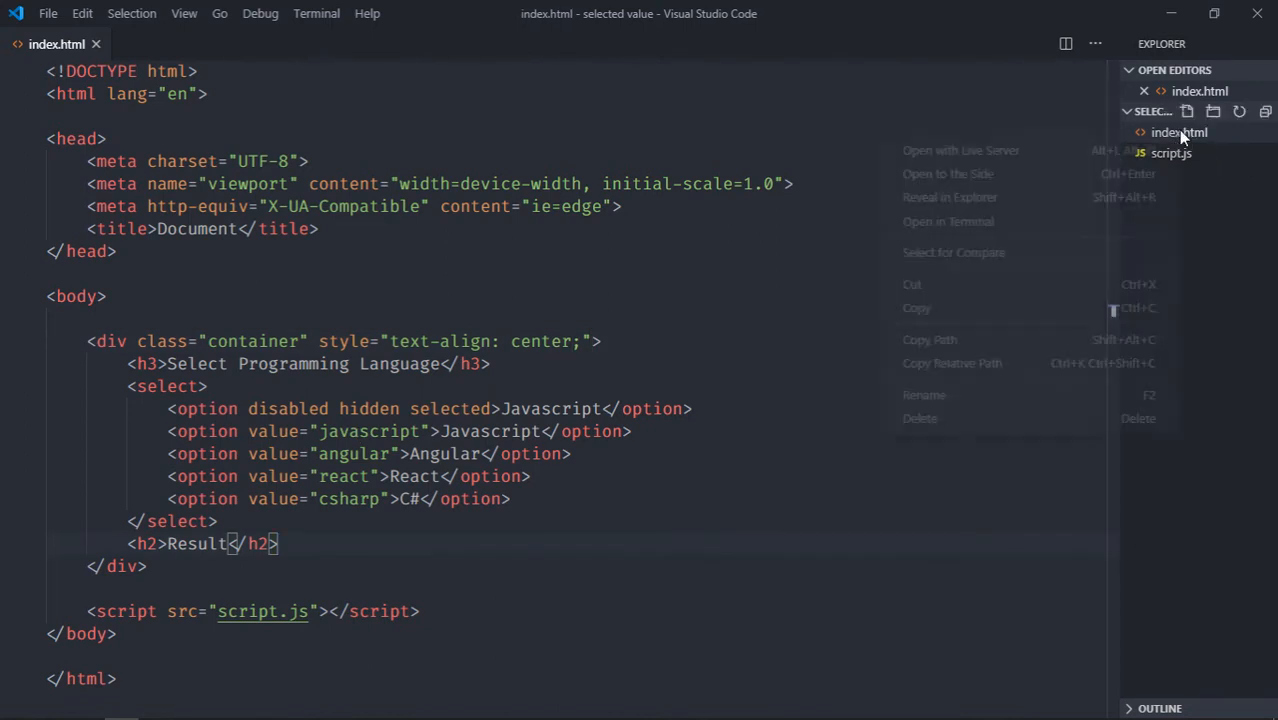
left_click(960, 150)
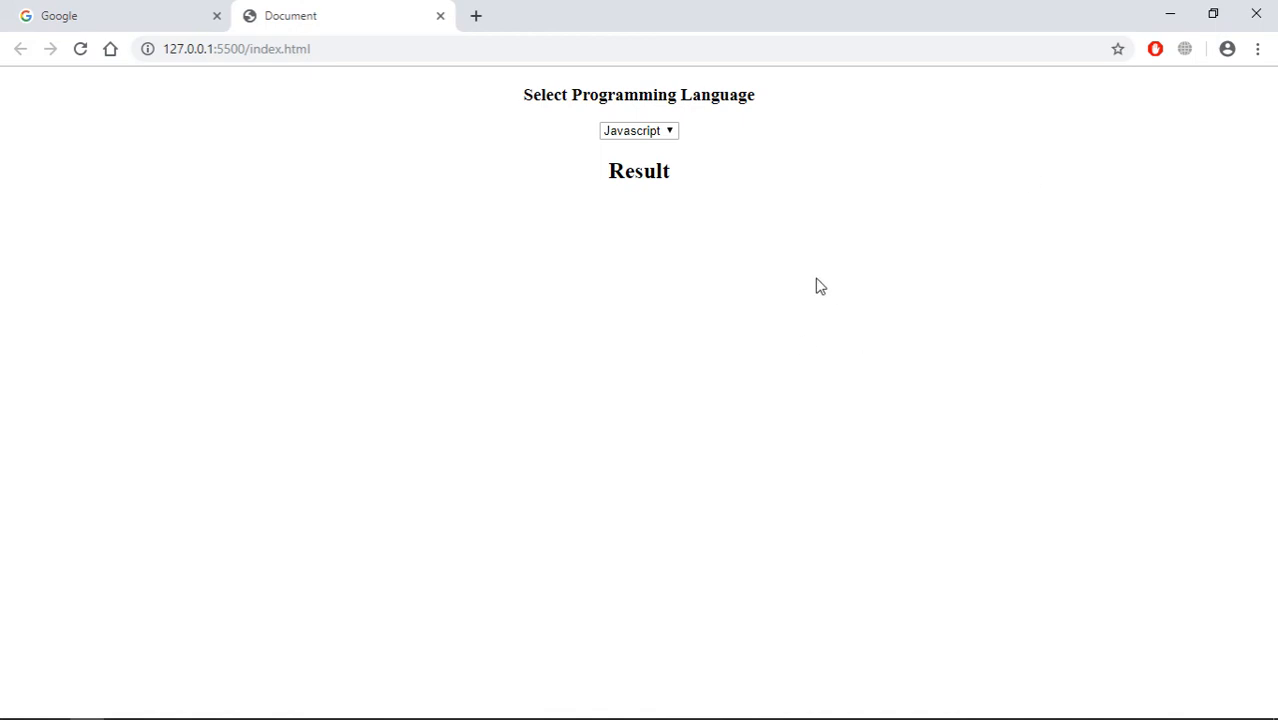
mouse_move(772, 218)
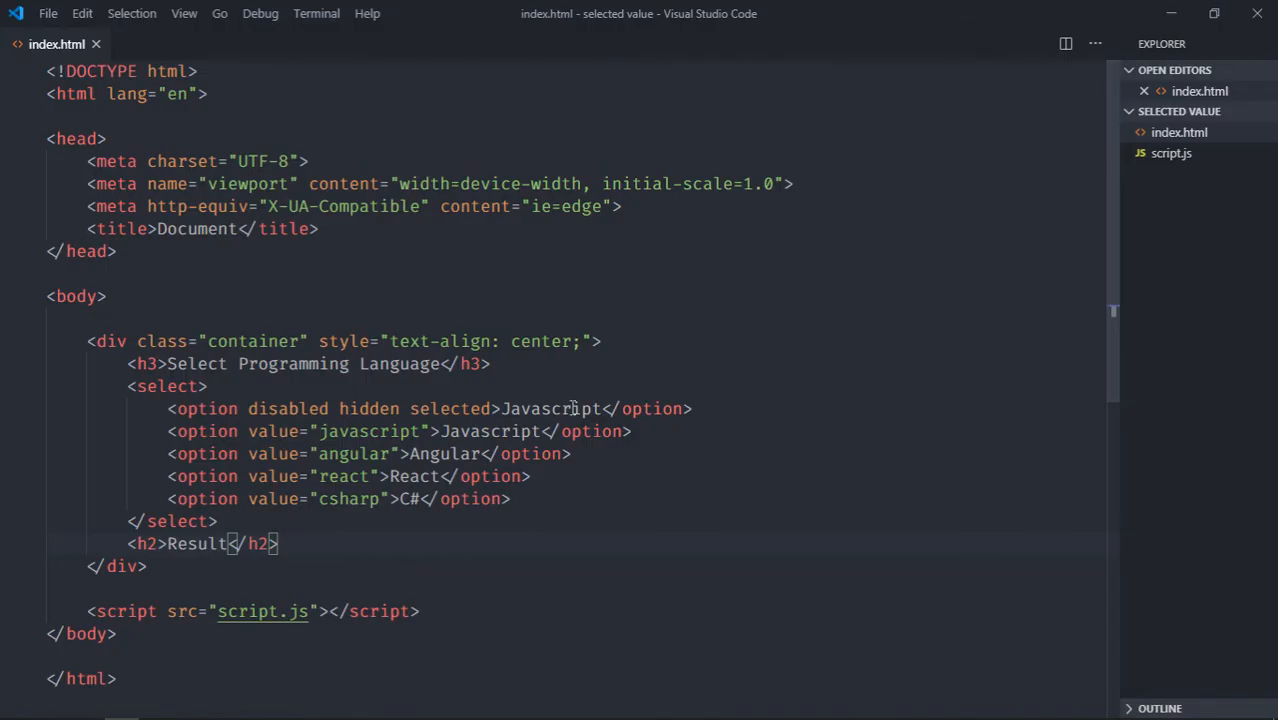
type("Sele")
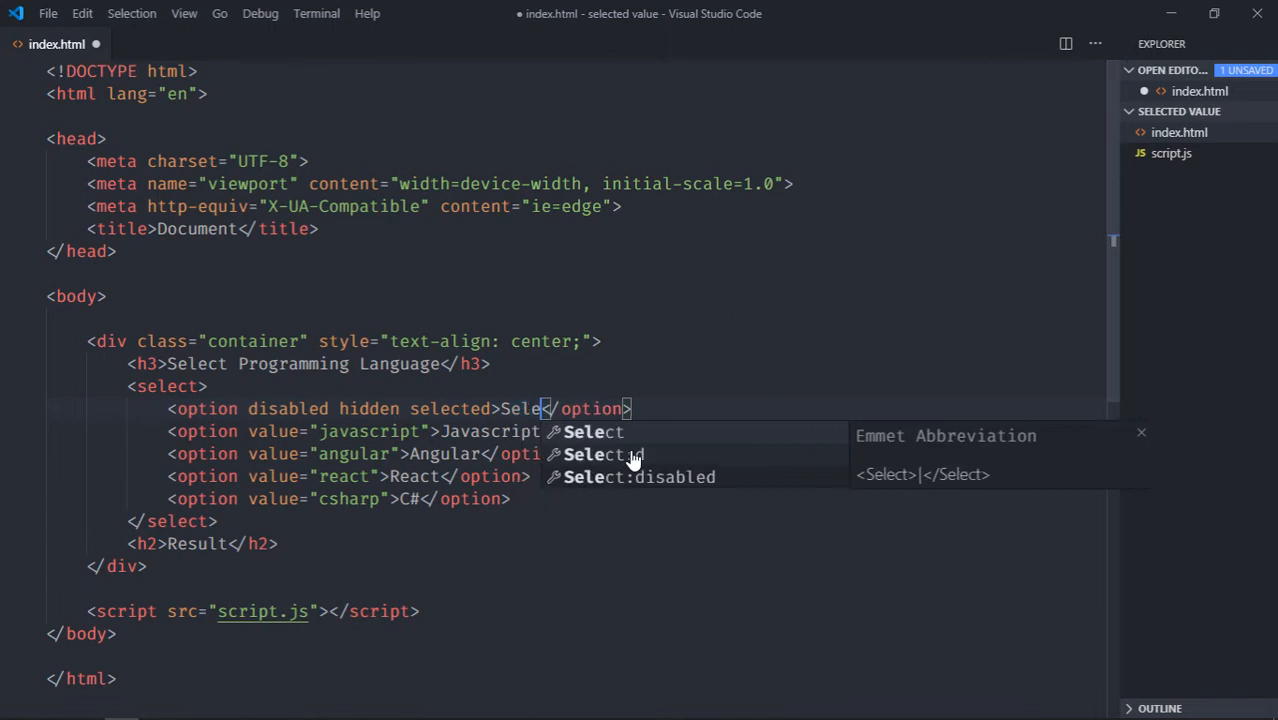
key("Escape")
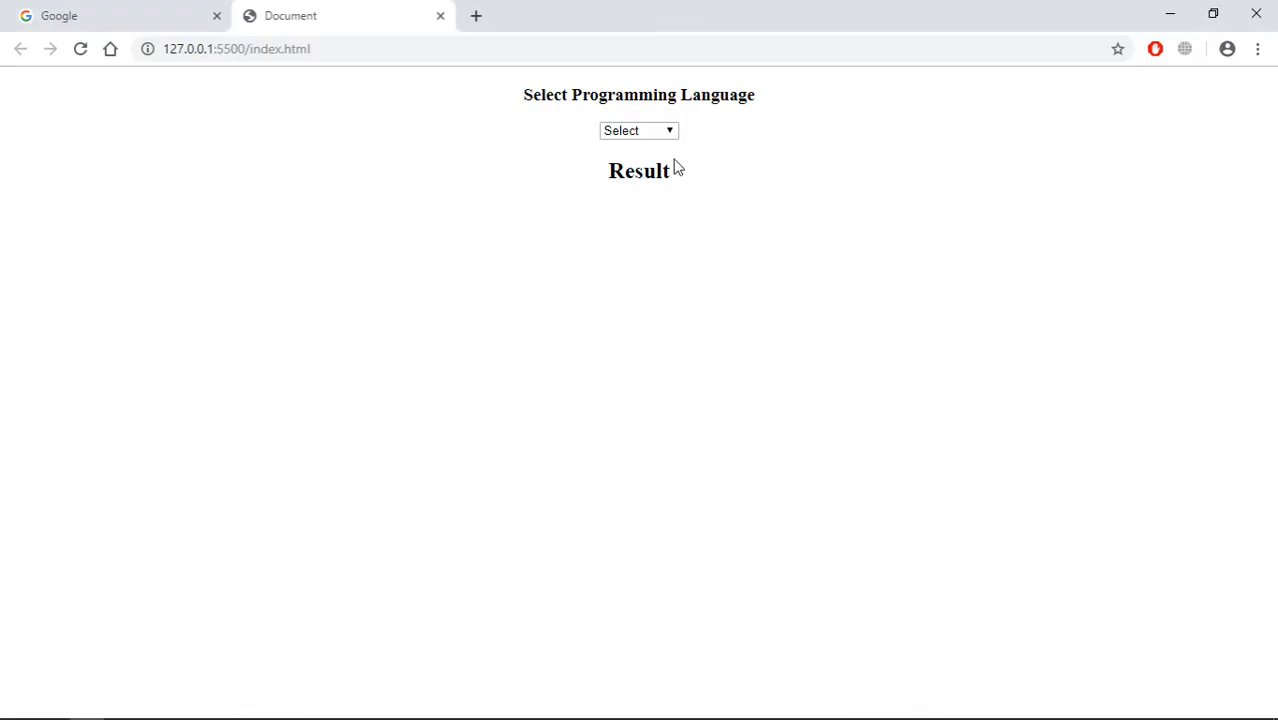
- Pick Angular then React from the dropdown and confirm the Result heading stays unchanged
left_click(638, 130)
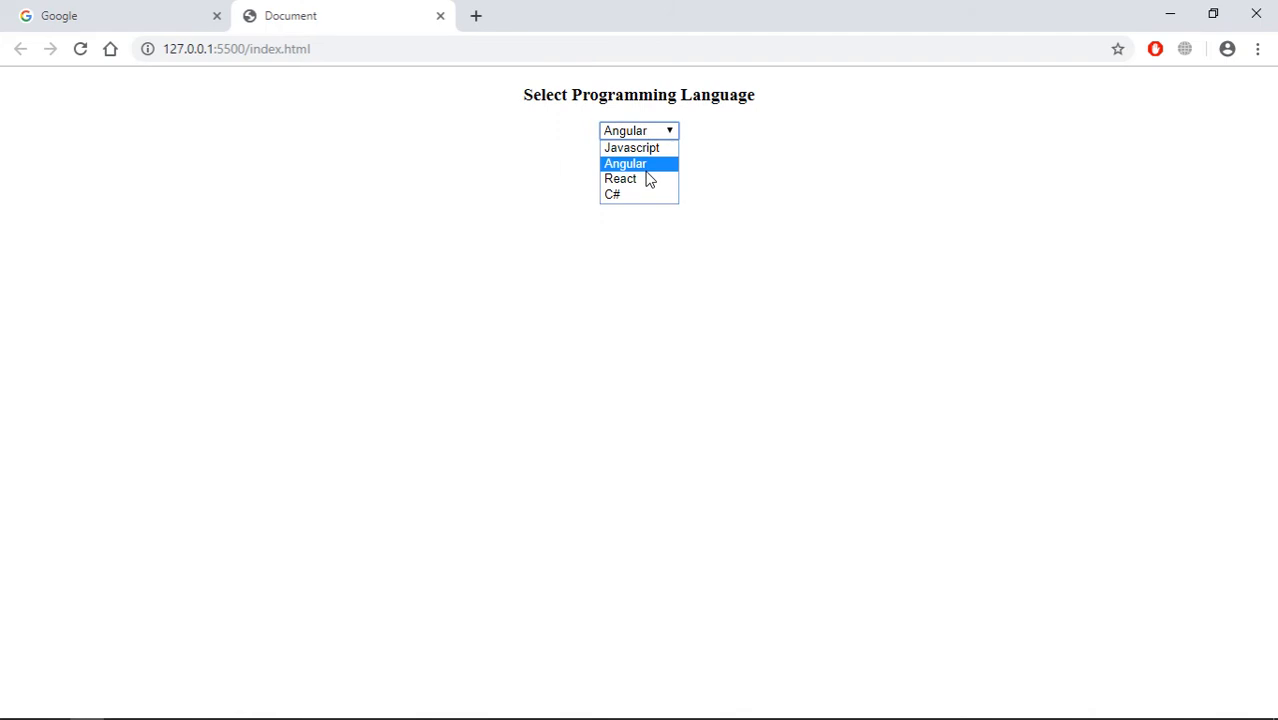
left_click(612, 194)
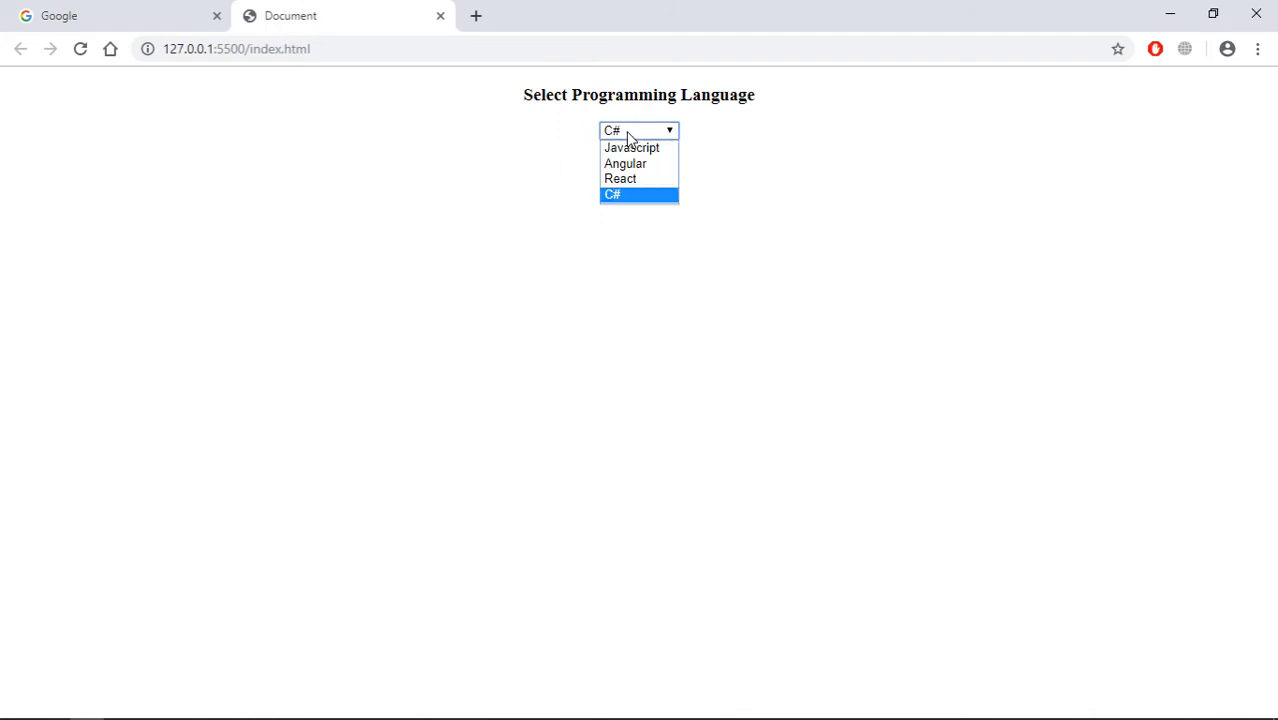
left_click(624, 164)
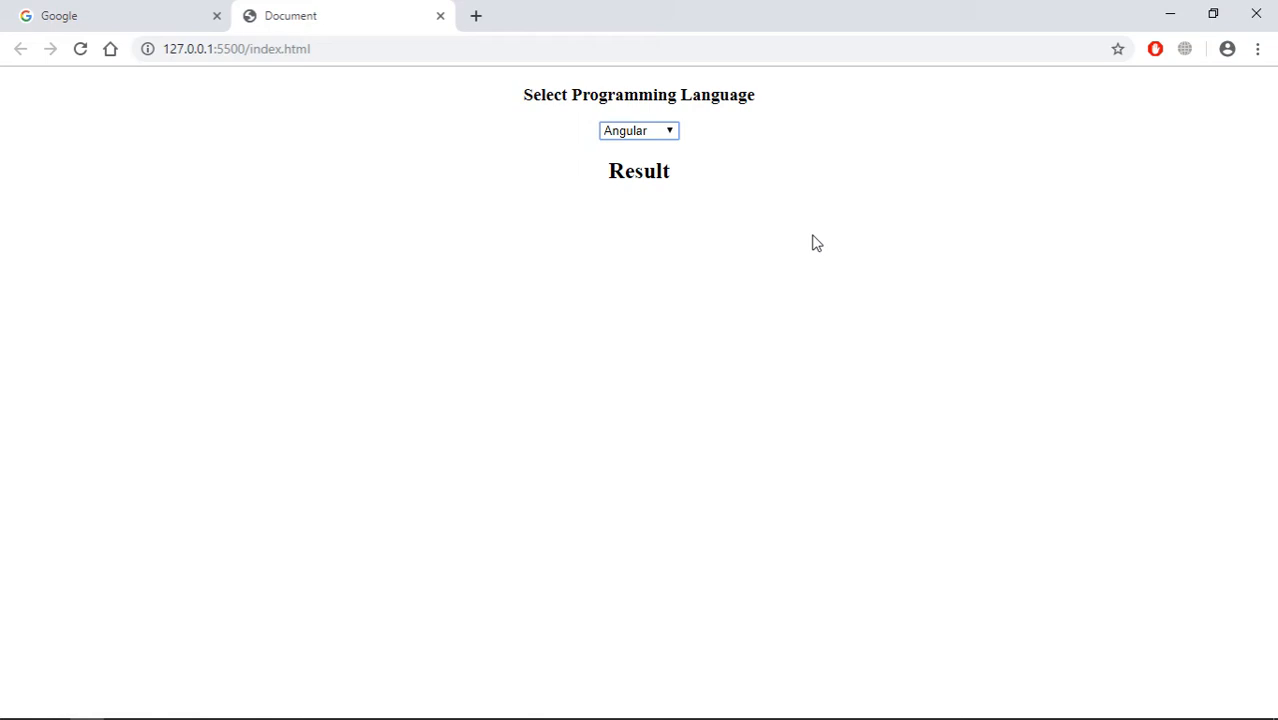
left_click(638, 130)
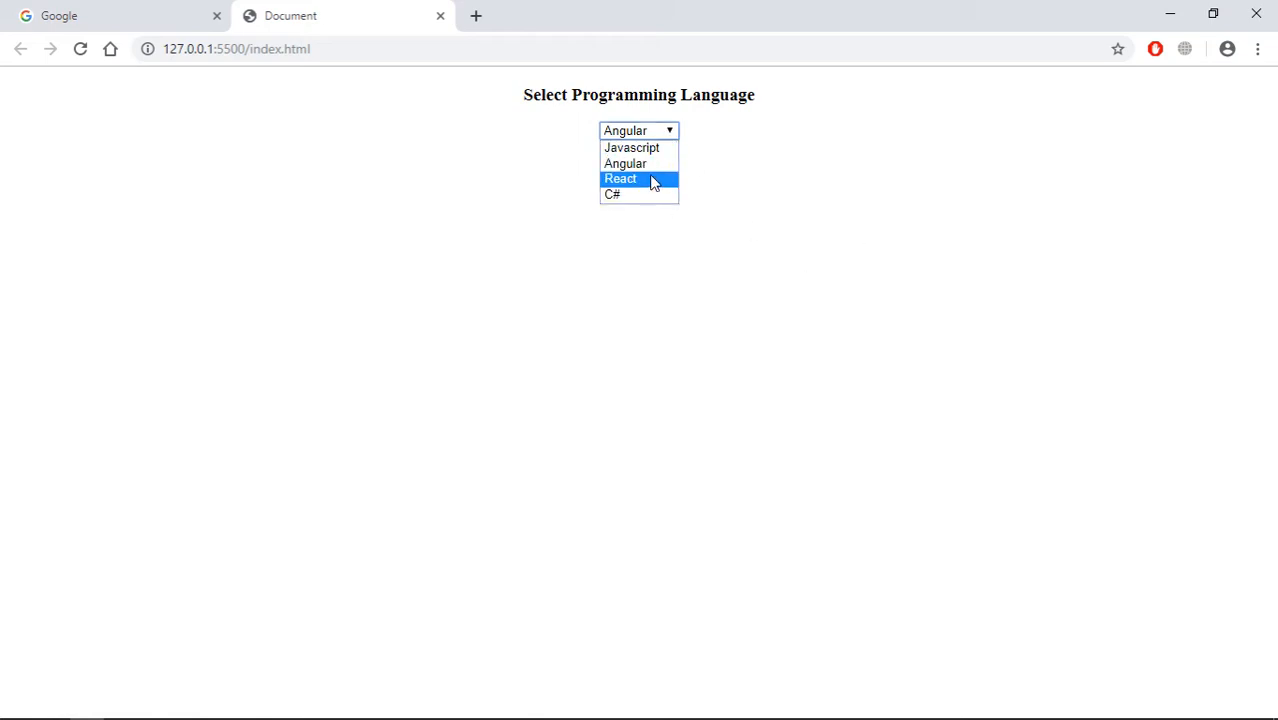
left_click(620, 178)
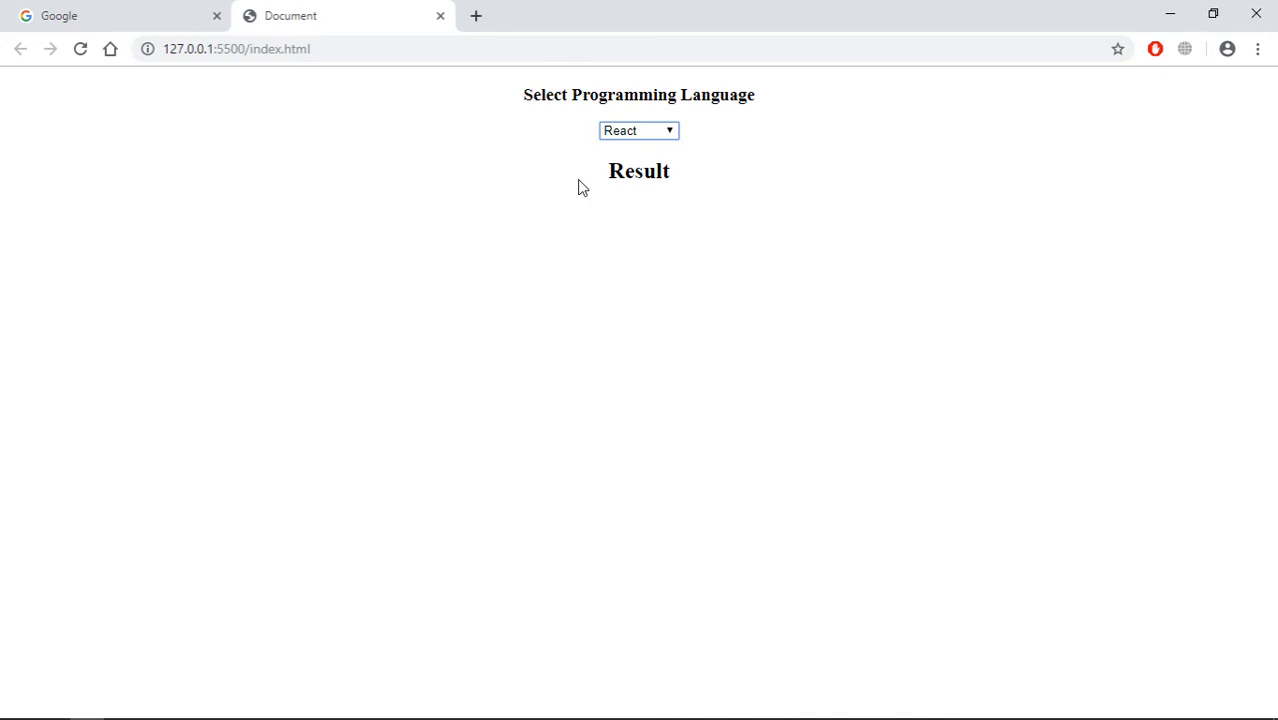
double_click(640, 172)
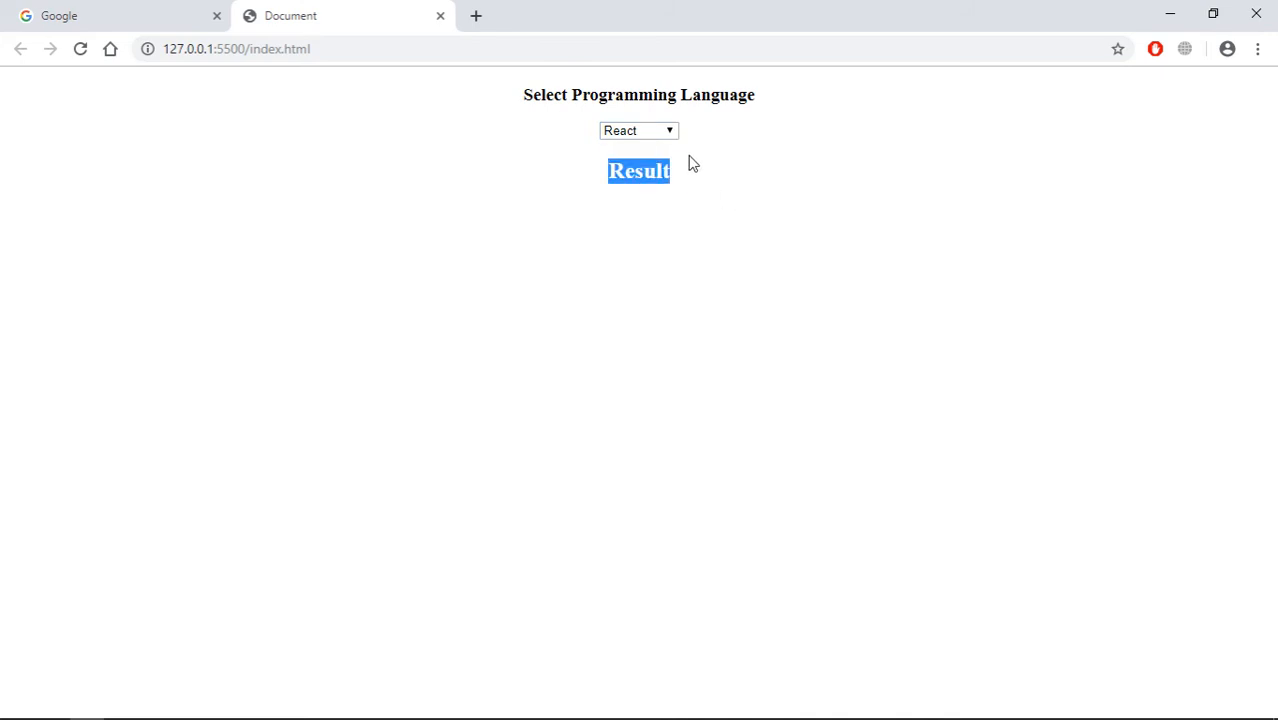
left_click(638, 130)
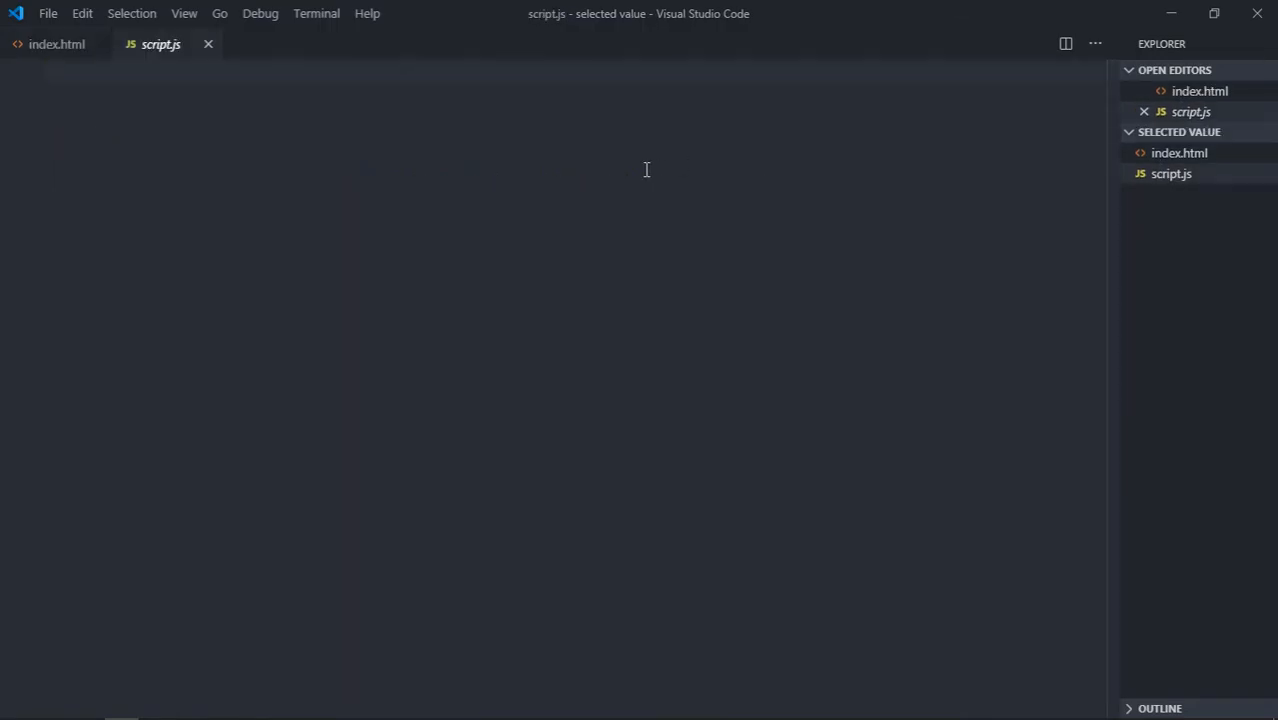
- Store the select element in selection and the h2 element in result via querySelector
type("let selection")
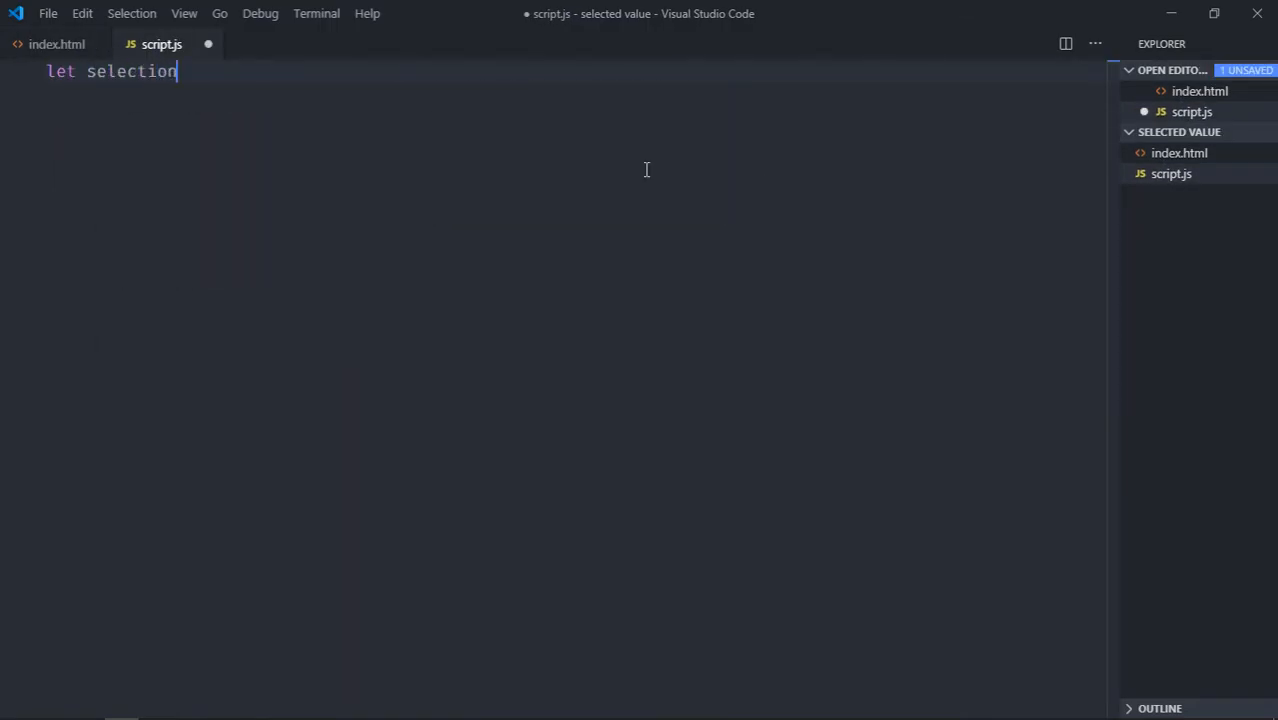
type("= document.querySelector")
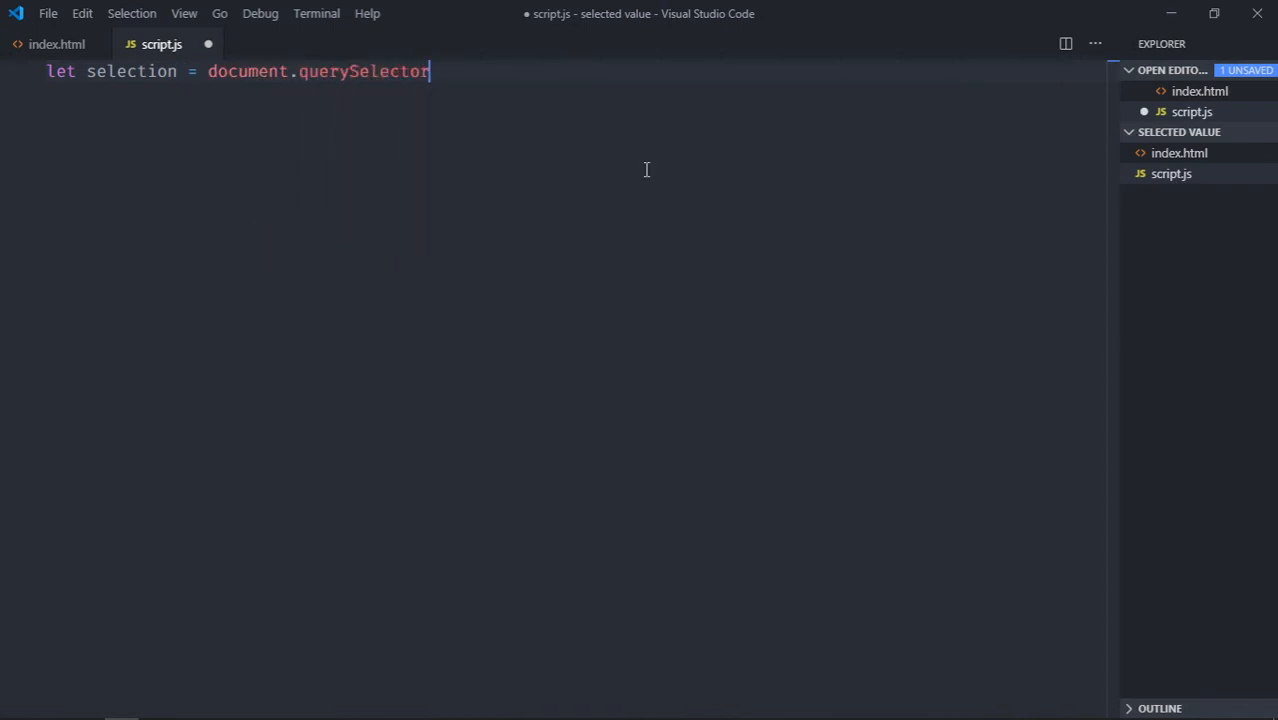
type("('select');")
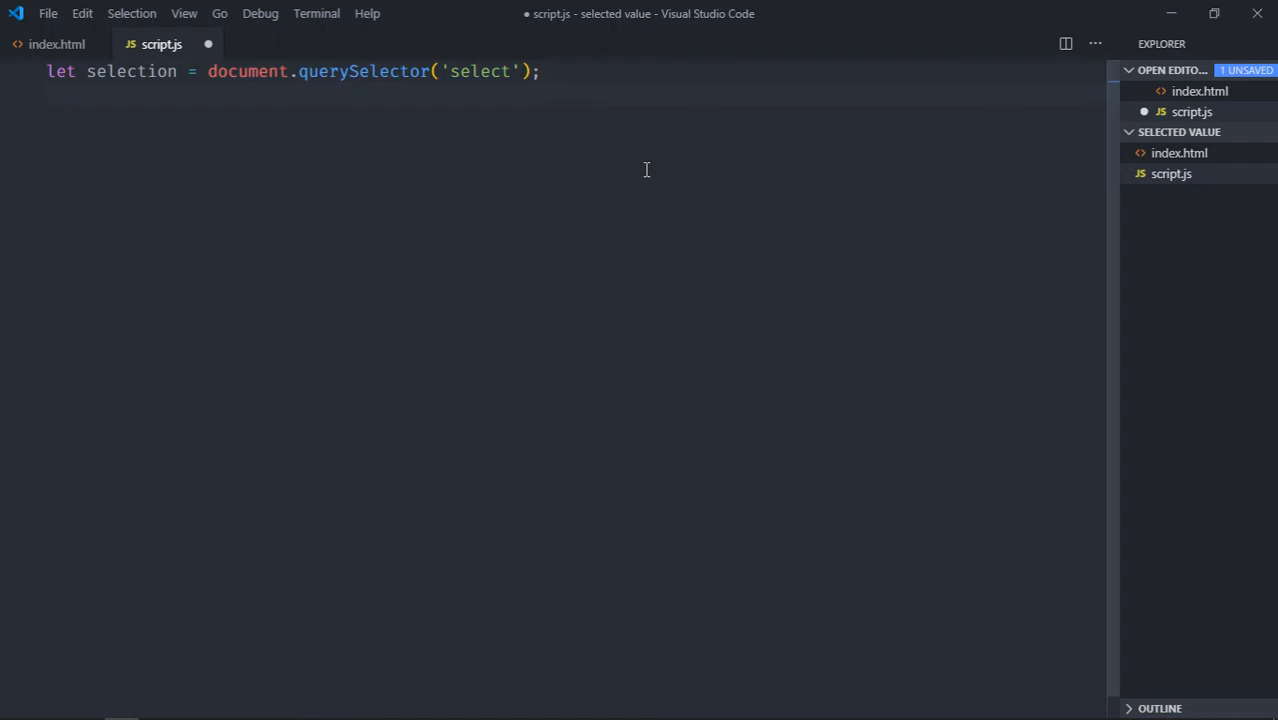
type("let resu")
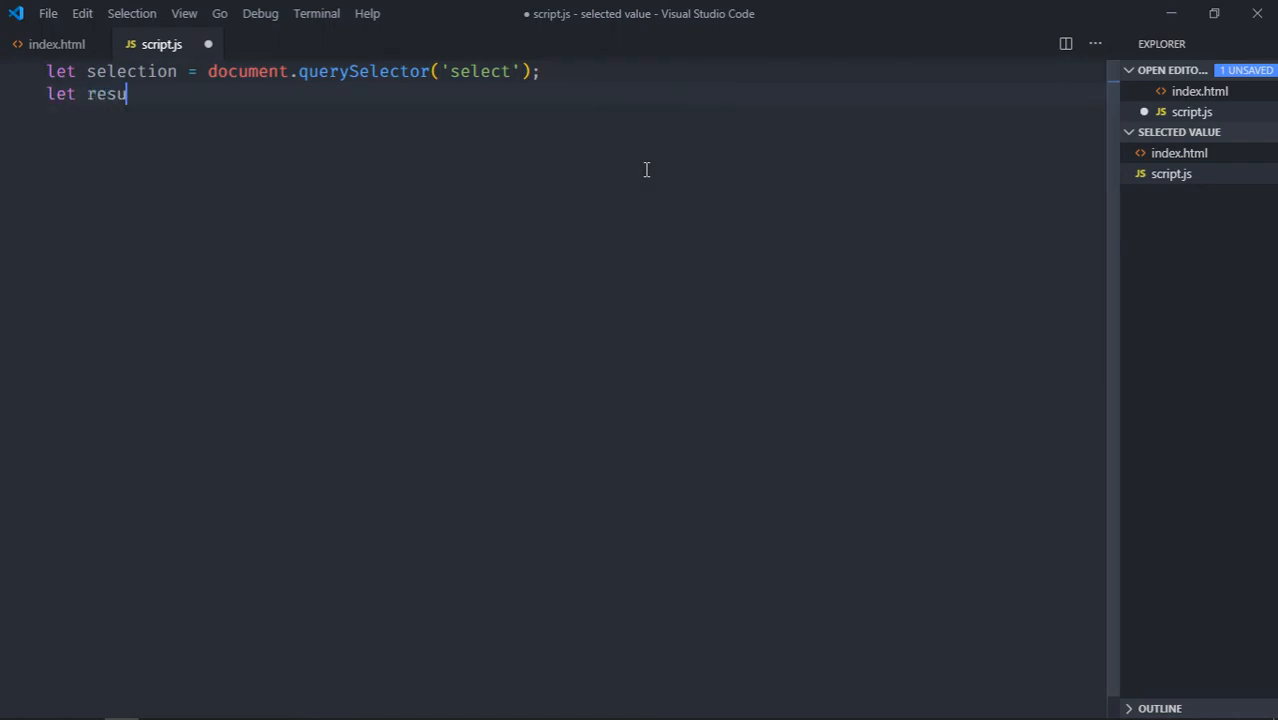
type("lt = documen")
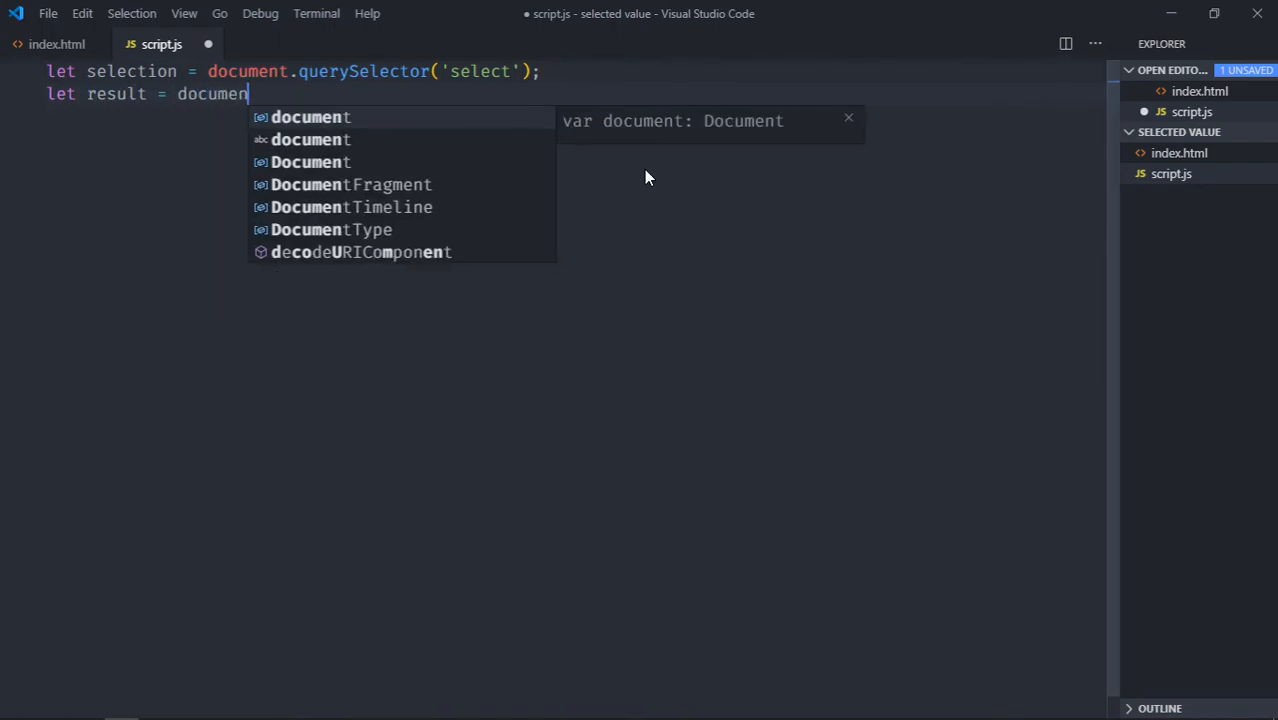
type(".querySelector")
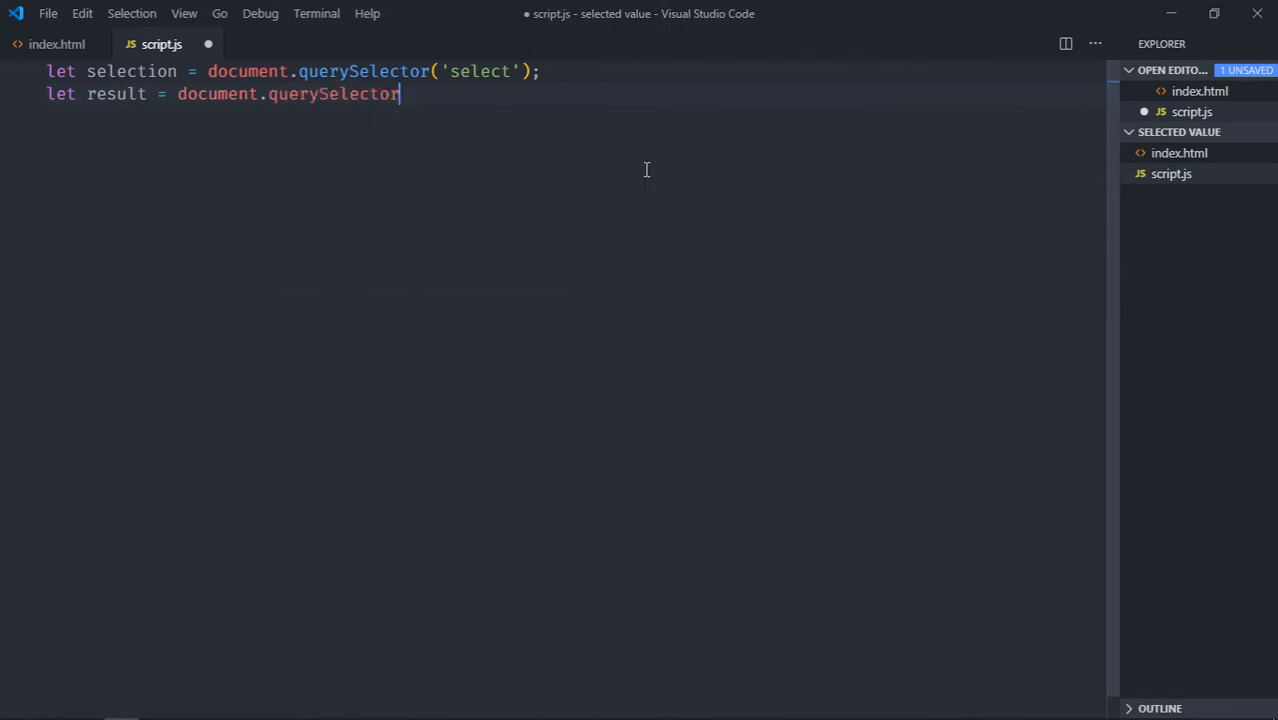
type("('h'")
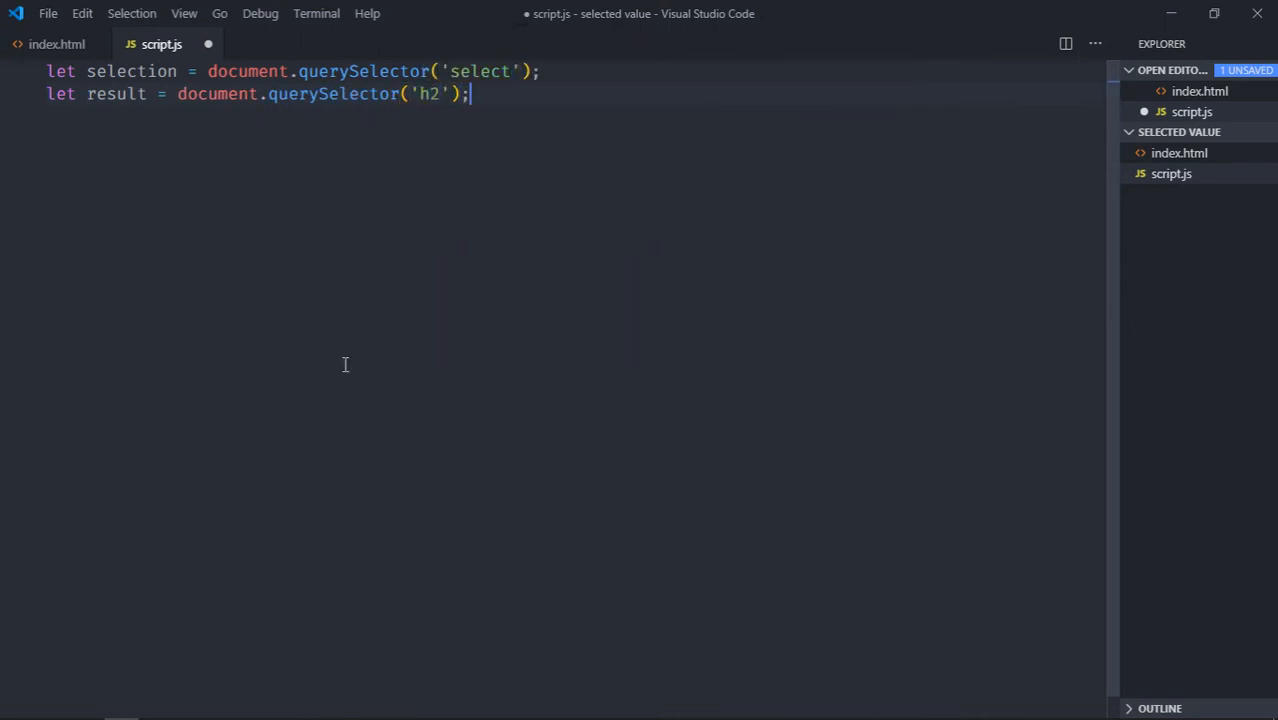
- Attach an empty 'change' event listener to selection and save script.js
type("se")
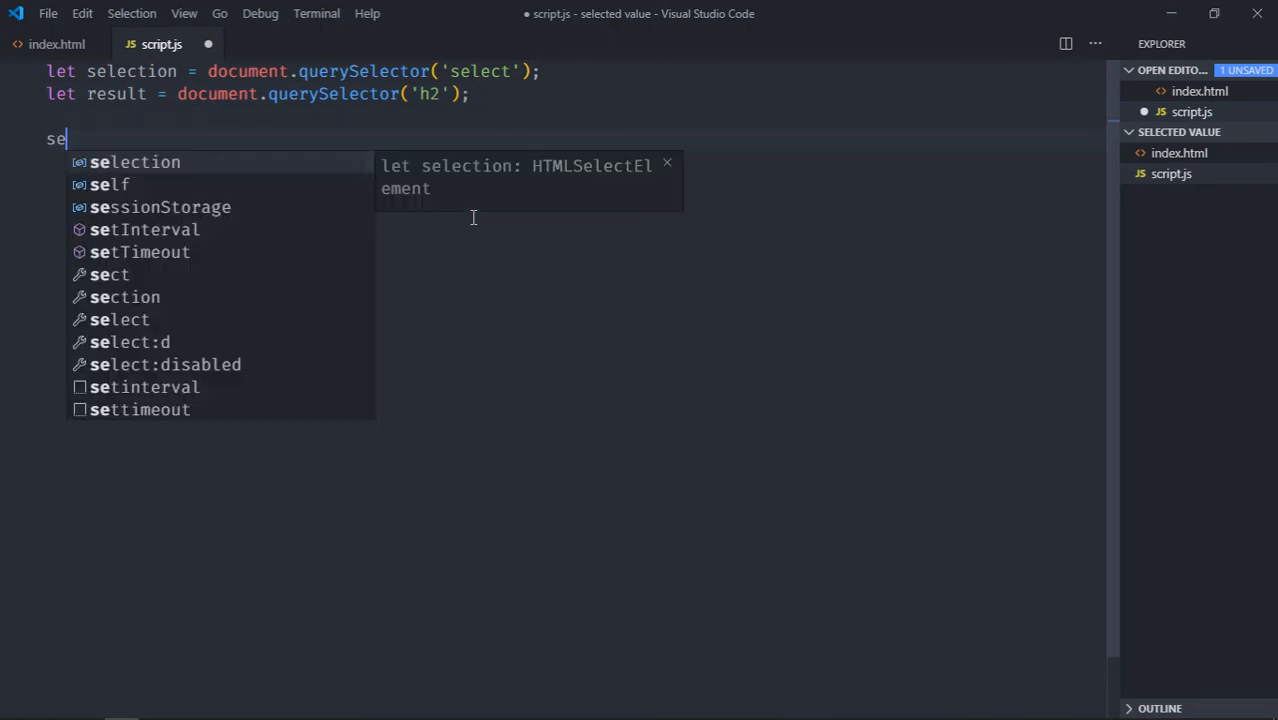
type("lection.addEventListener(")
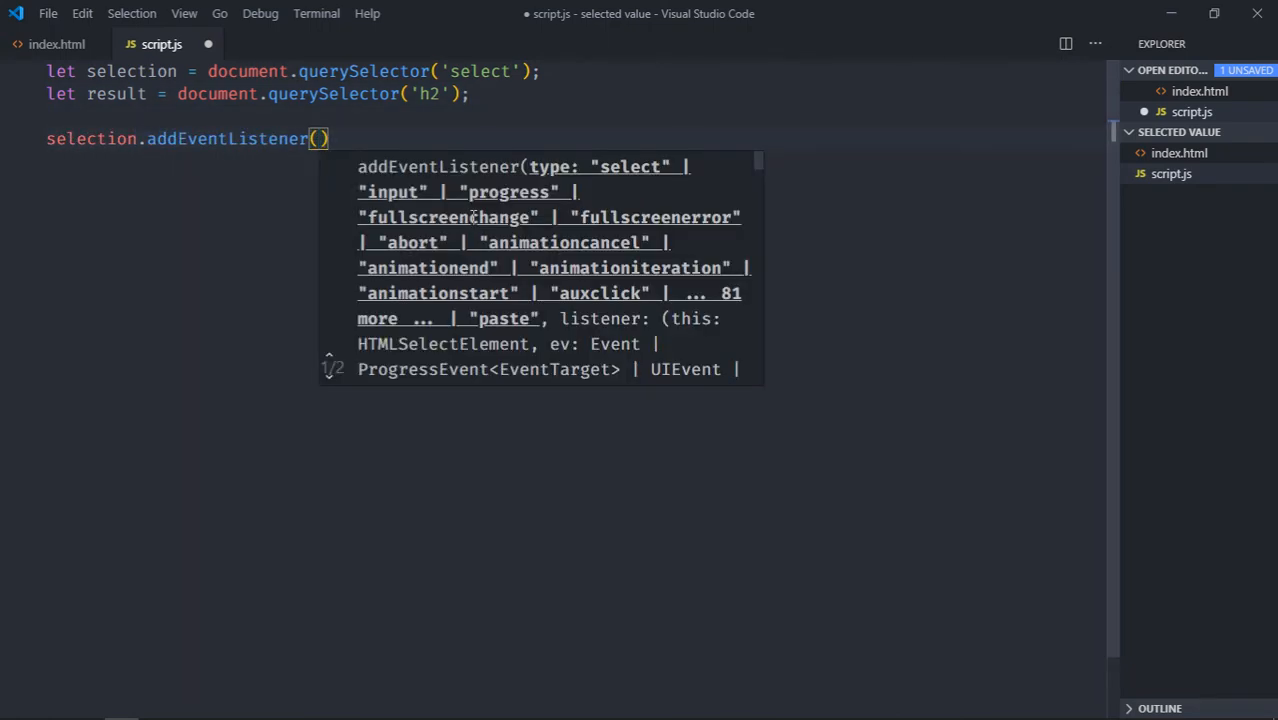
type("'change',")
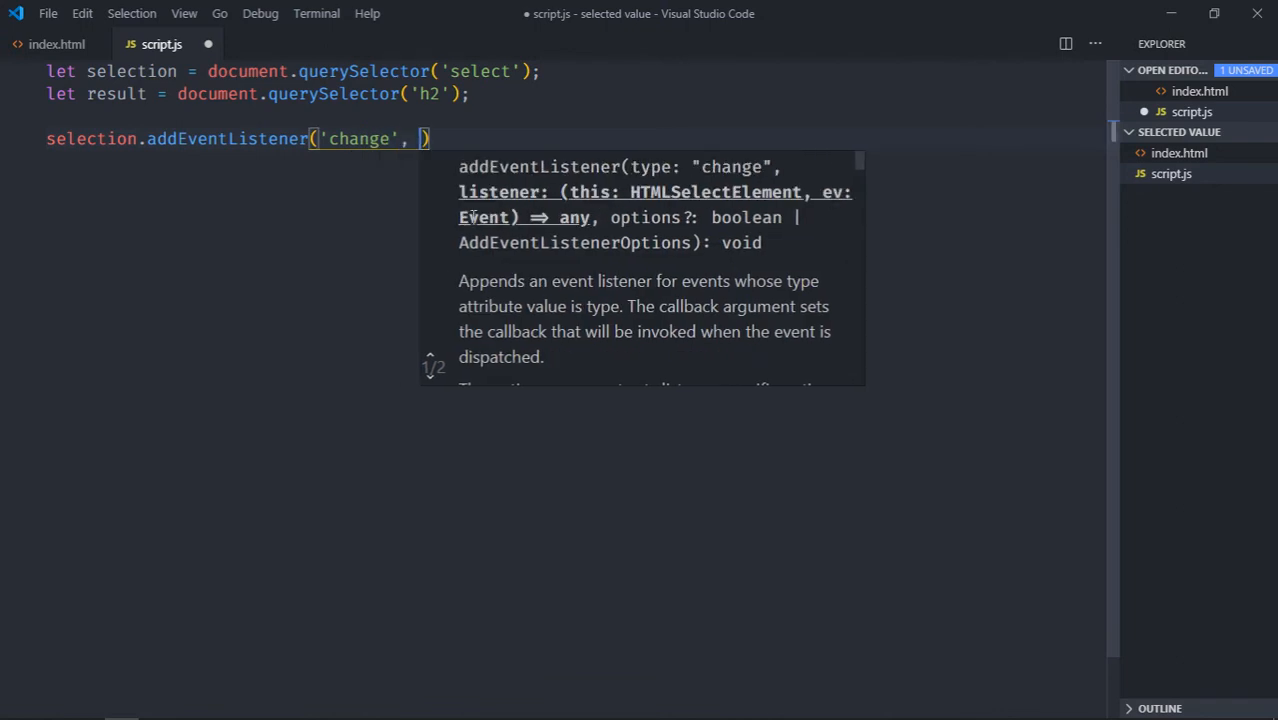
type("()")
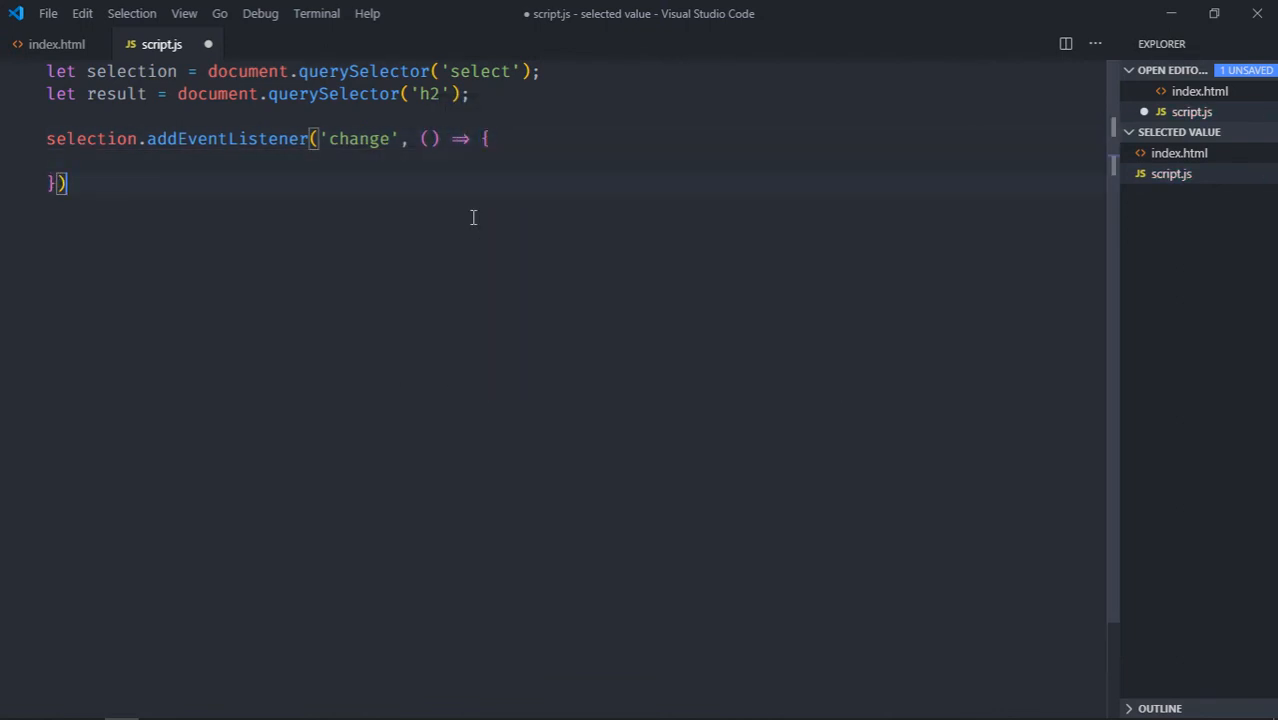
key("ctrl+s")
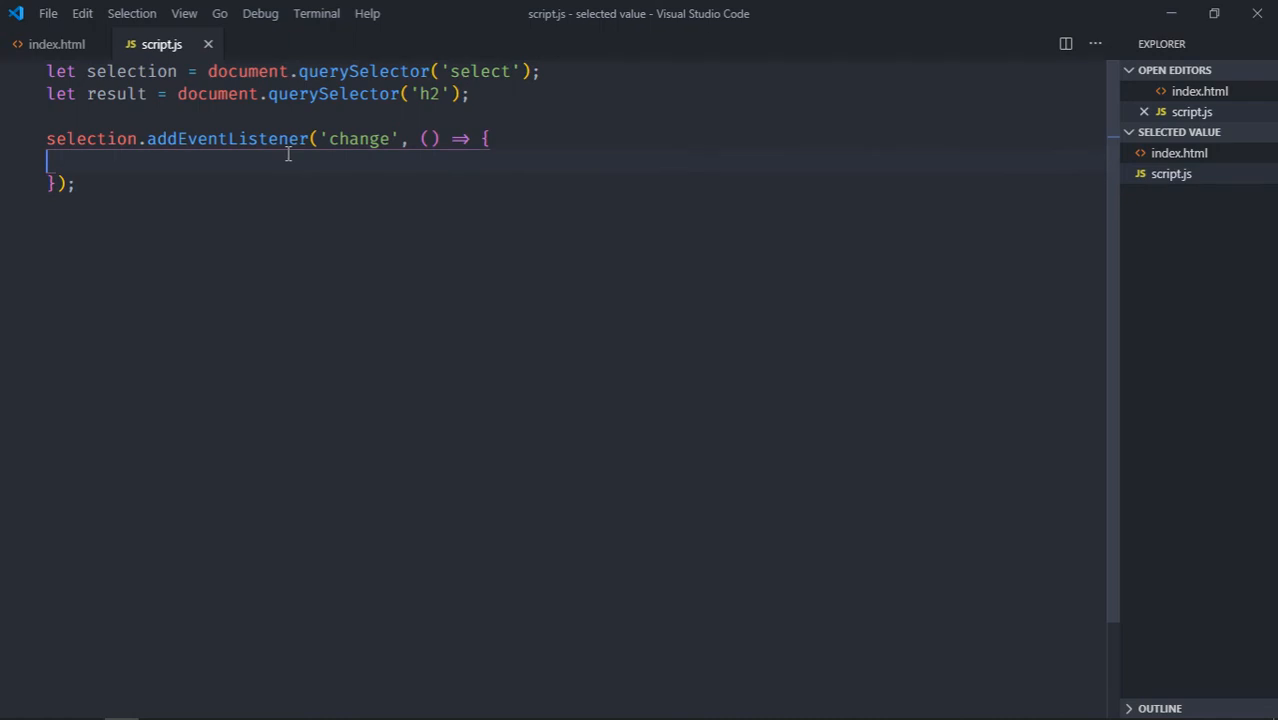
mouse_move(68, 68)
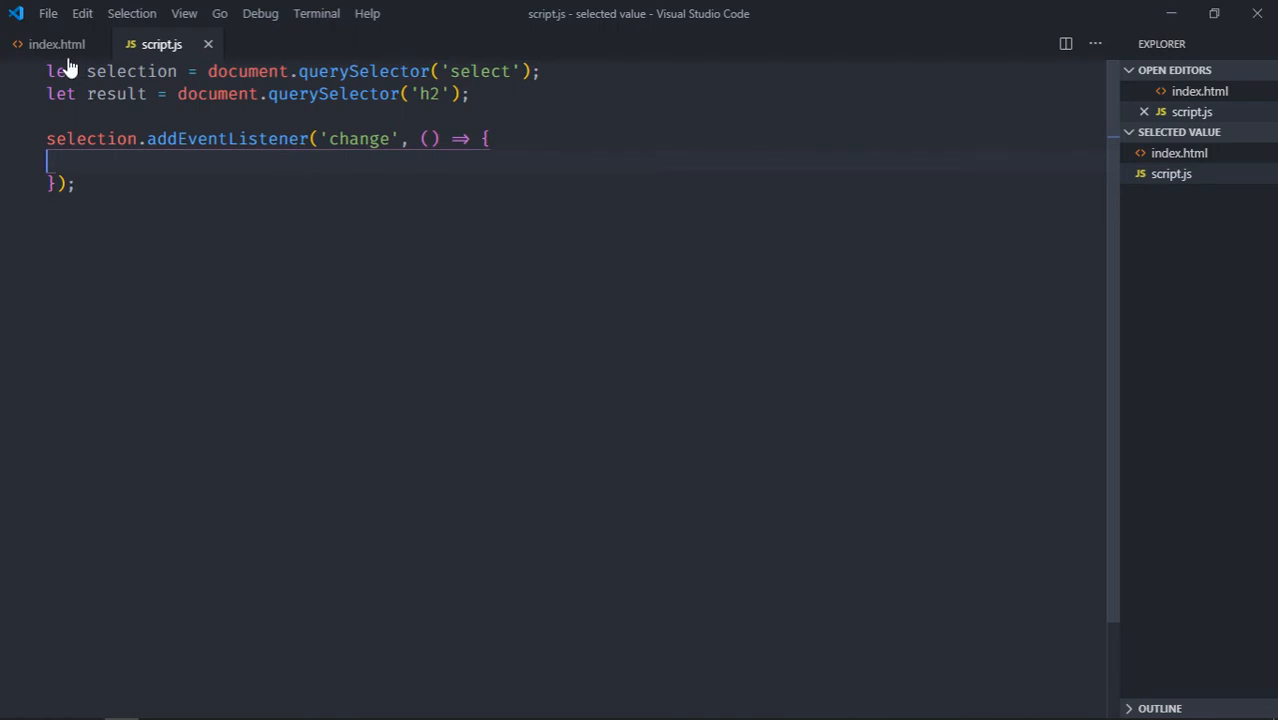
- Switch to index.html and review the javascript option's value attribute
left_click(56, 44)
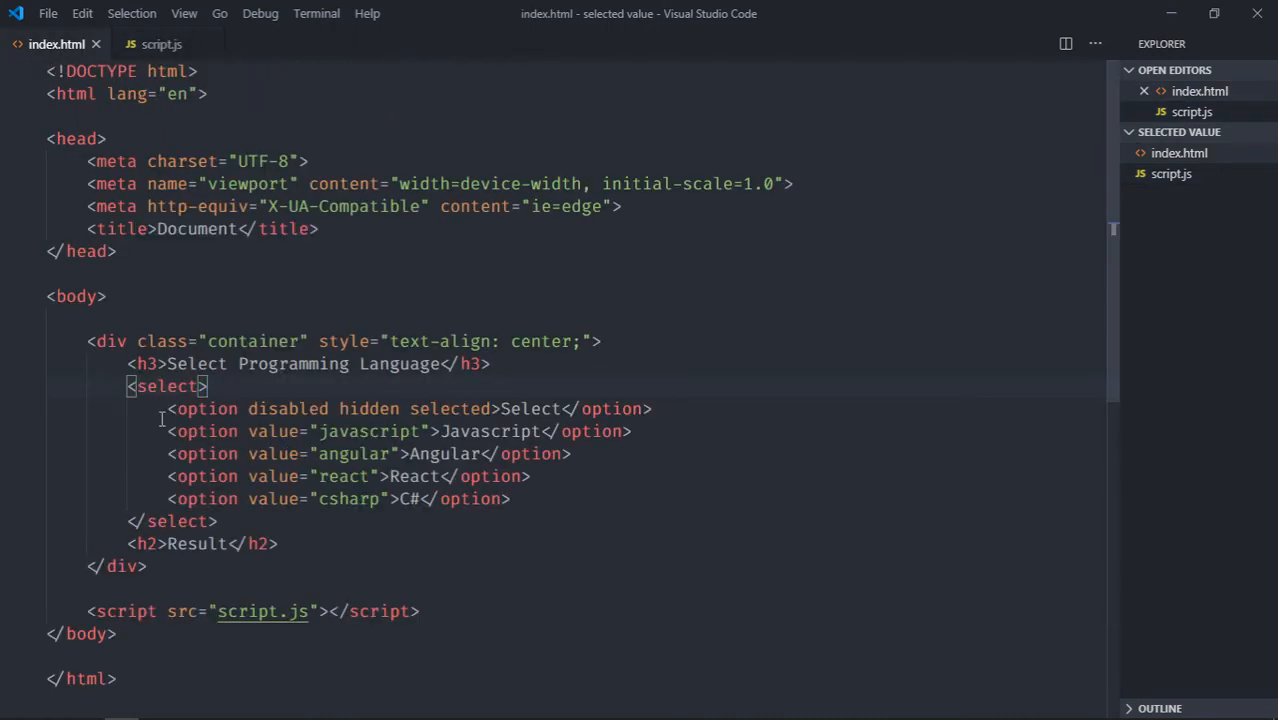
mouse_move(276, 432)
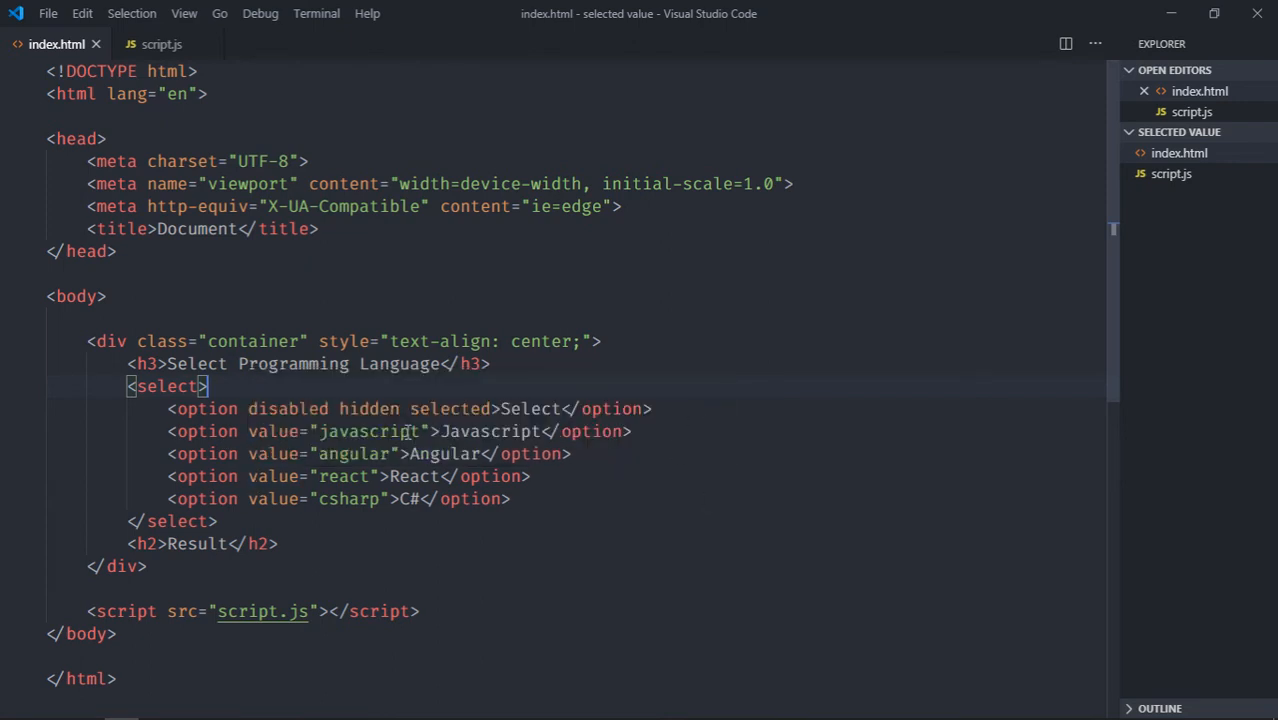
left_click(652, 408)
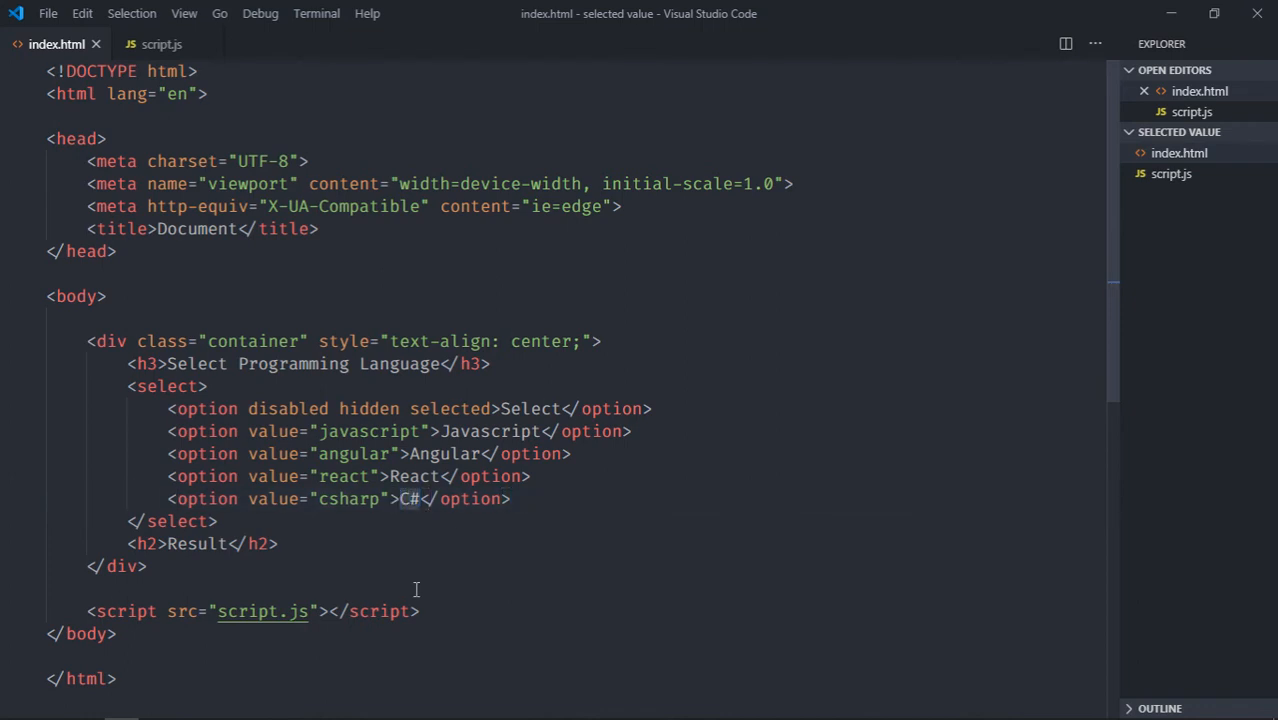
- Set result's text to selection.options[selection.selectedIndex].text in the handler and save
left_click(160, 44)
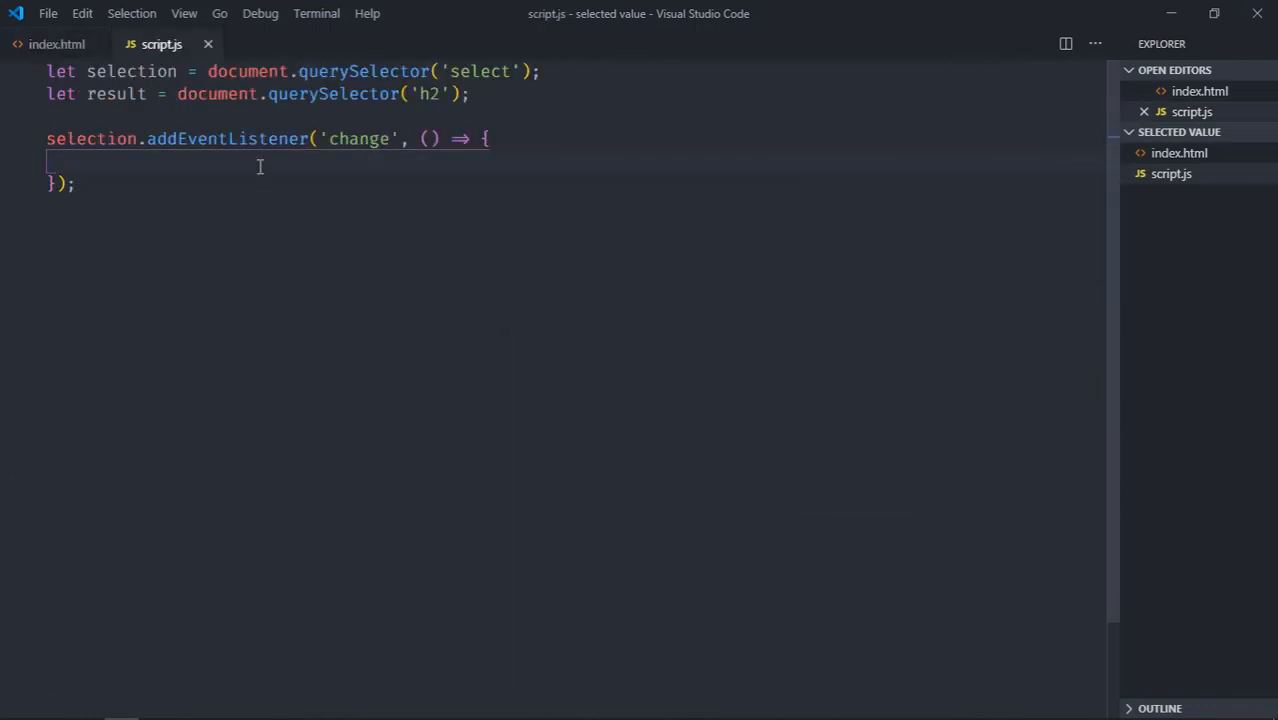
type("res")
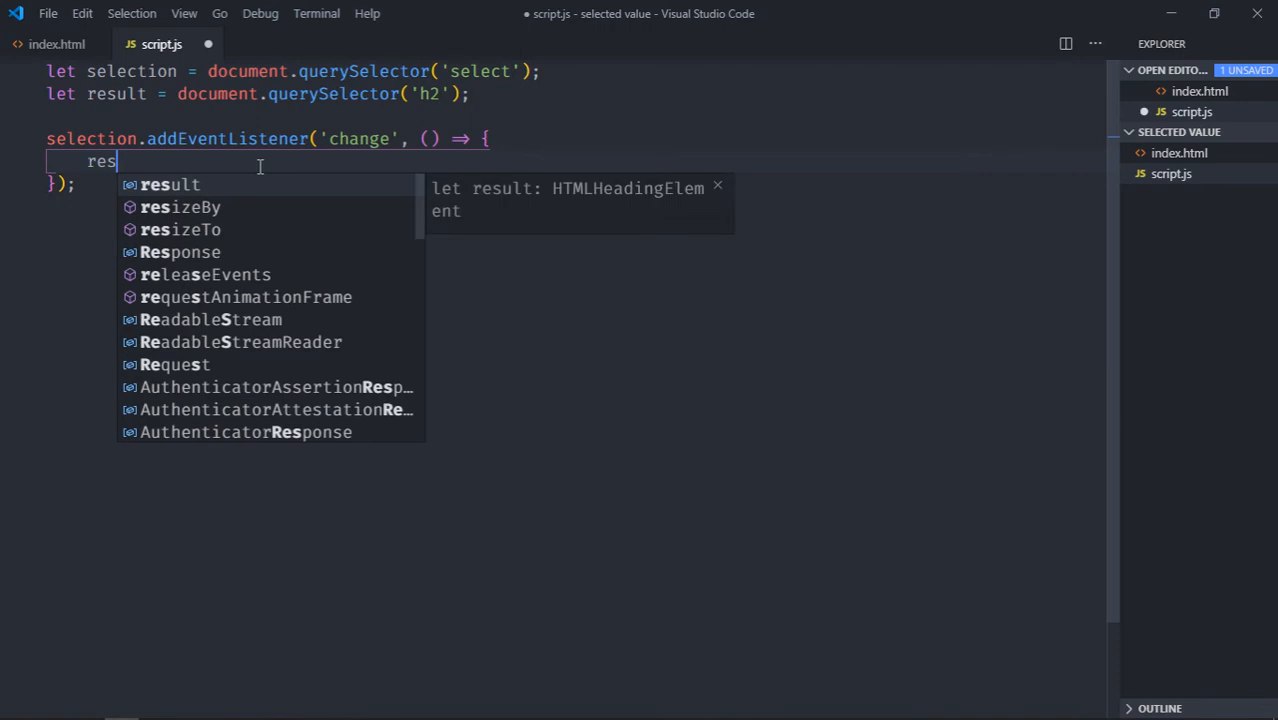
type("ult.innerHTML")
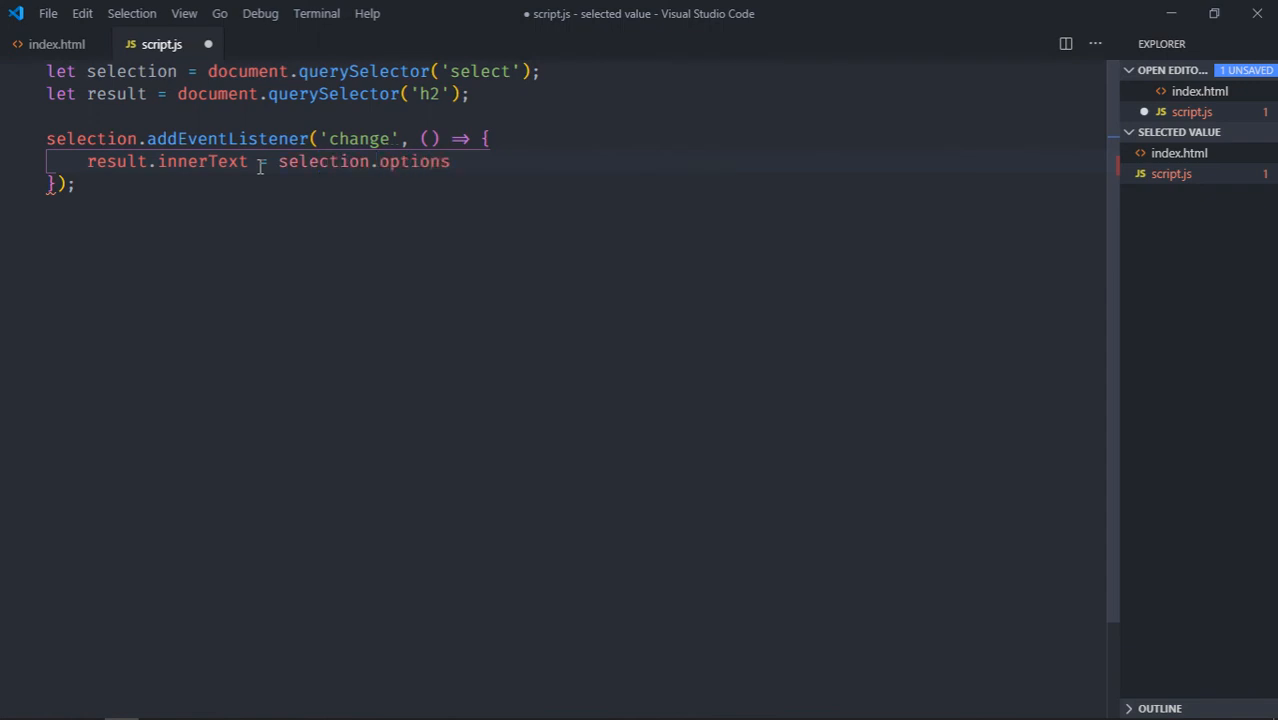
type("[s")
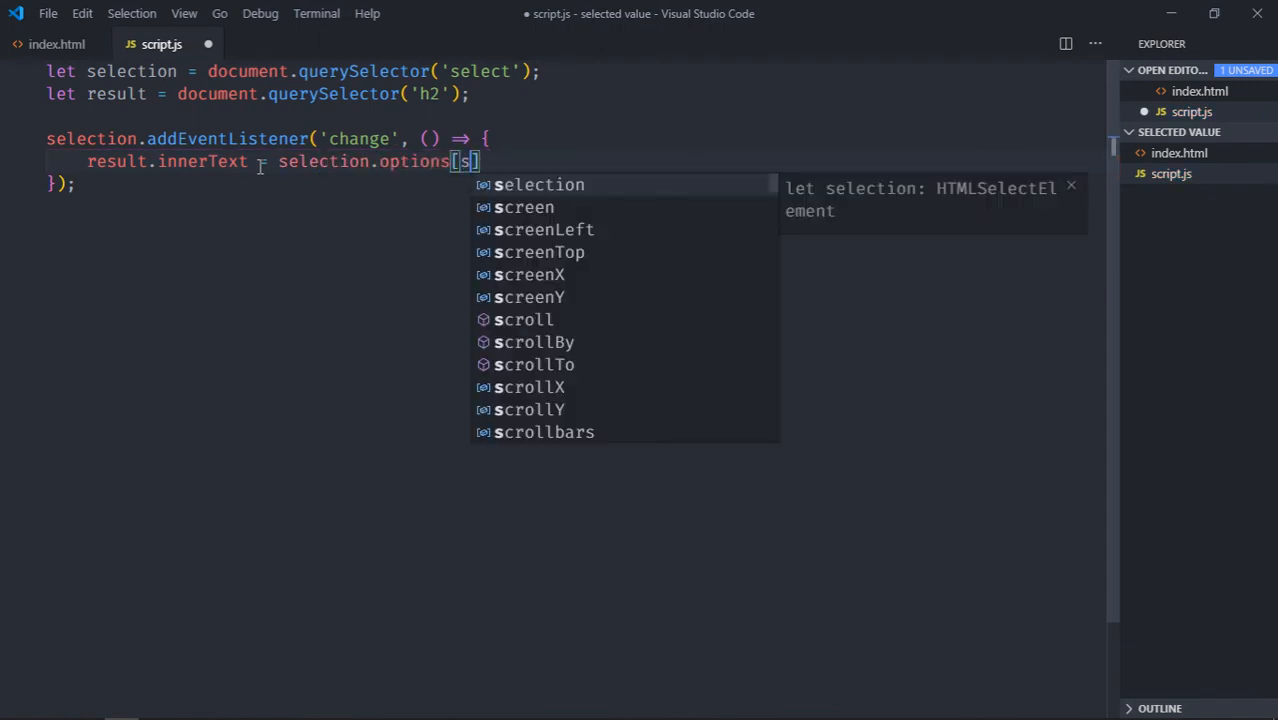
type("election.selectedIndex")
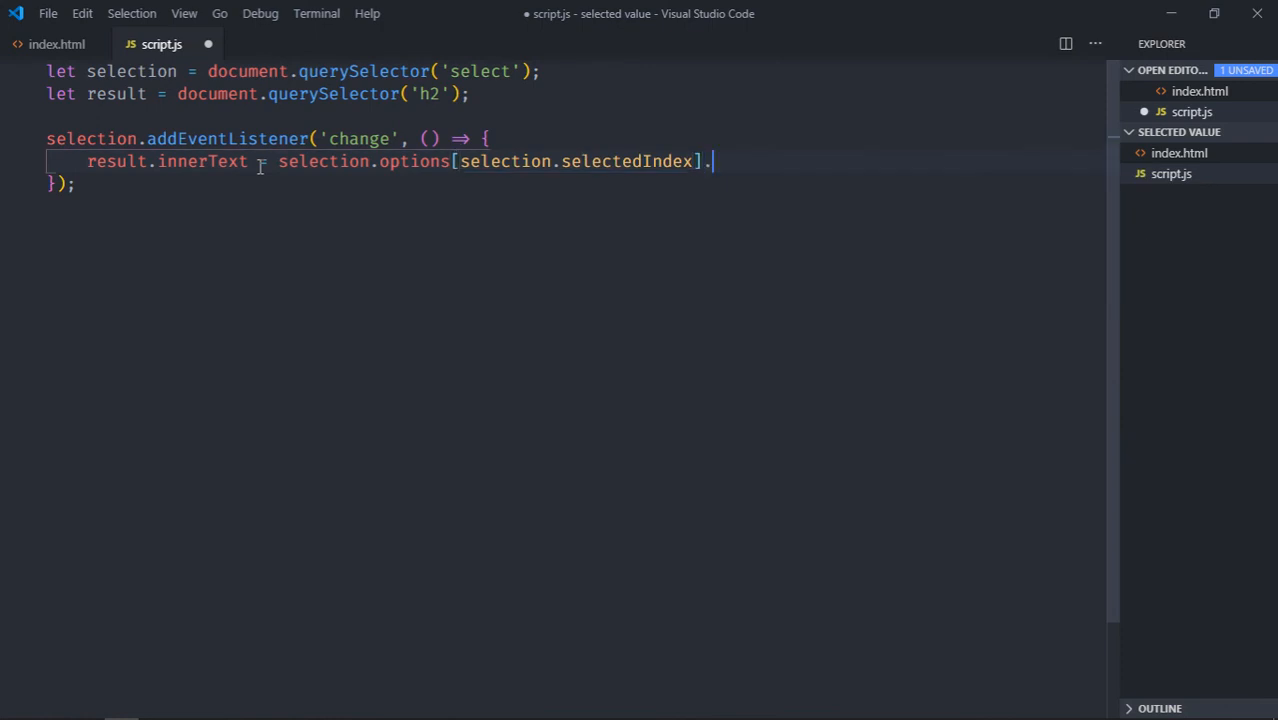
type("text")
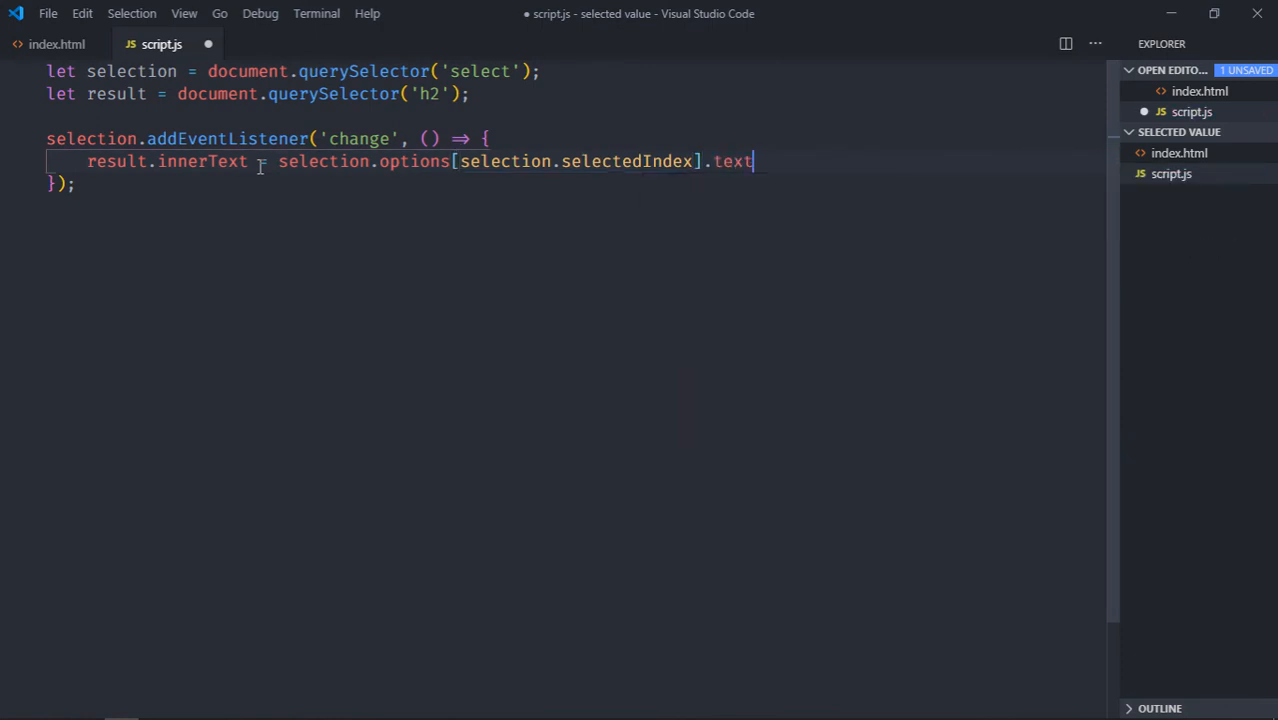
type(";")
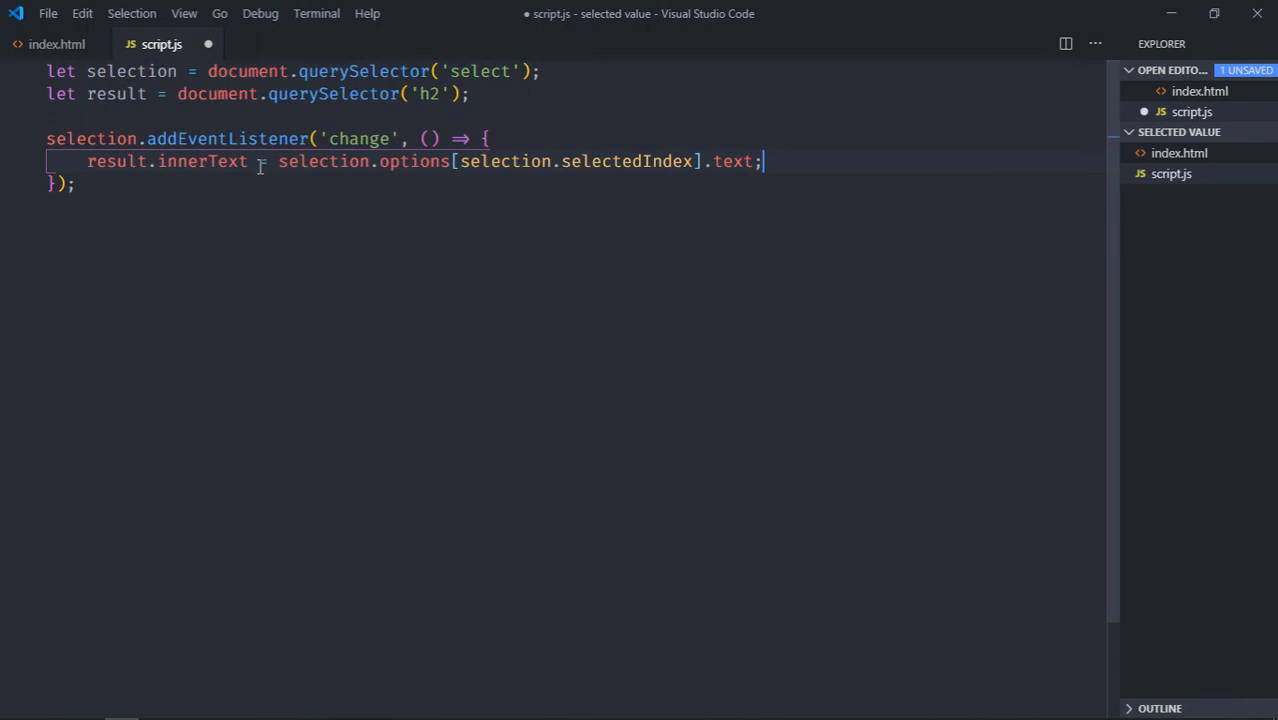
key("ctrl+s")
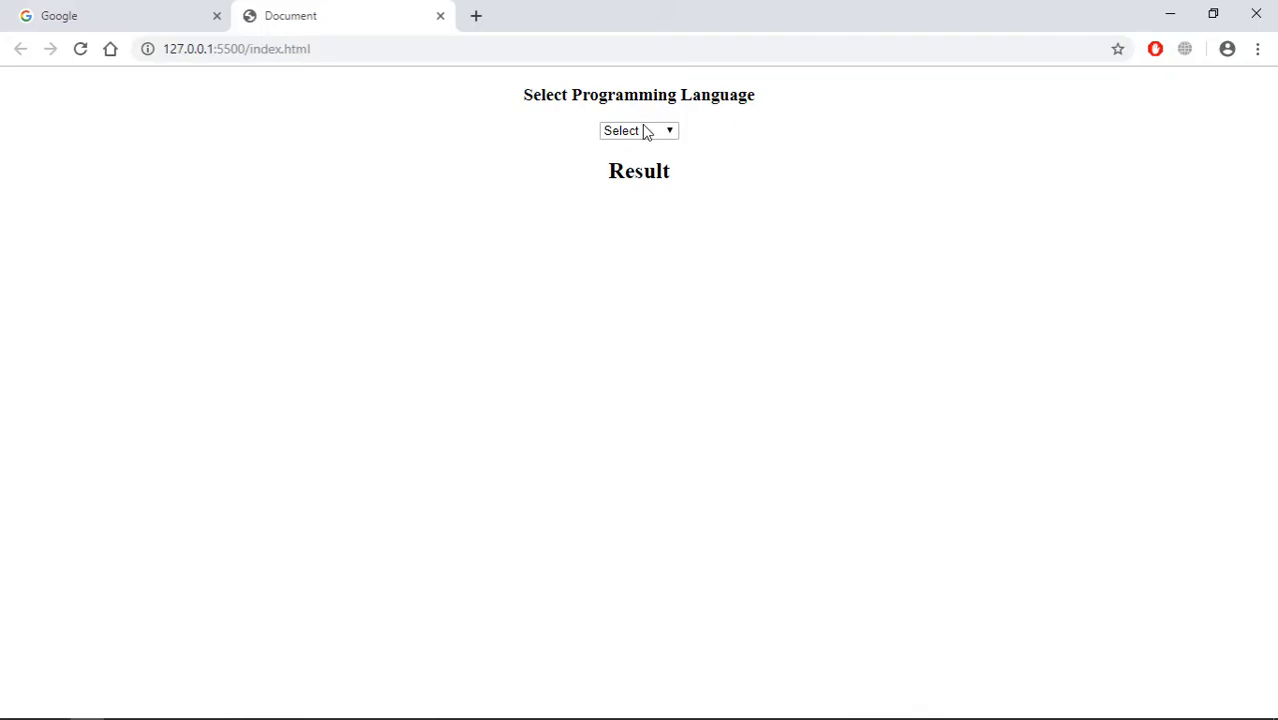
- Choose Javascript then Angular and watch the Result heading update to each name
left_click(638, 130)
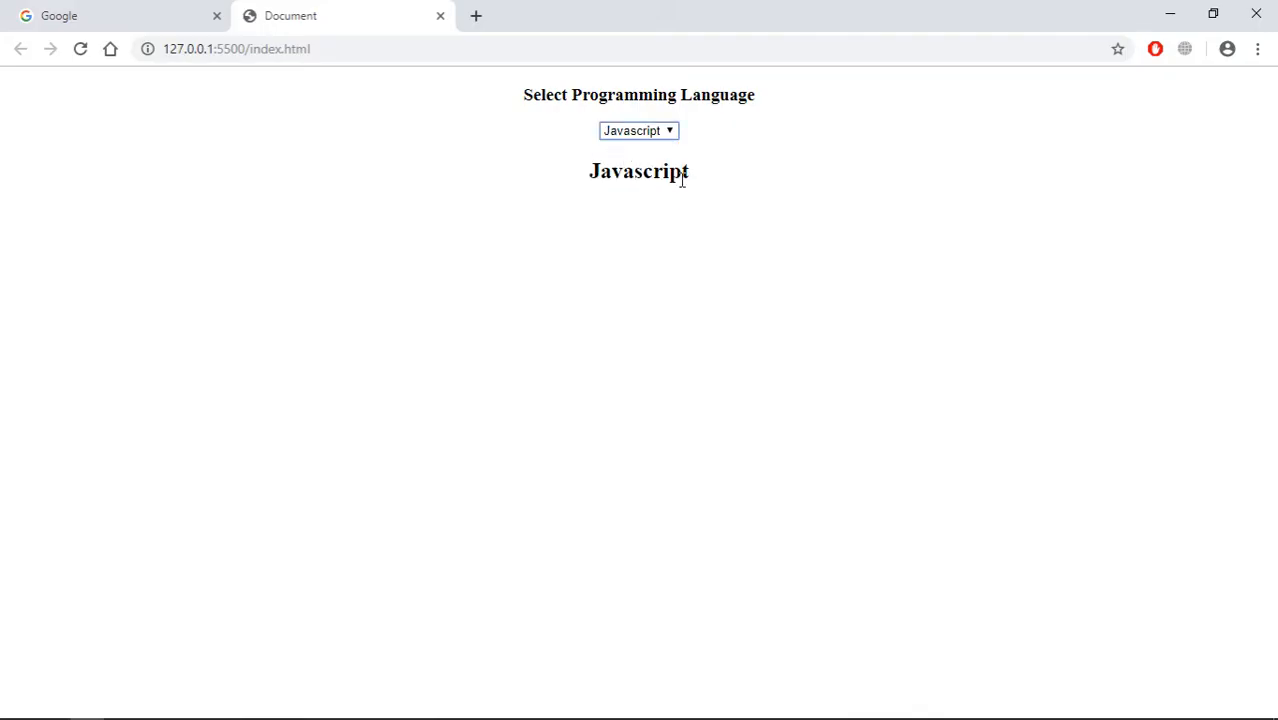
left_click(638, 130)
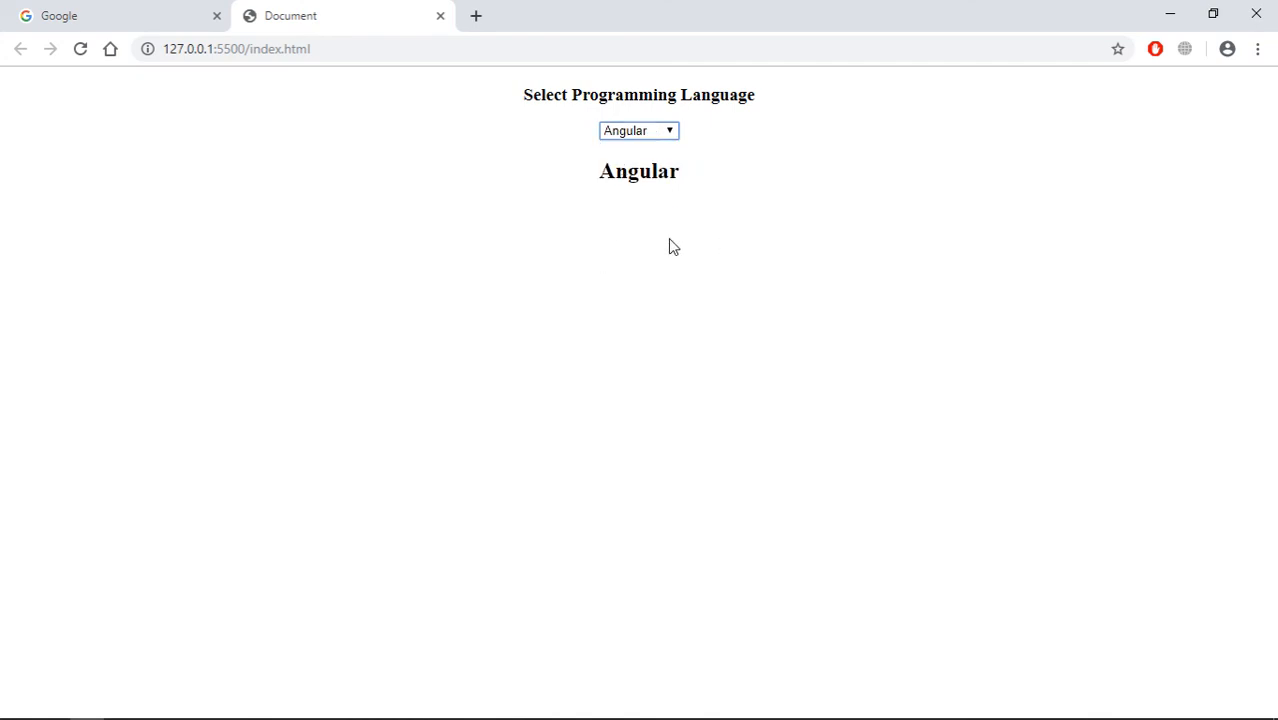
mouse_move(500, 276)
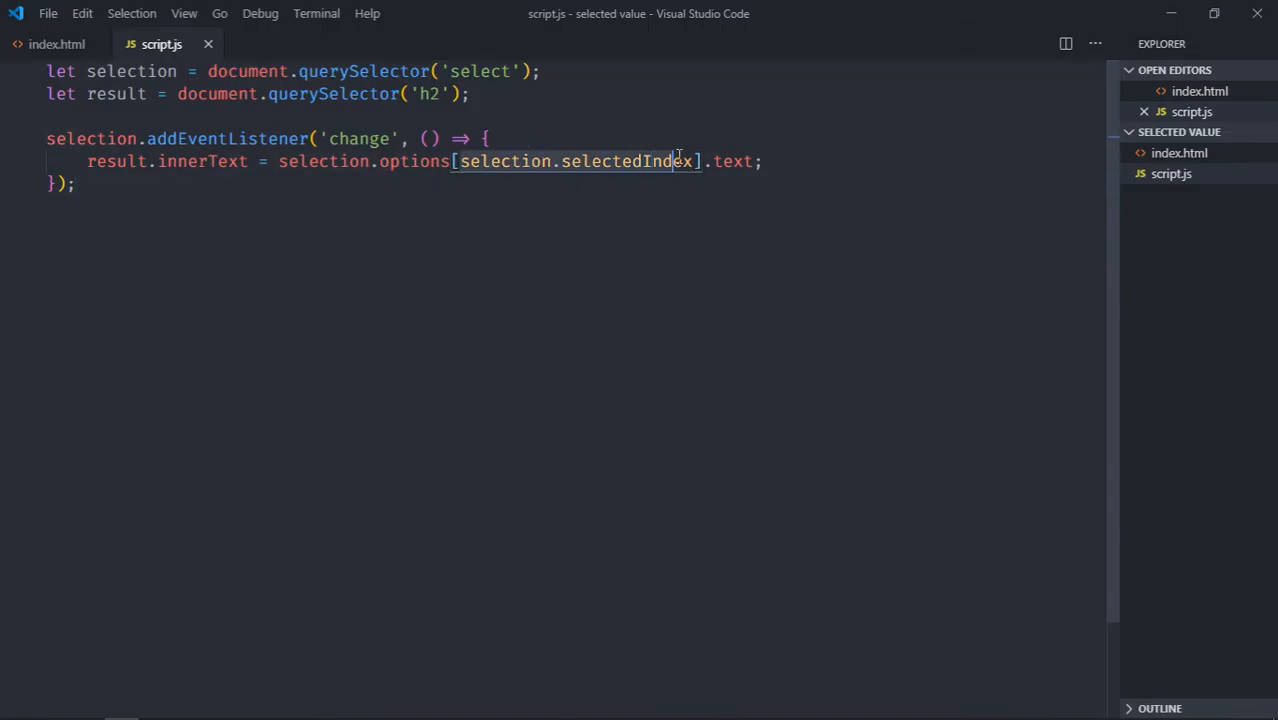
- Add console.log(selection.selectedIndex) after the heading assignment and save
left_click(764, 160)
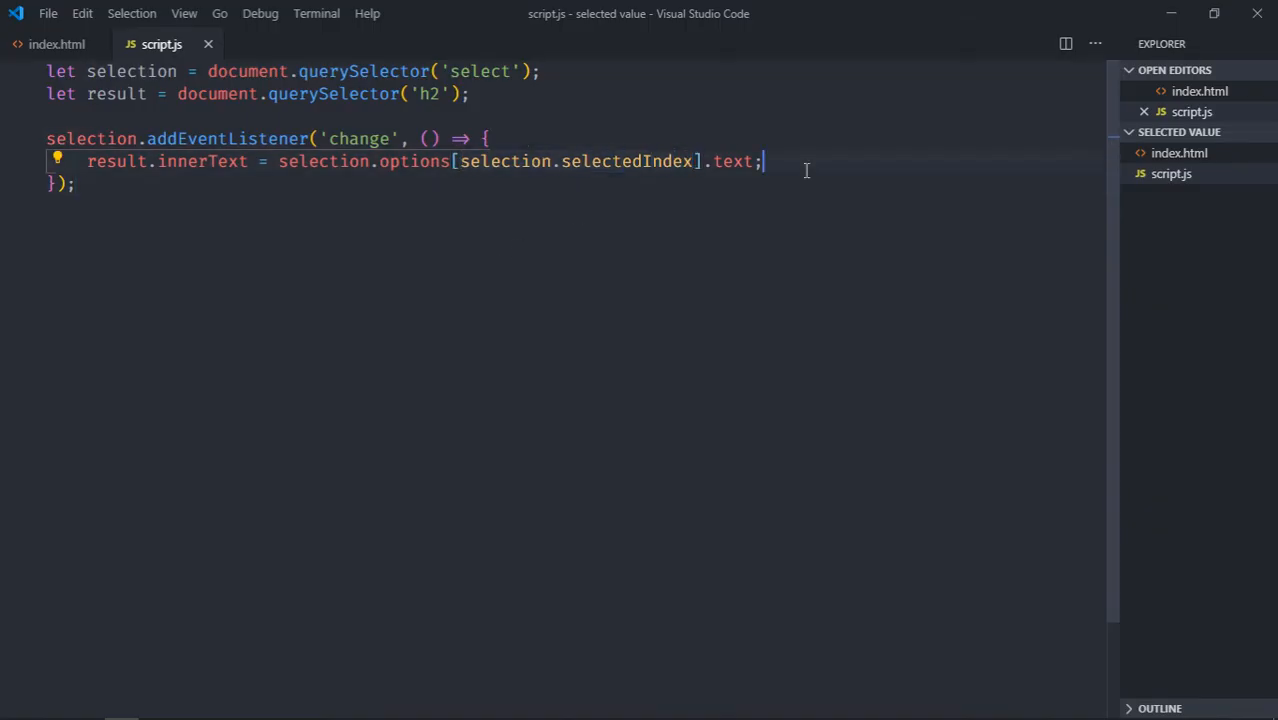
type("console.log")
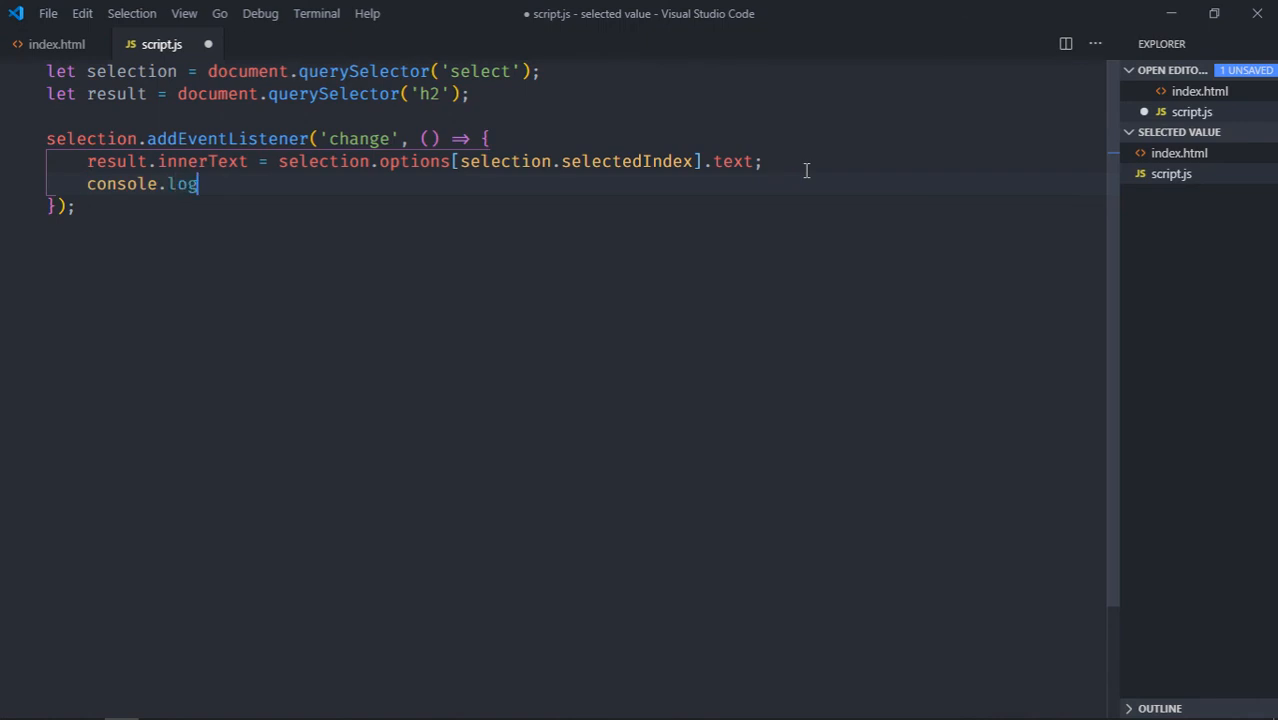
type("(selection.selectedIndex)")
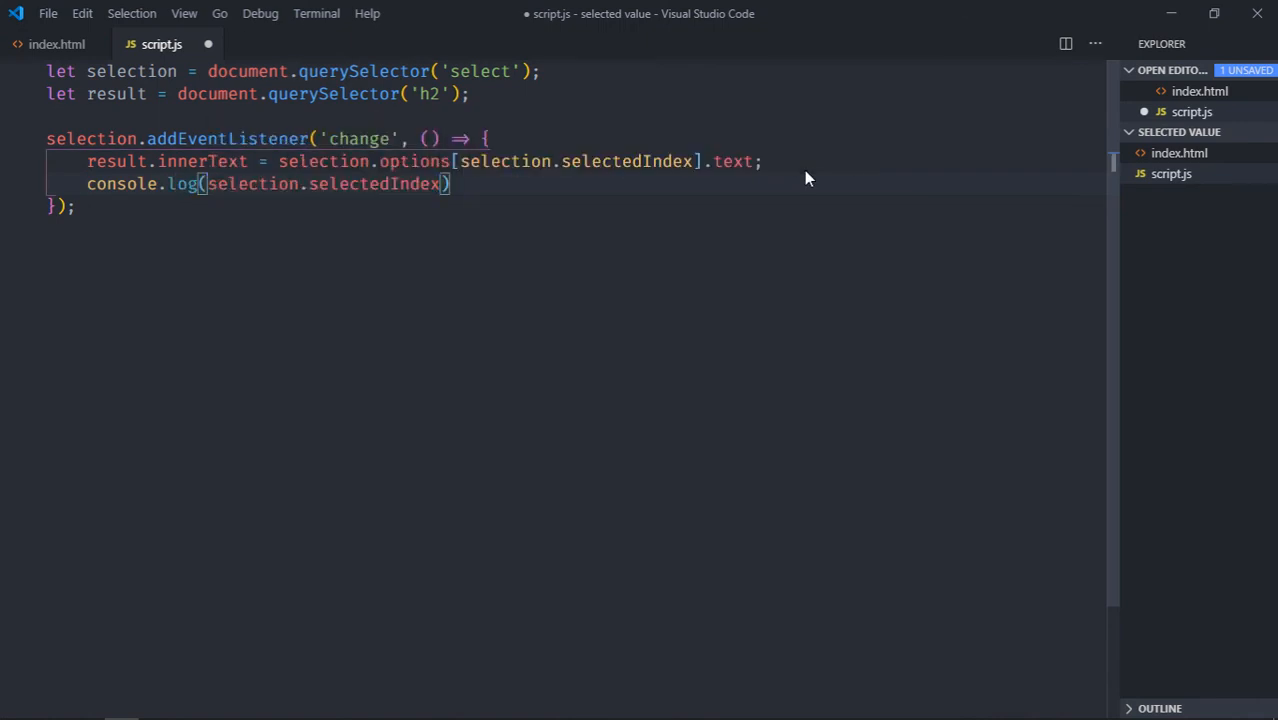
key("ctrl+s")
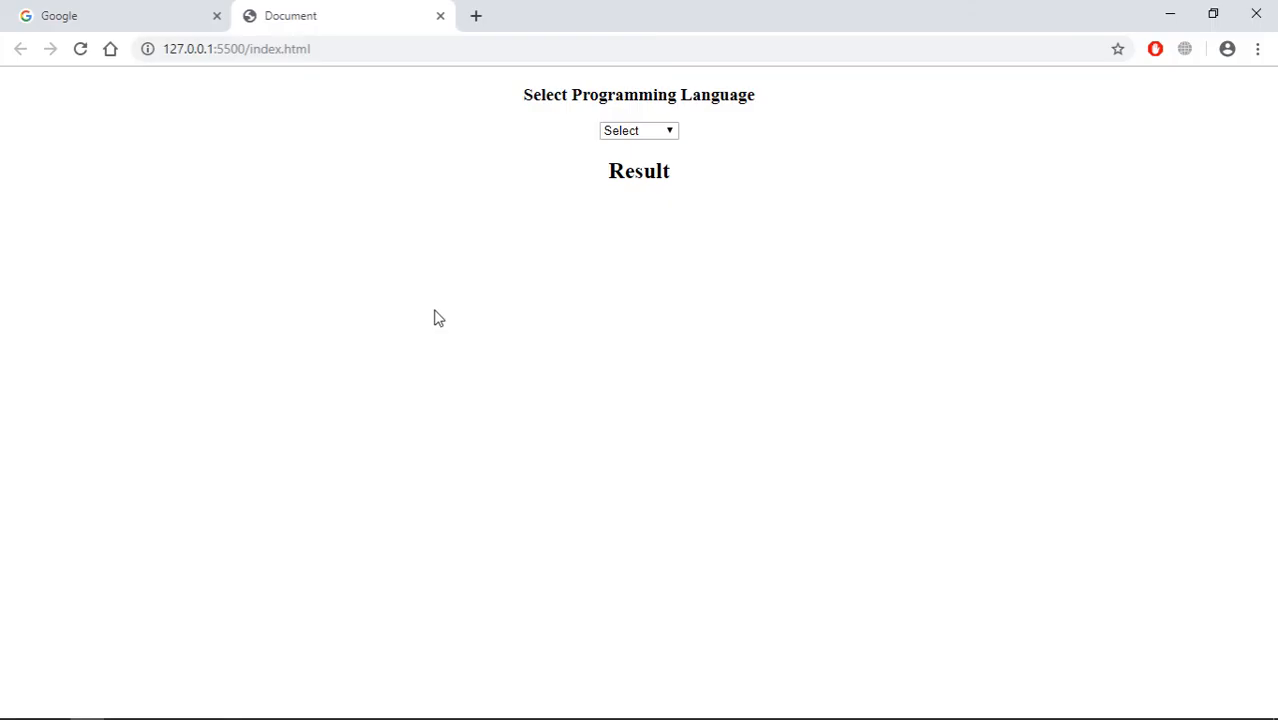
- Open DevTools with F12 and select Javascript, React and C# to see indexes logged
key("F12")
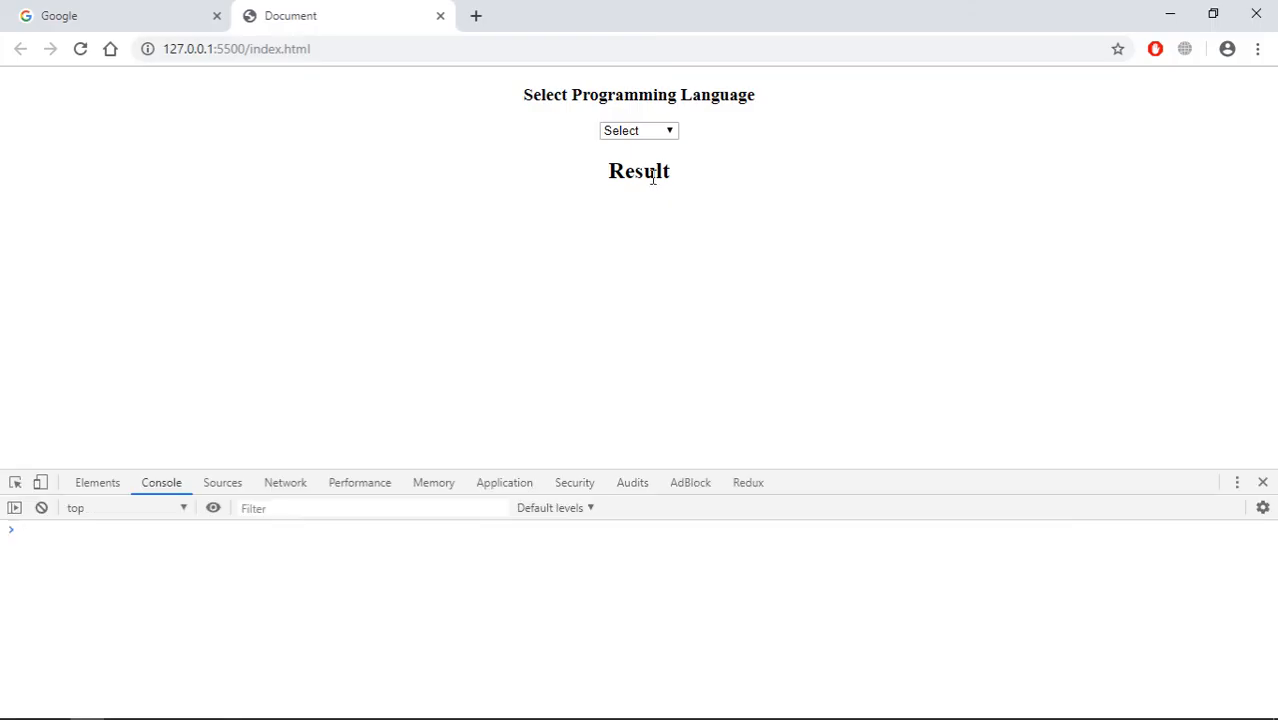
left_click(638, 130)
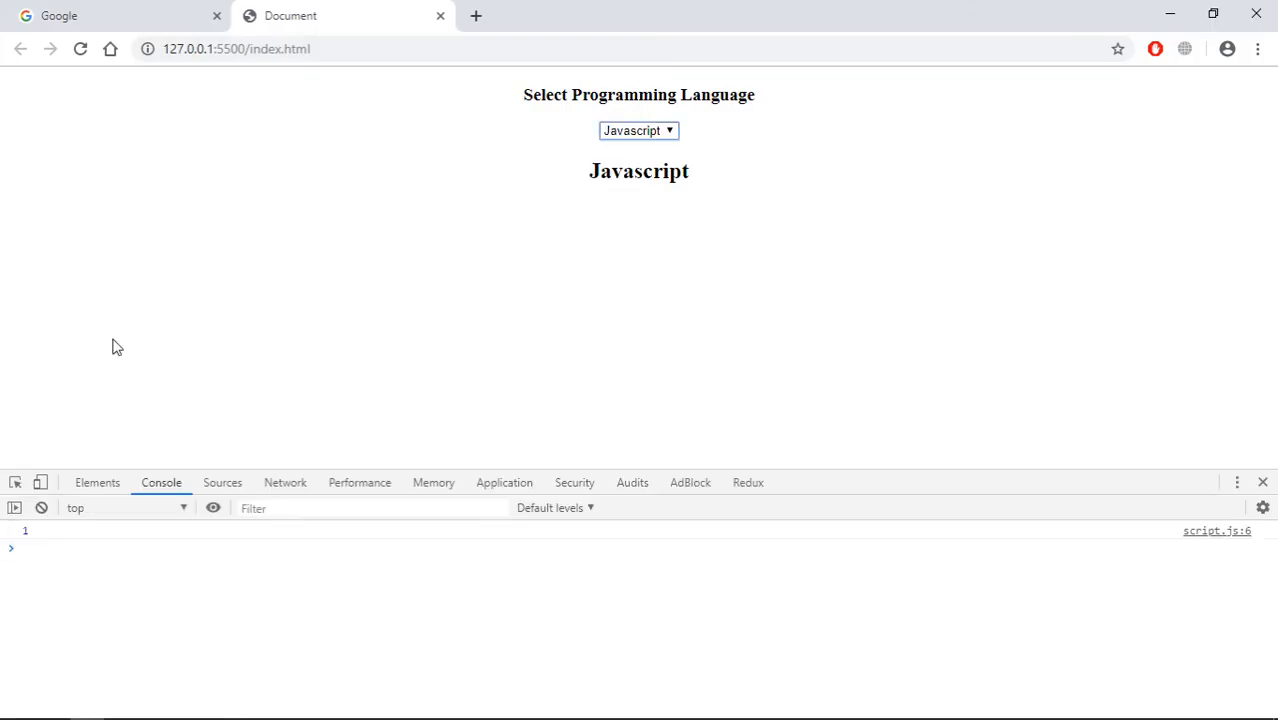
left_click(638, 130)
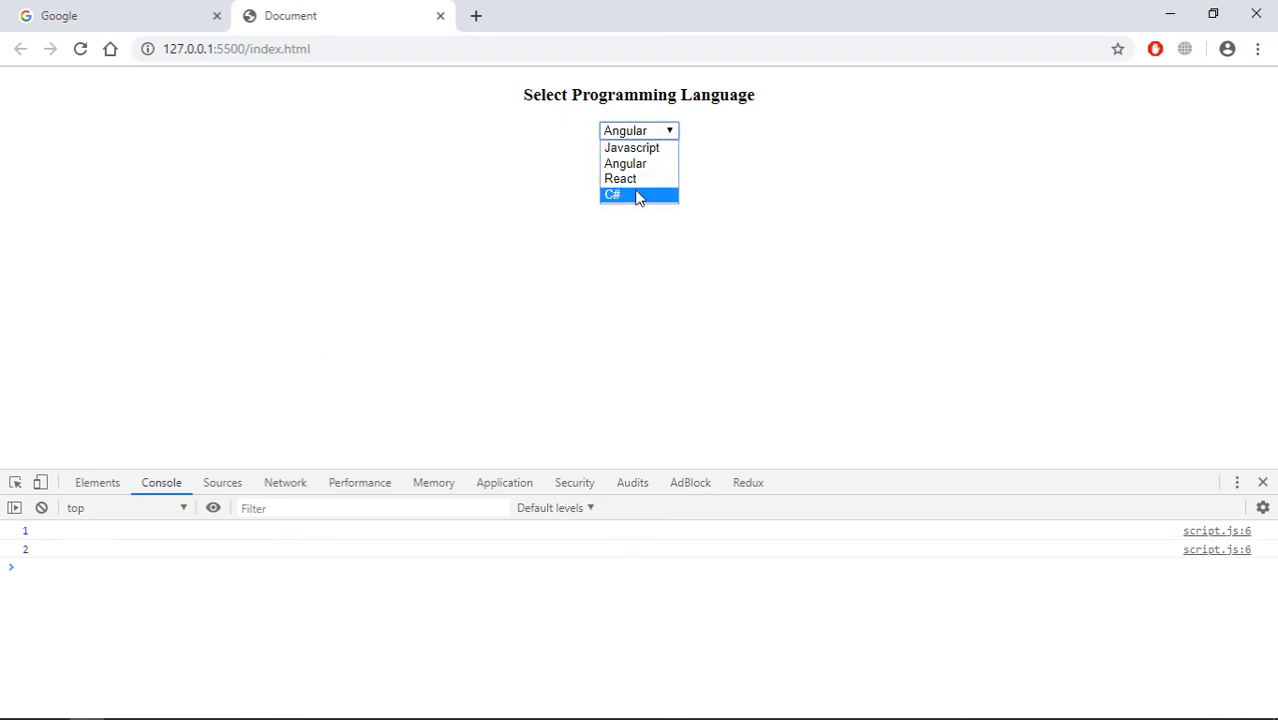
left_click(620, 178)
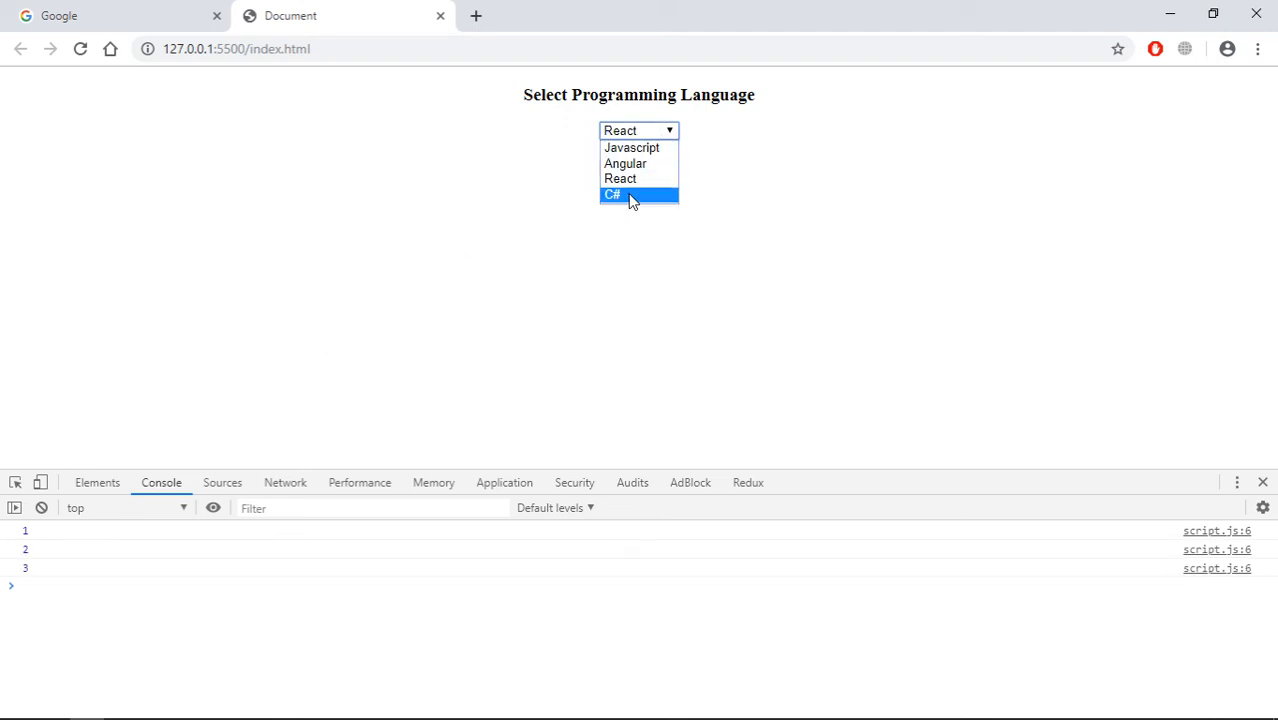
left_click(612, 194)
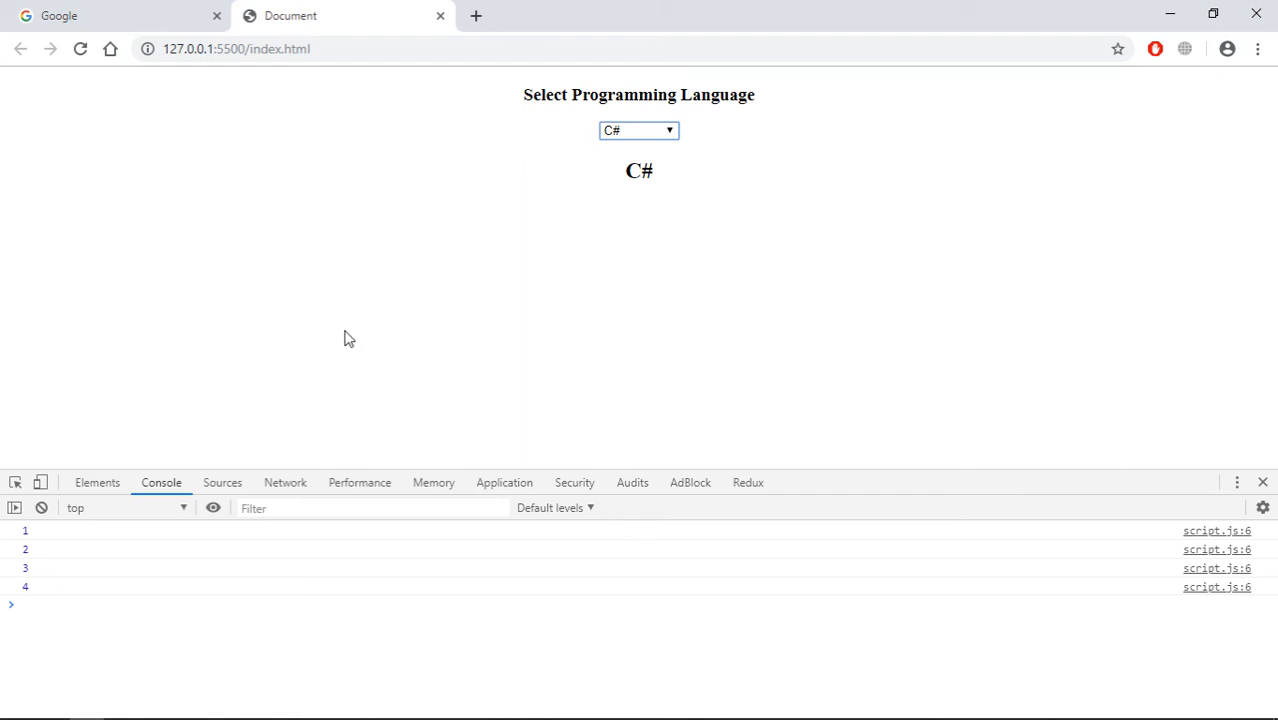
mouse_move(624, 182)
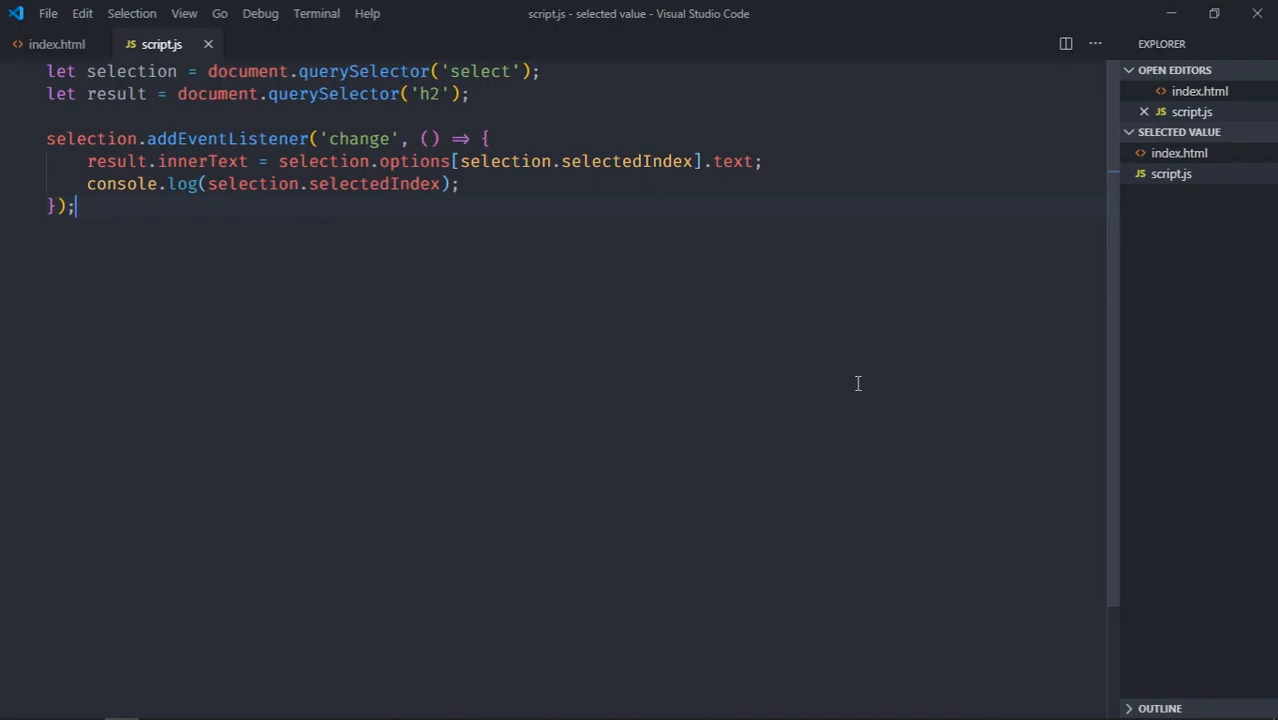
- Change .text to .value in script.js, save, and check the heading with Angular in Chrome
type("valu")
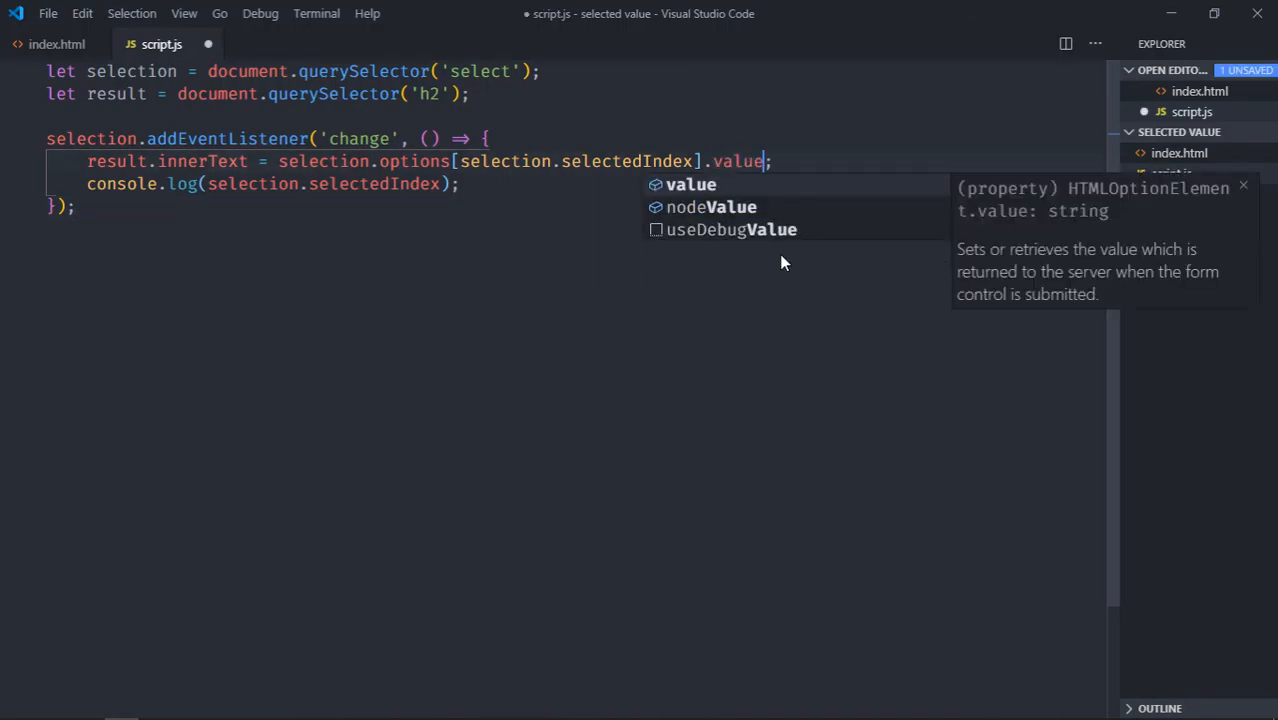
key("ctrl+s")
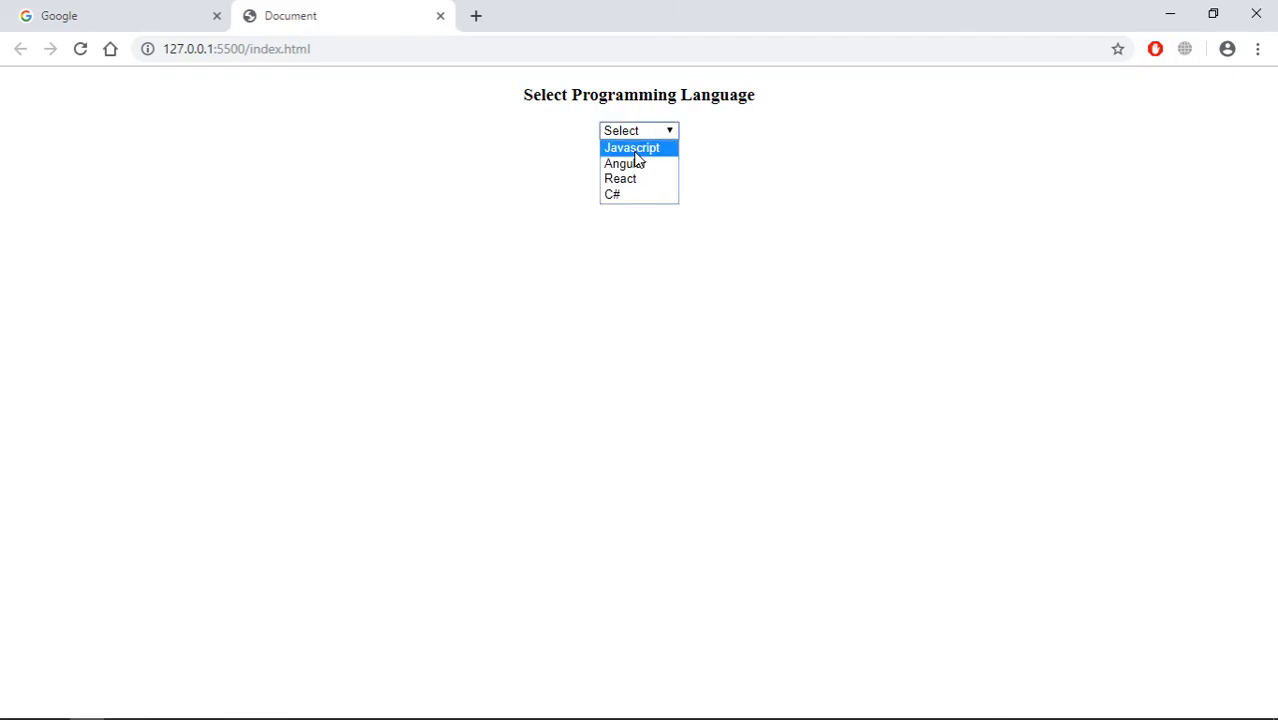
left_click(624, 164)
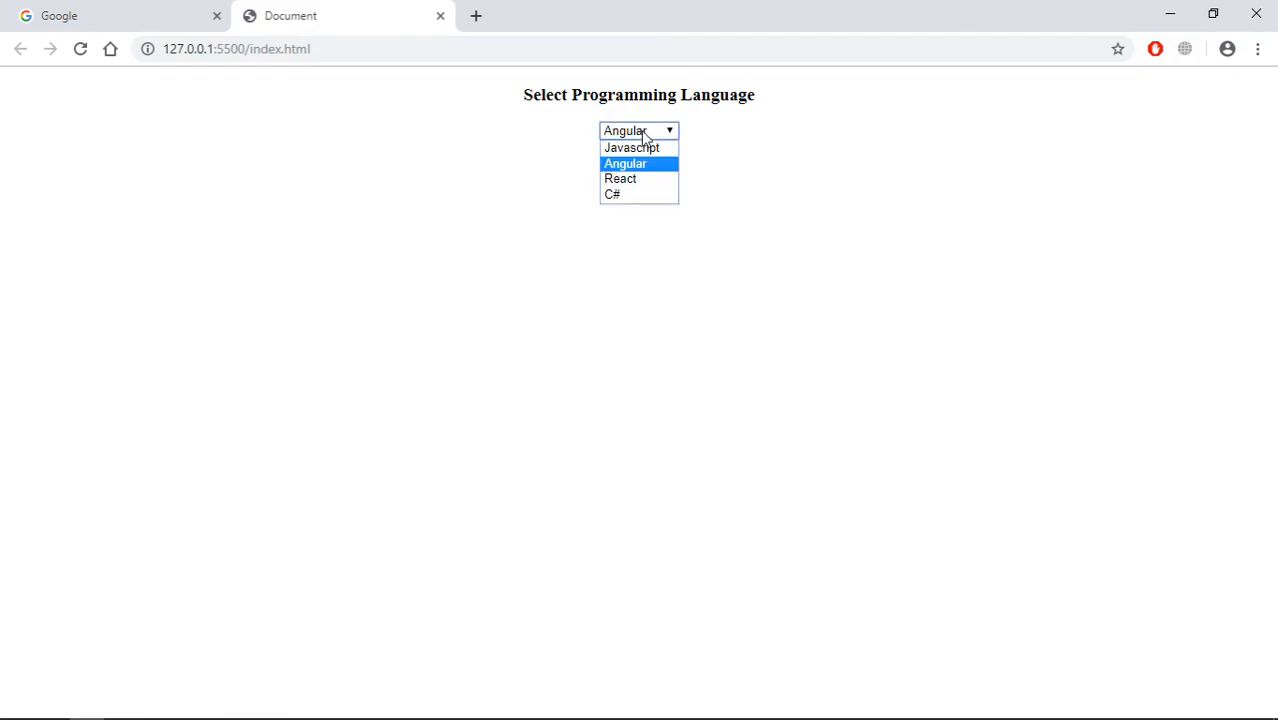
left_click(612, 194)
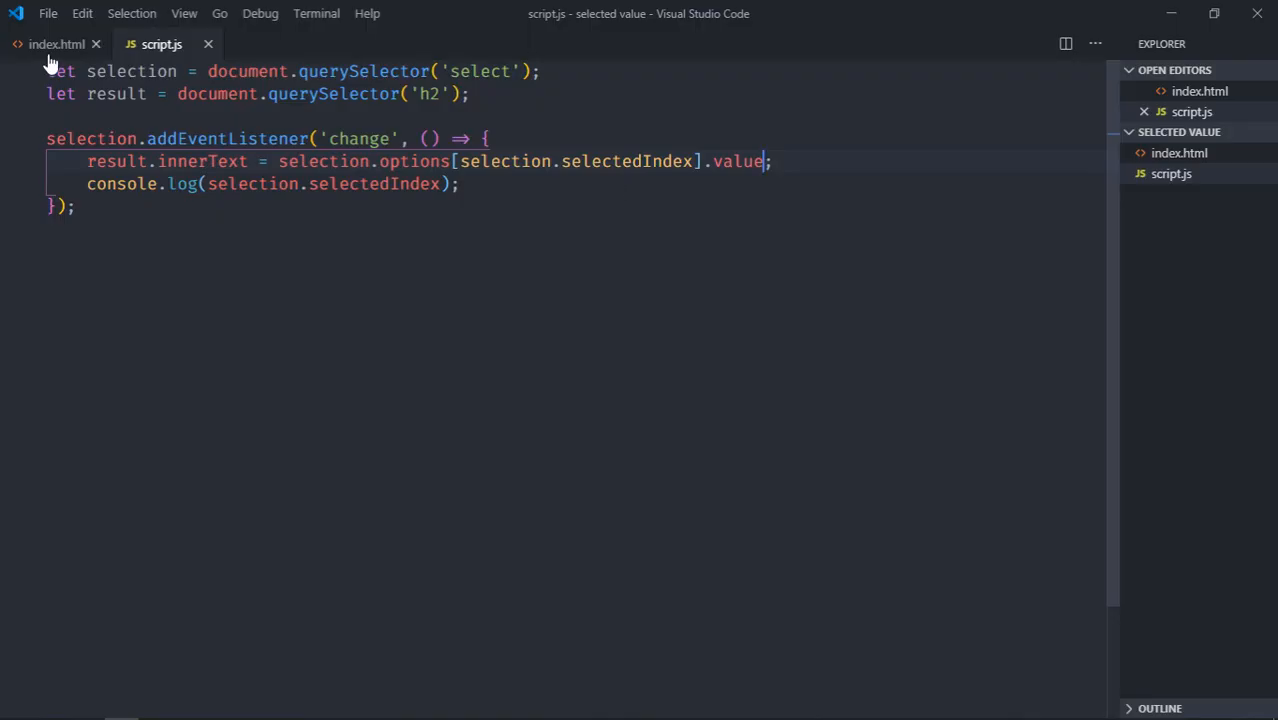
- Set the React option's value to xyz in index.html and select React to see 'xyz' displayed
left_click(56, 44)
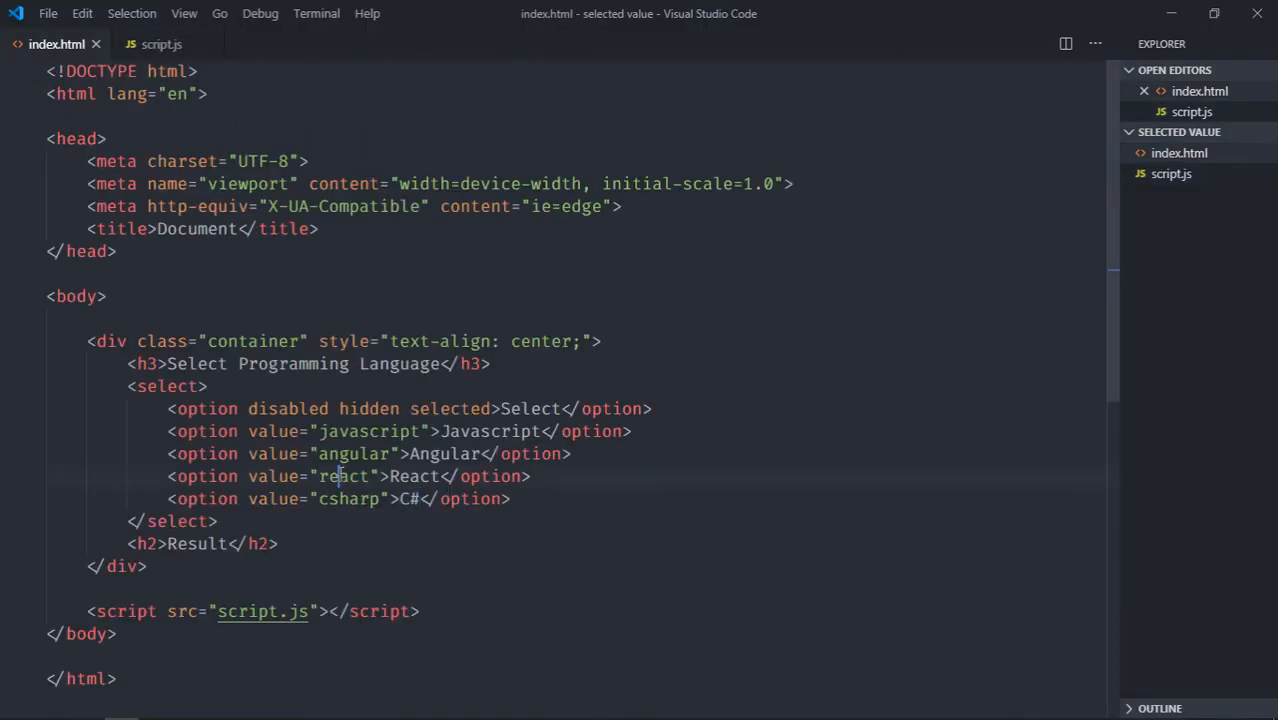
type("xyz")
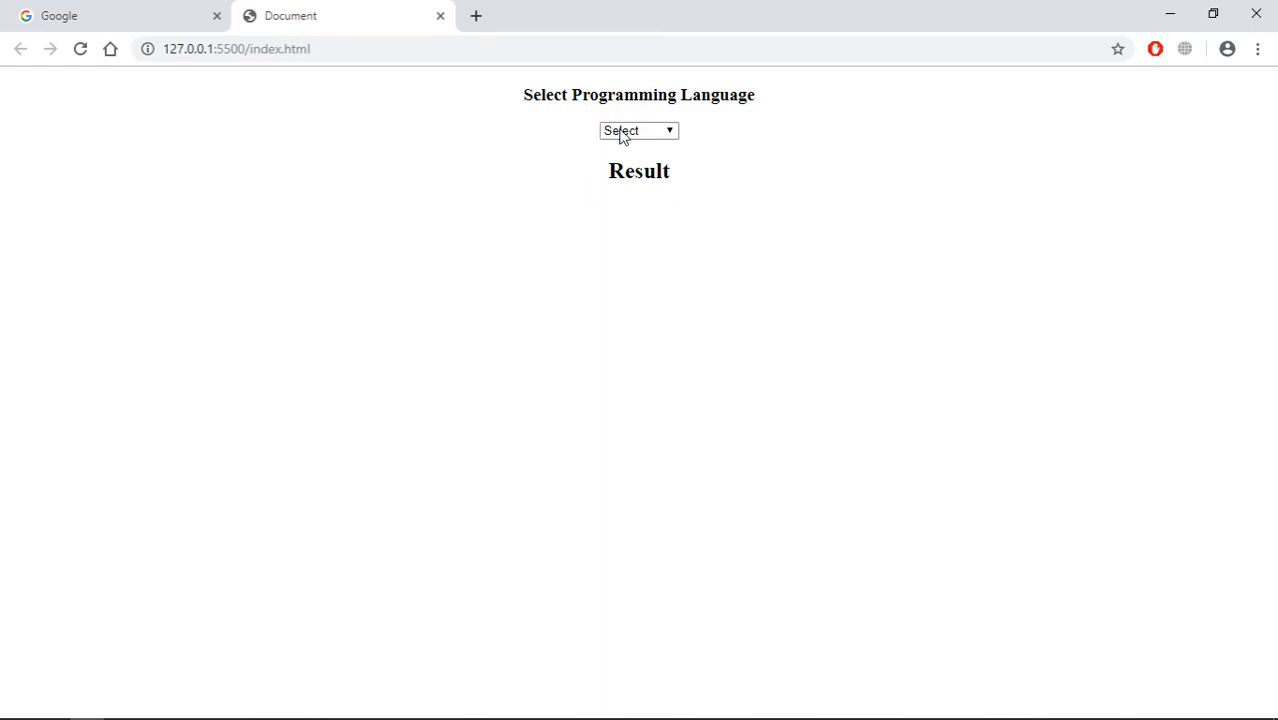
left_click(640, 130)
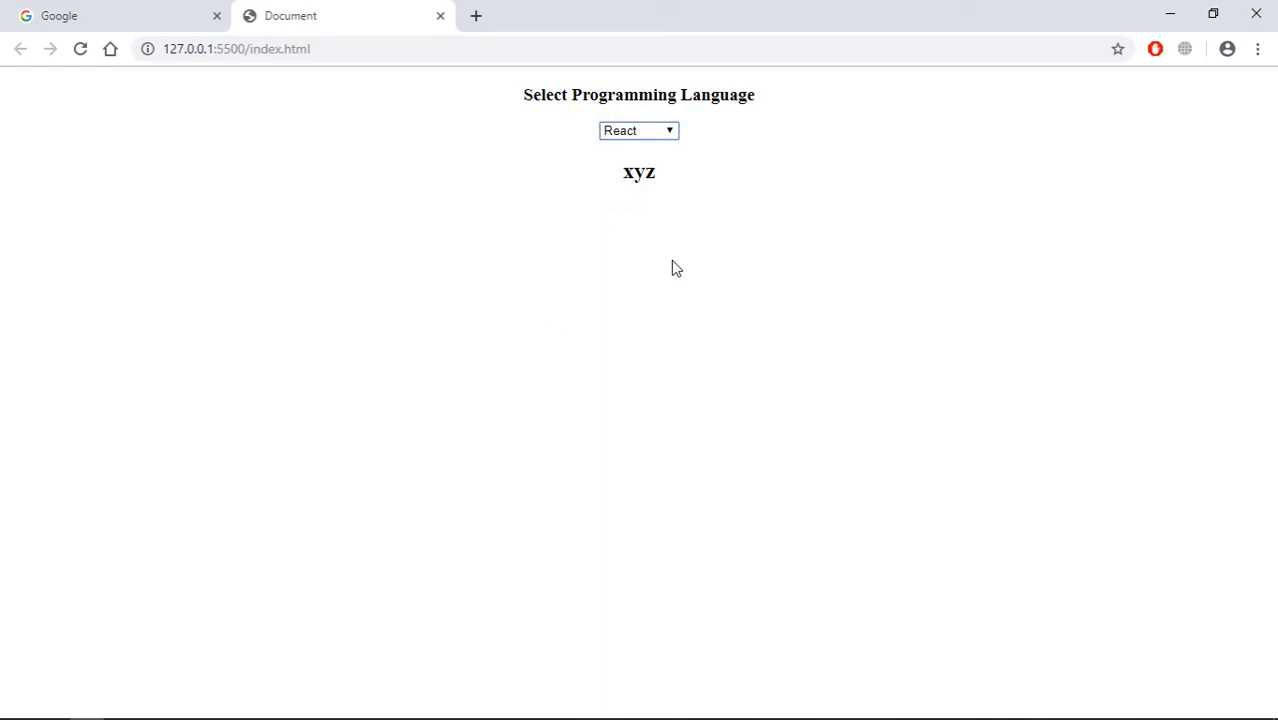